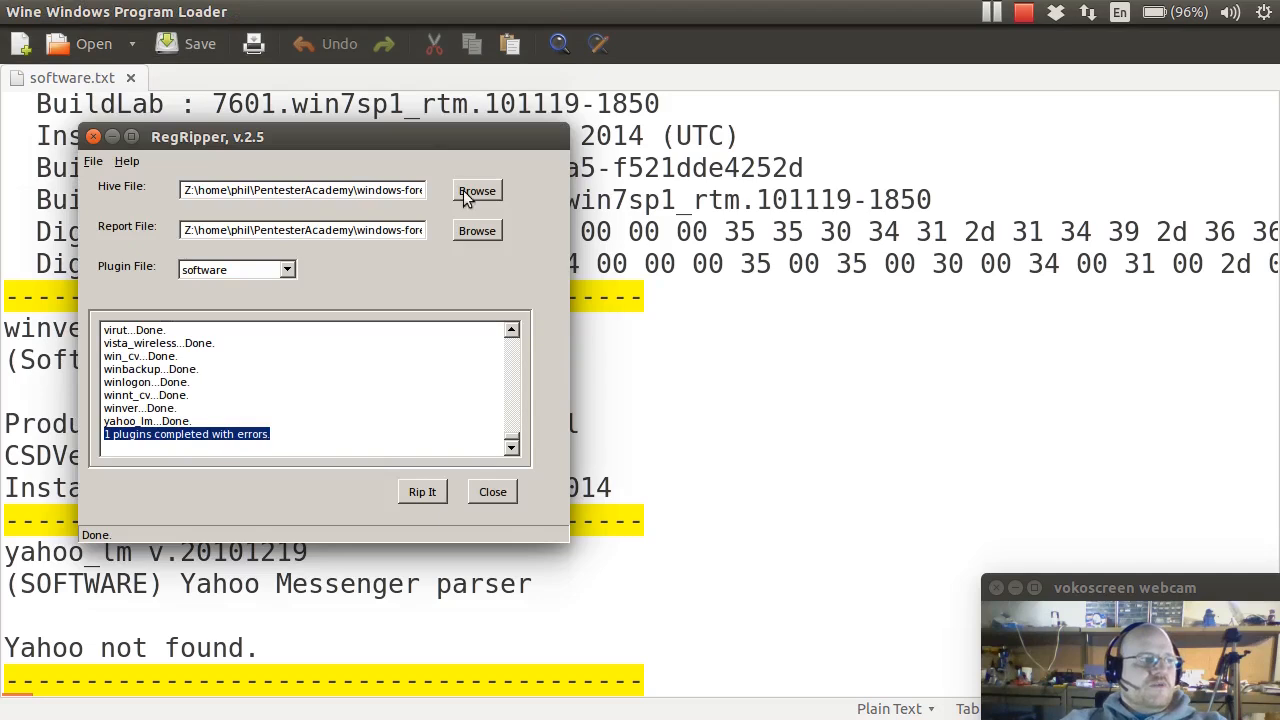
Step: Rip the user hive into user-john.txt using the ntuser-all plugin set
{"action": "left_click", "coordinate": [477, 191]}
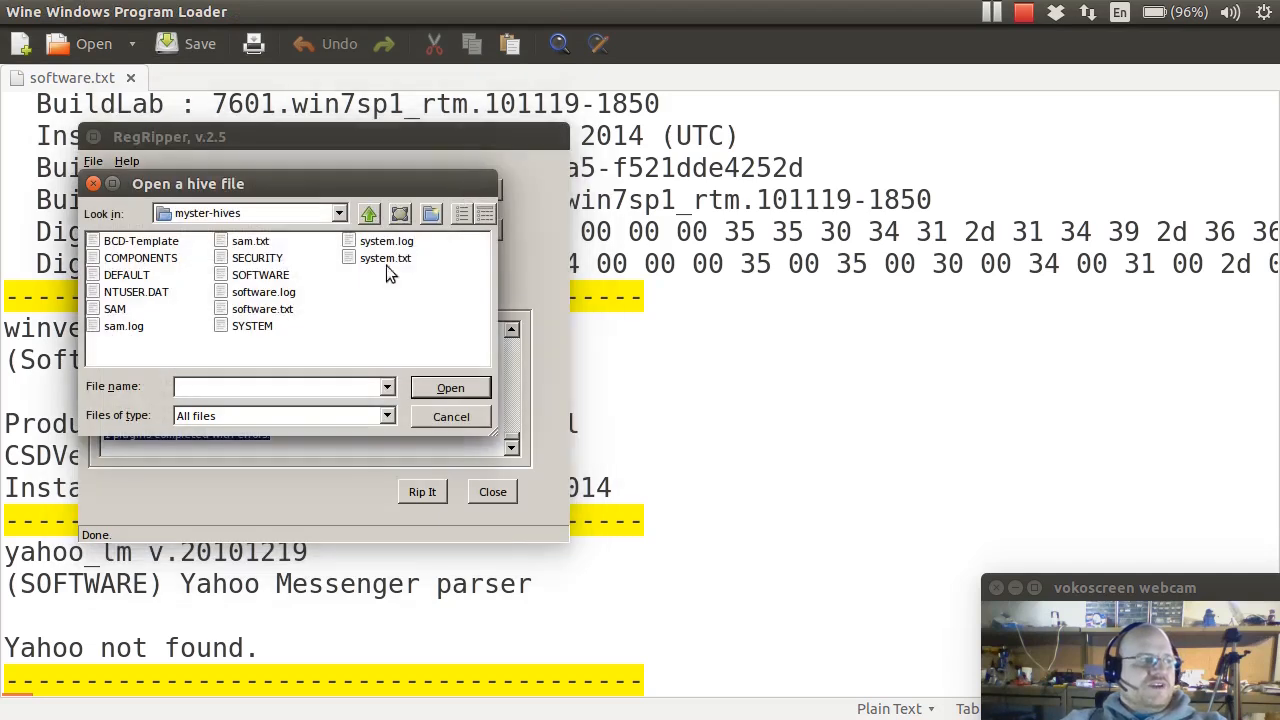
{"action": "left_click", "coordinate": [135, 291]}
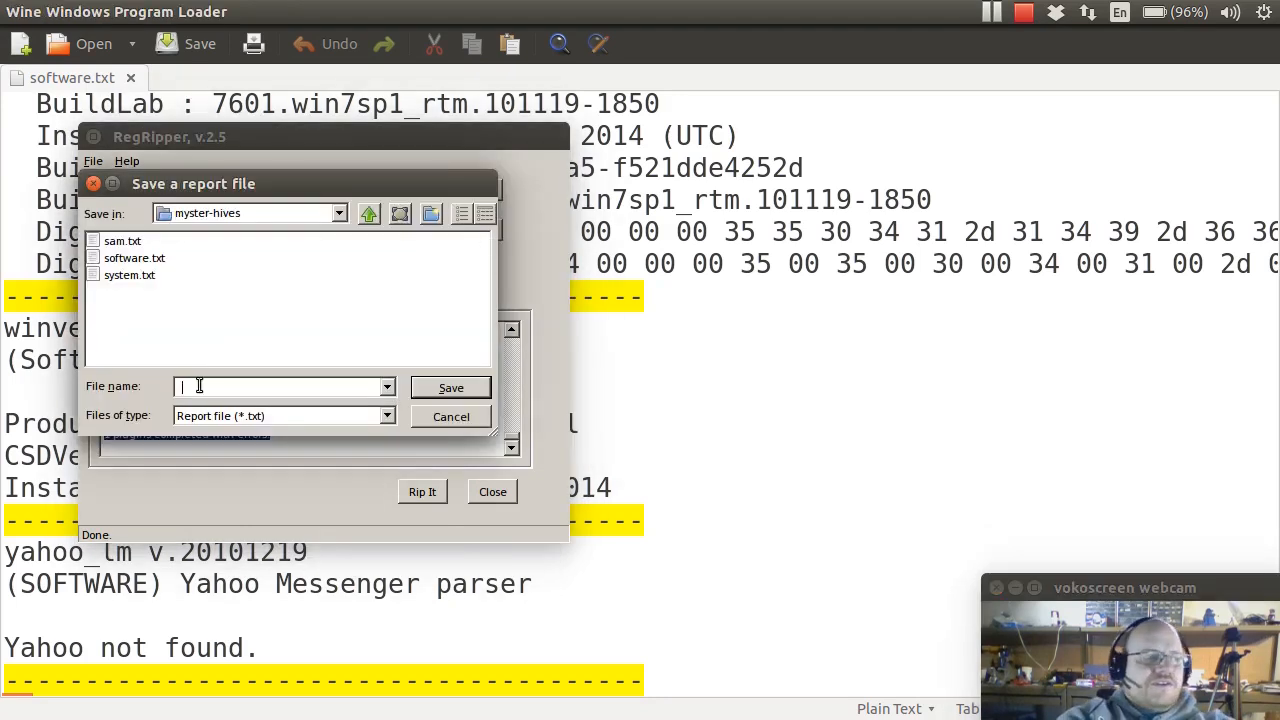
{"action": "type", "text": "user-j"}
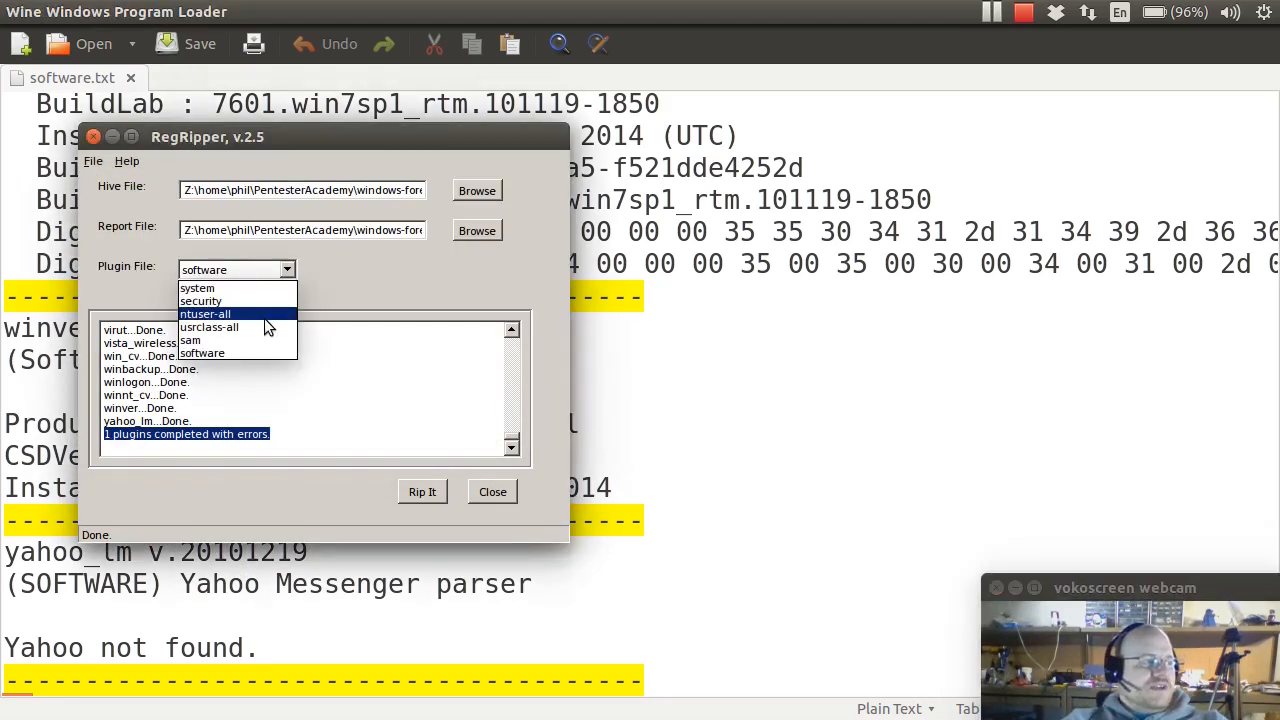
{"action": "left_click", "coordinate": [204, 313]}
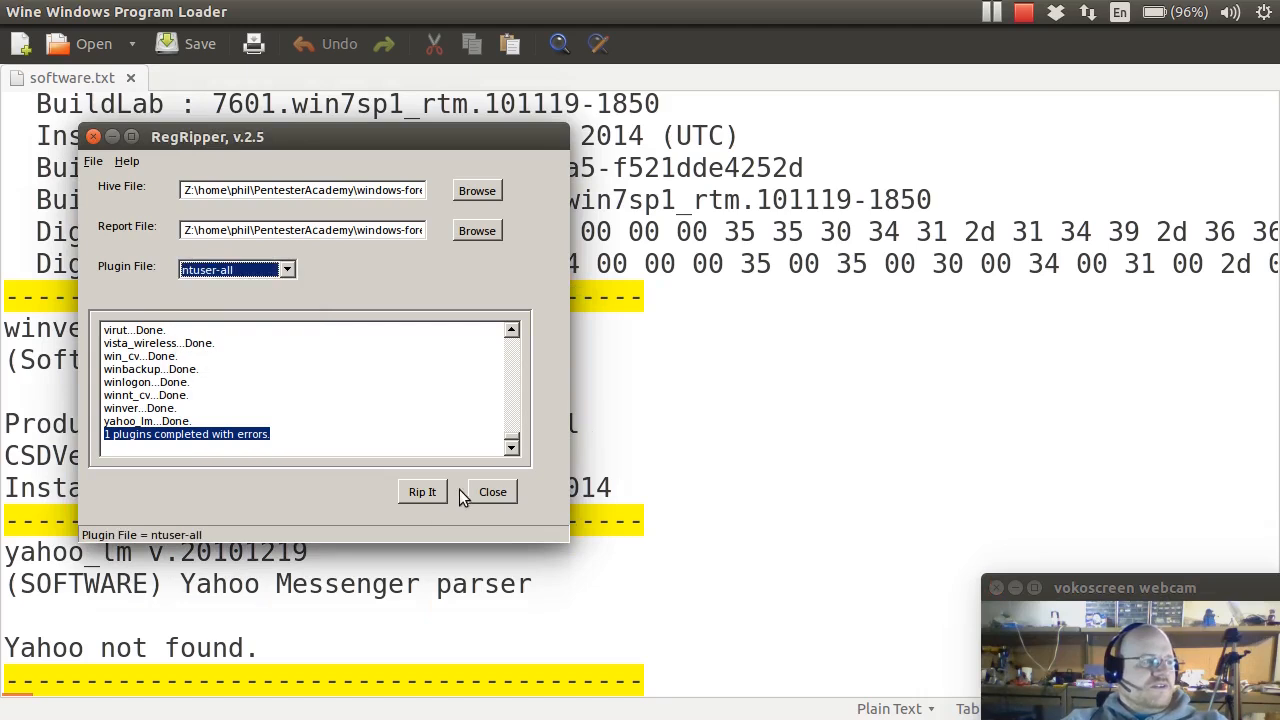
{"action": "left_click", "coordinate": [421, 491]}
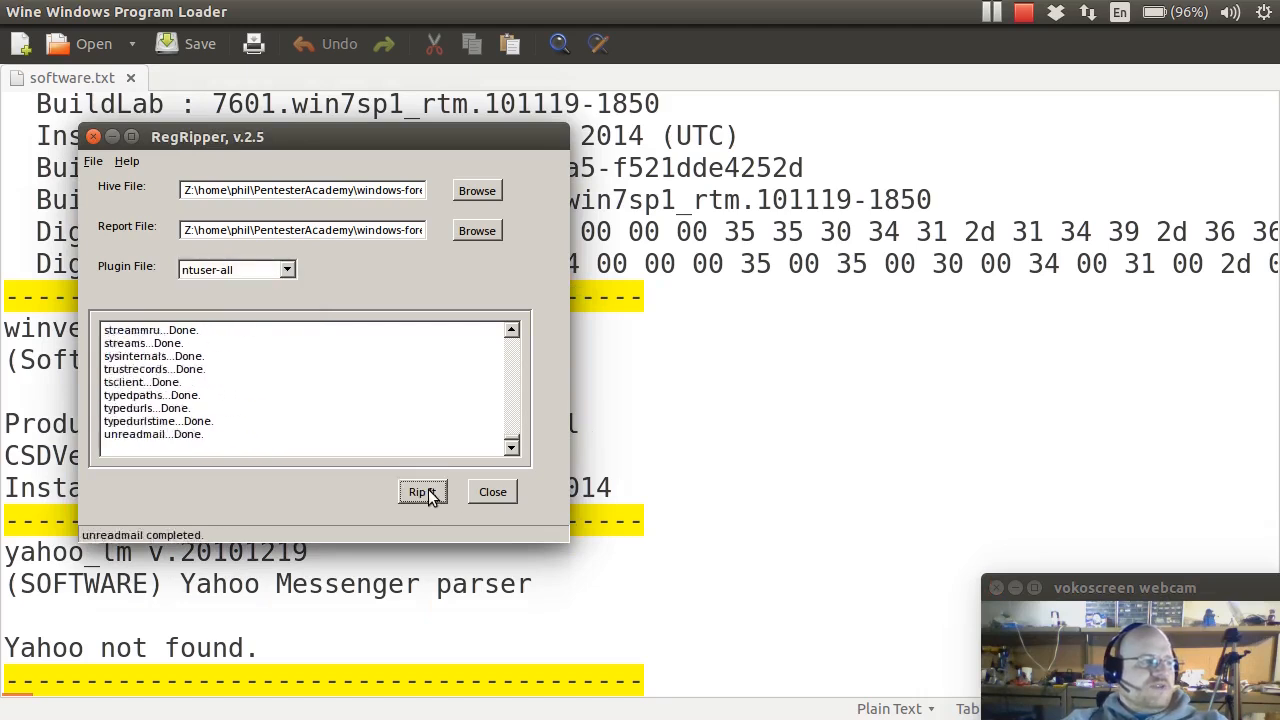
{"action": "left_click", "coordinate": [421, 491]}
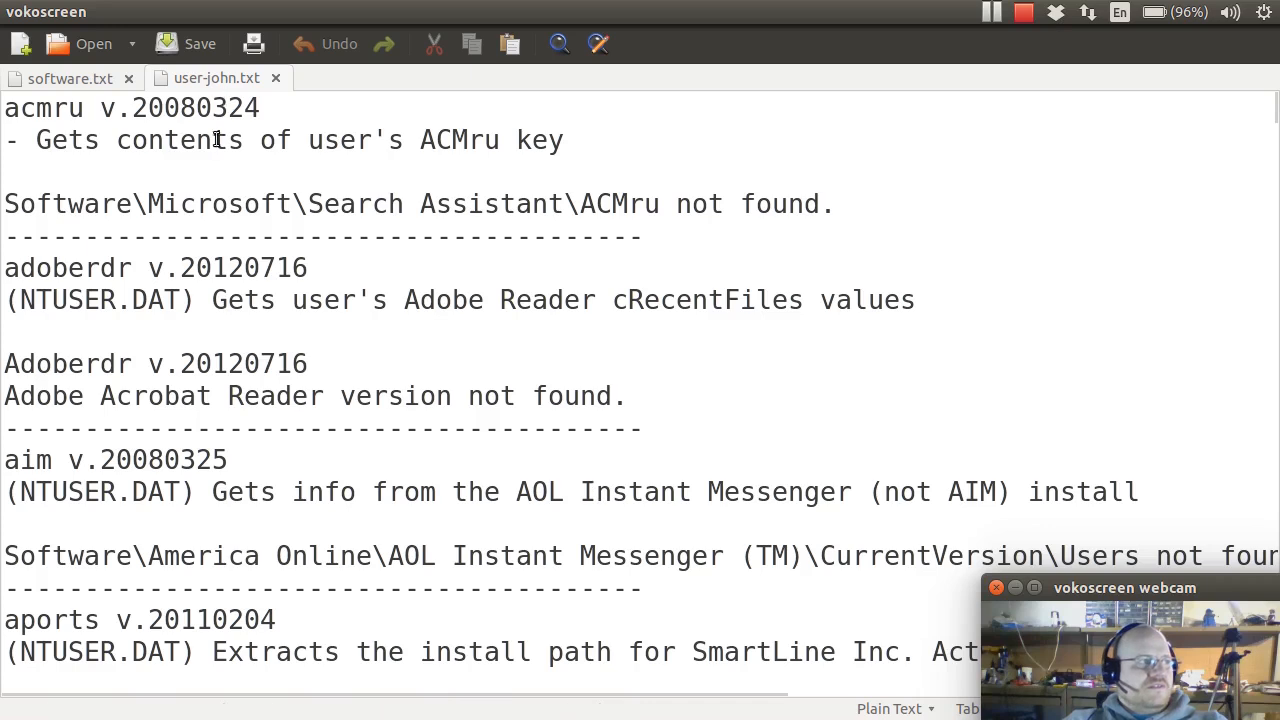
Step: Scroll user-john.txt and highlight the BitBucket Volume LastWrite lines, then clear the selection
{"action": "scroll", "scroll_direction": "down", "scroll_amount": 3}
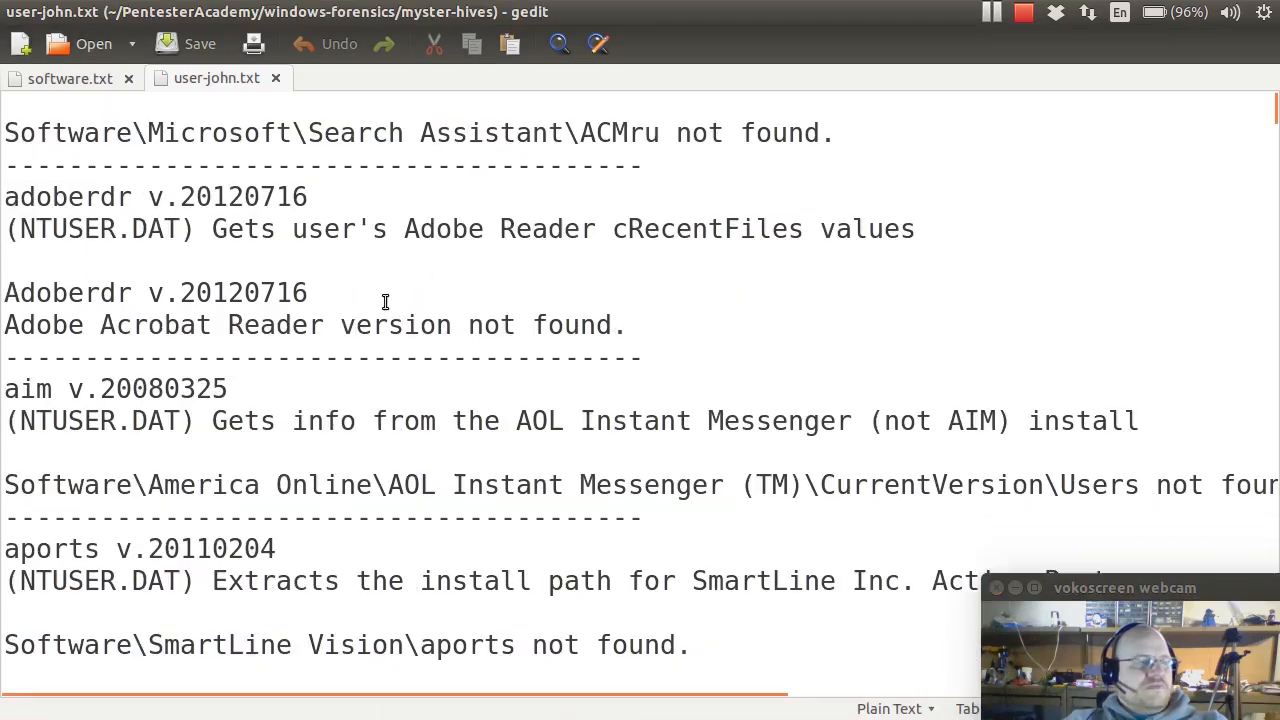
{"action": "mouse_move", "coordinate": [452, 305]}
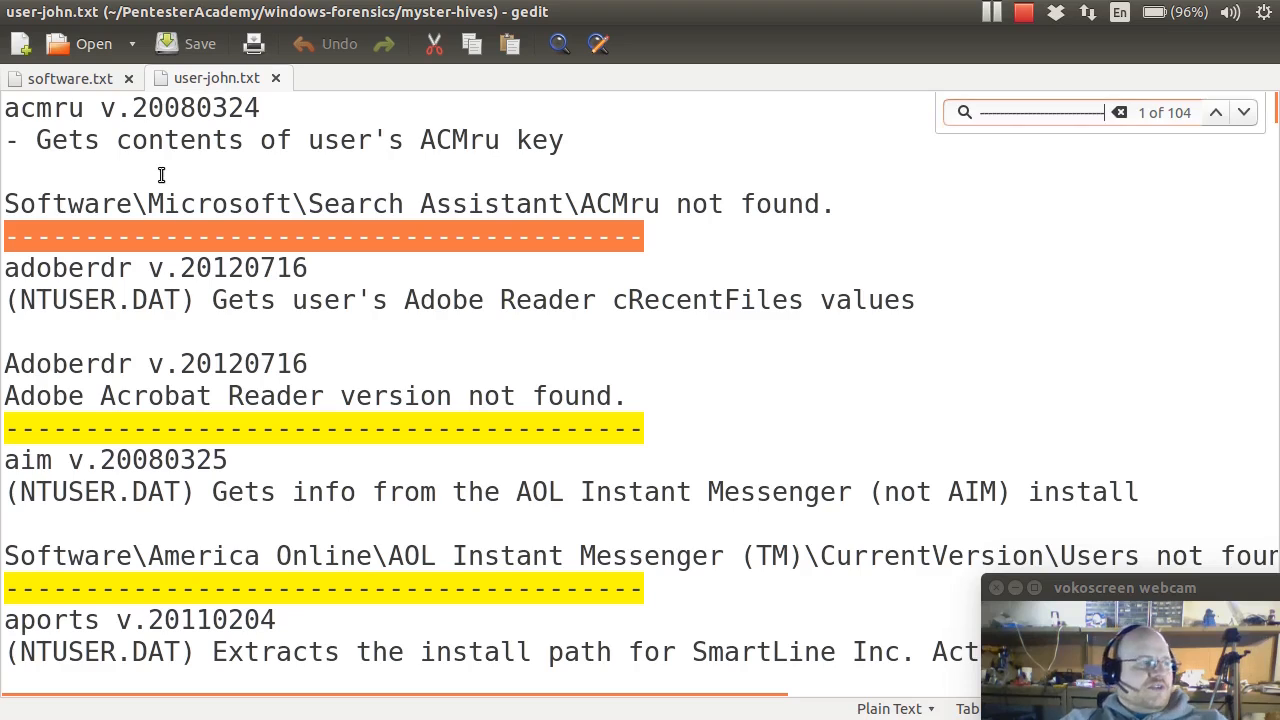
{"action": "mouse_move", "coordinate": [477, 307]}
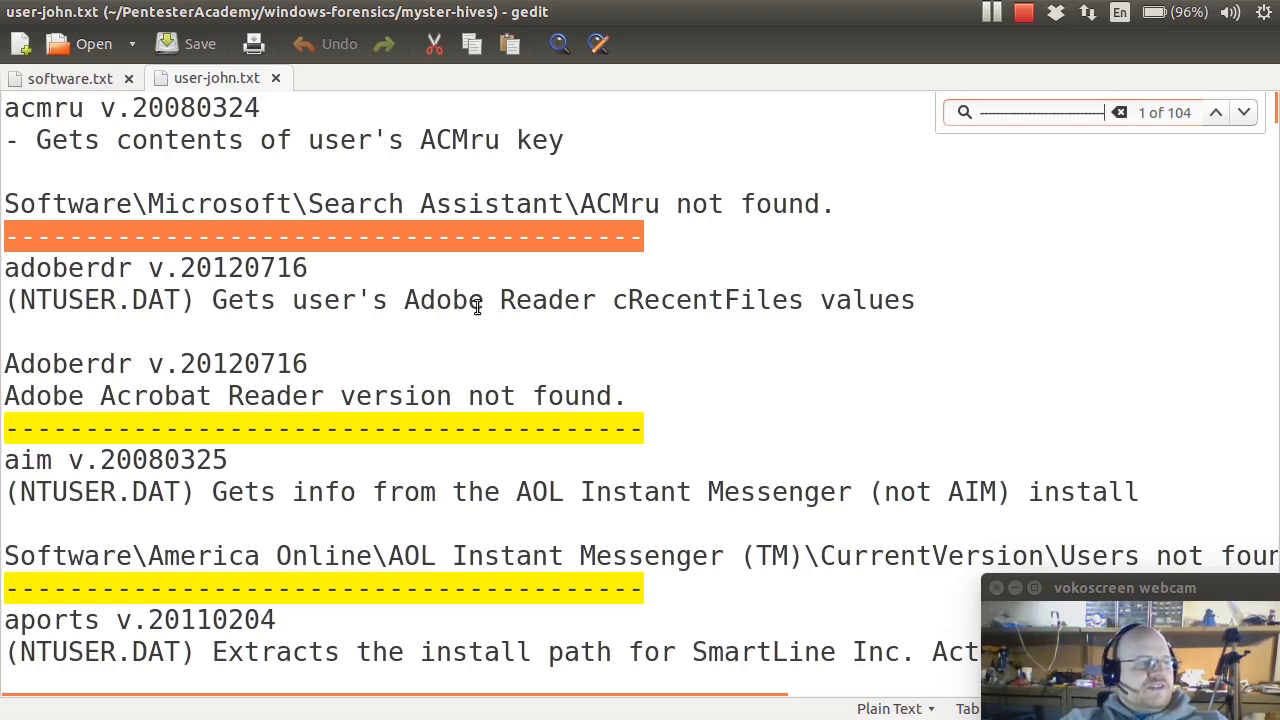
{"action": "mouse_move", "coordinate": [485, 395]}
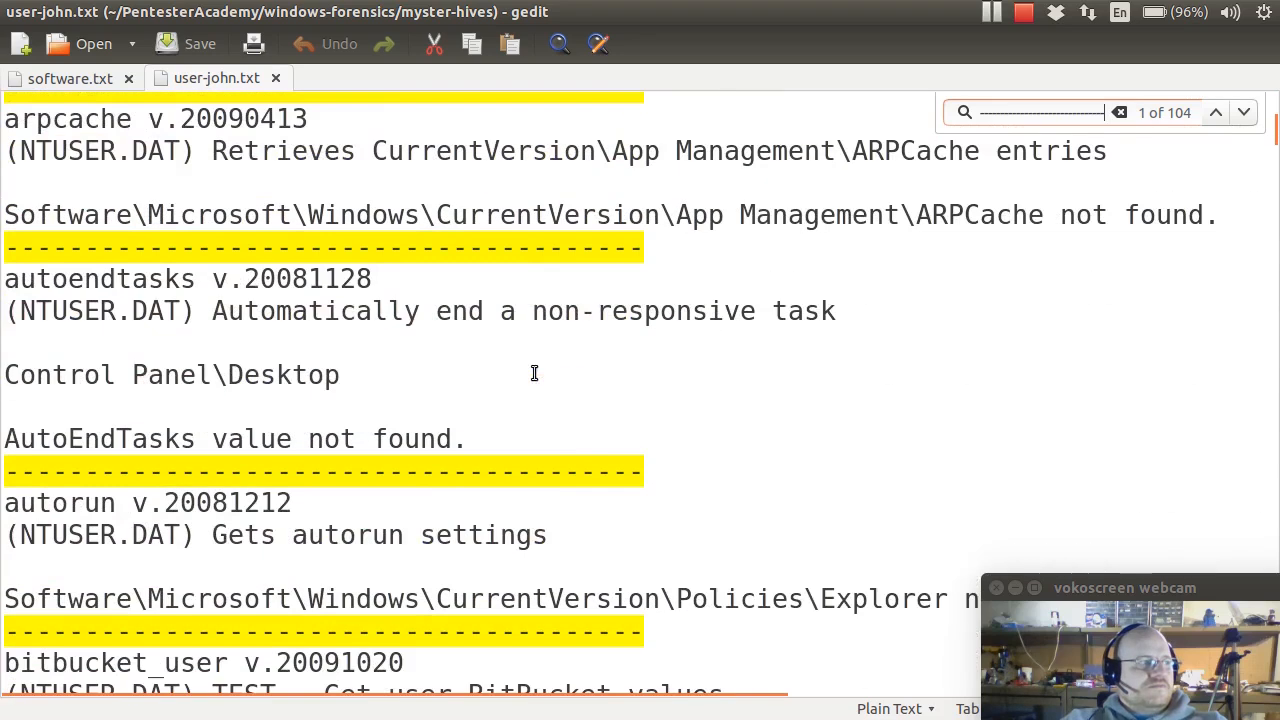
{"action": "scroll", "scroll_direction": "down", "scroll_amount": 3}
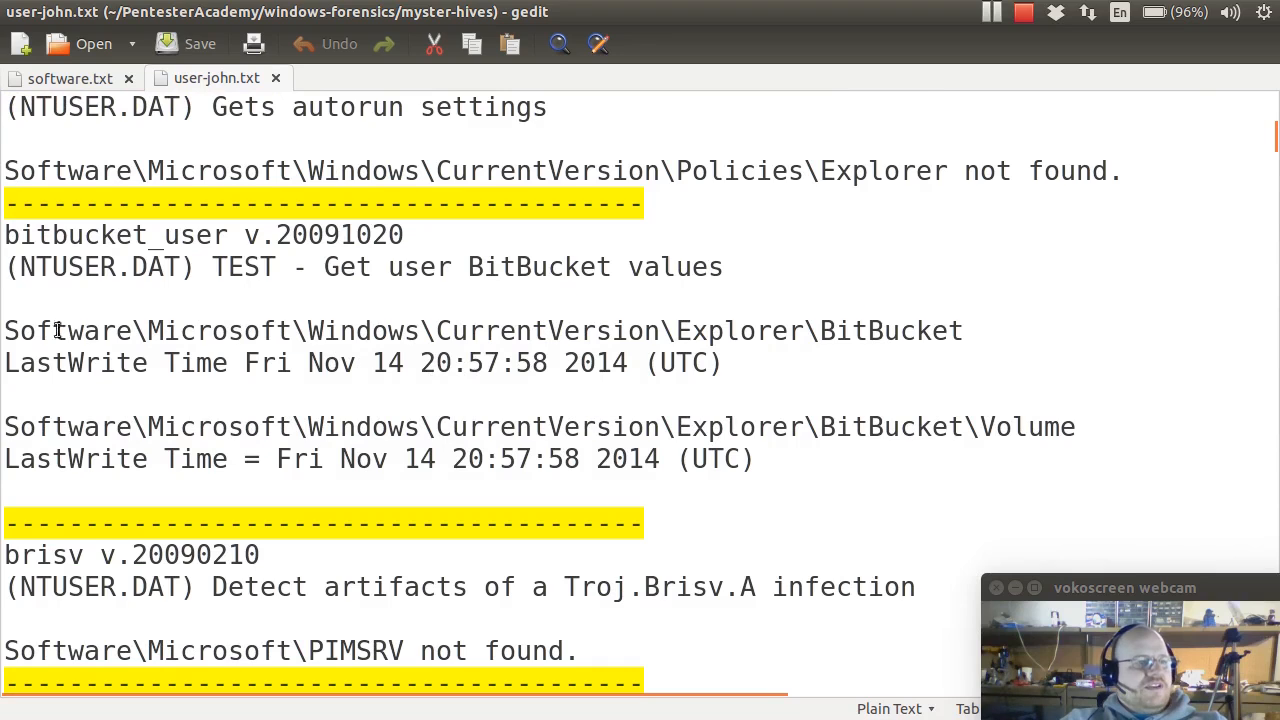
{"action": "left_click_drag", "start_coordinate": [5, 427], "coordinate": [755, 459]}
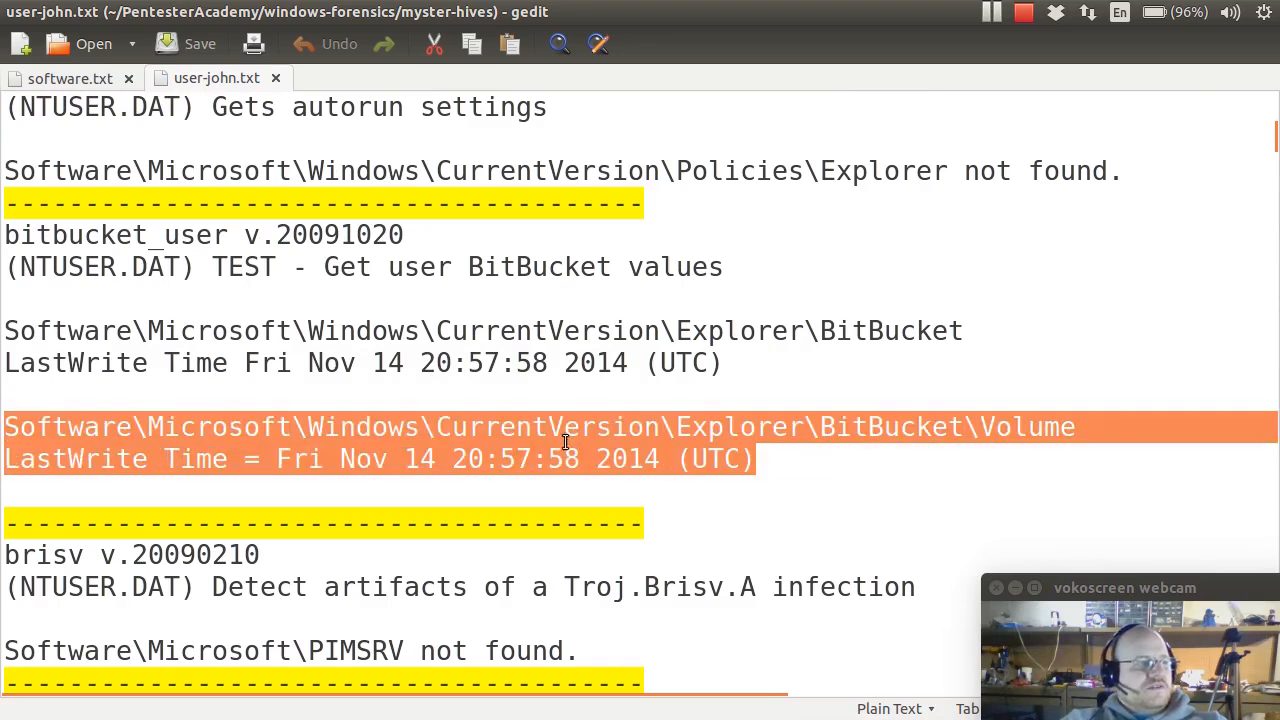
{"action": "scroll", "scroll_direction": "down", "scroll_amount": 3}
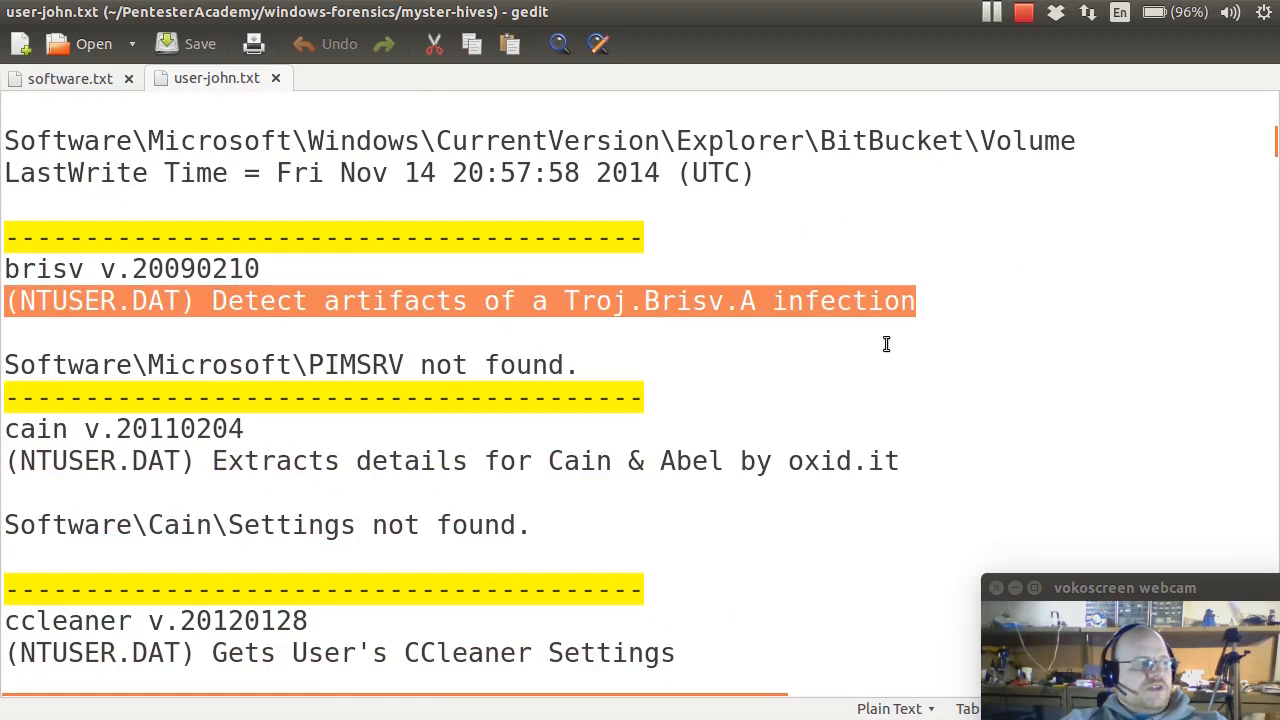
{"action": "left_click", "coordinate": [545, 461]}
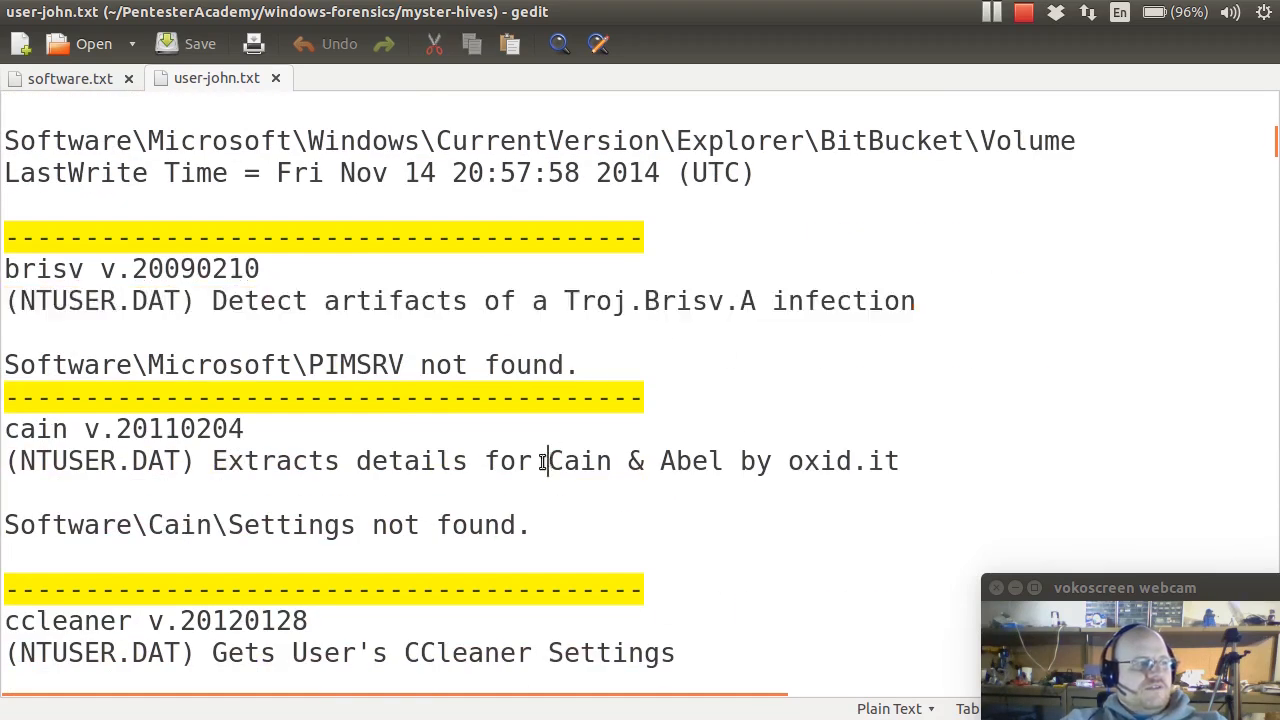
{"action": "scroll", "scroll_direction": "down", "scroll_amount": 3}
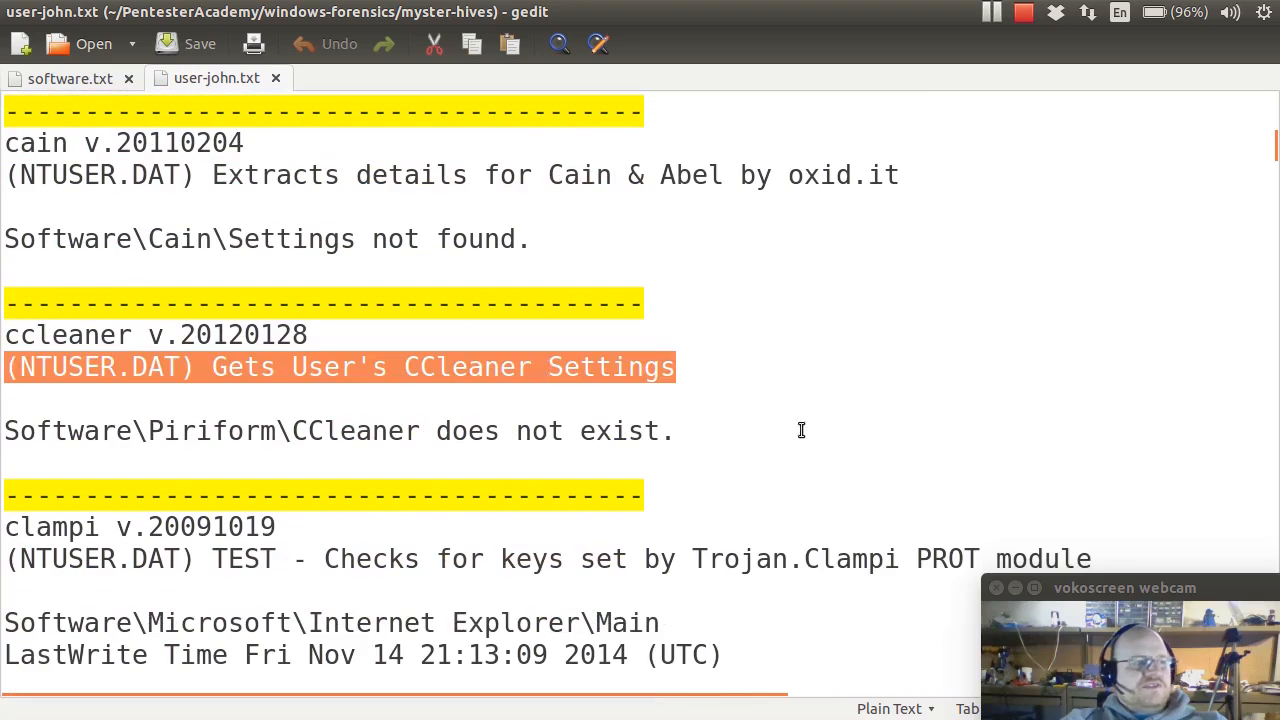
{"action": "scroll", "scroll_direction": "down", "scroll_amount": 3}
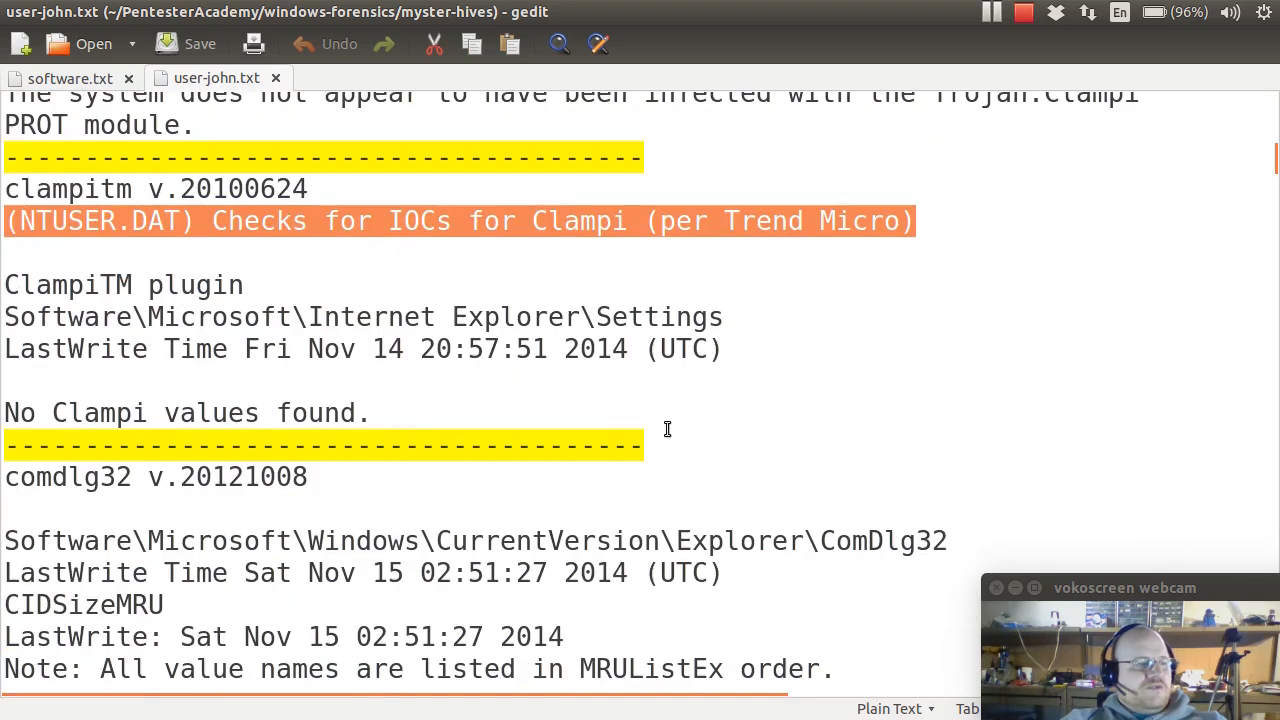
{"action": "scroll", "scroll_direction": "down", "scroll_amount": 3}
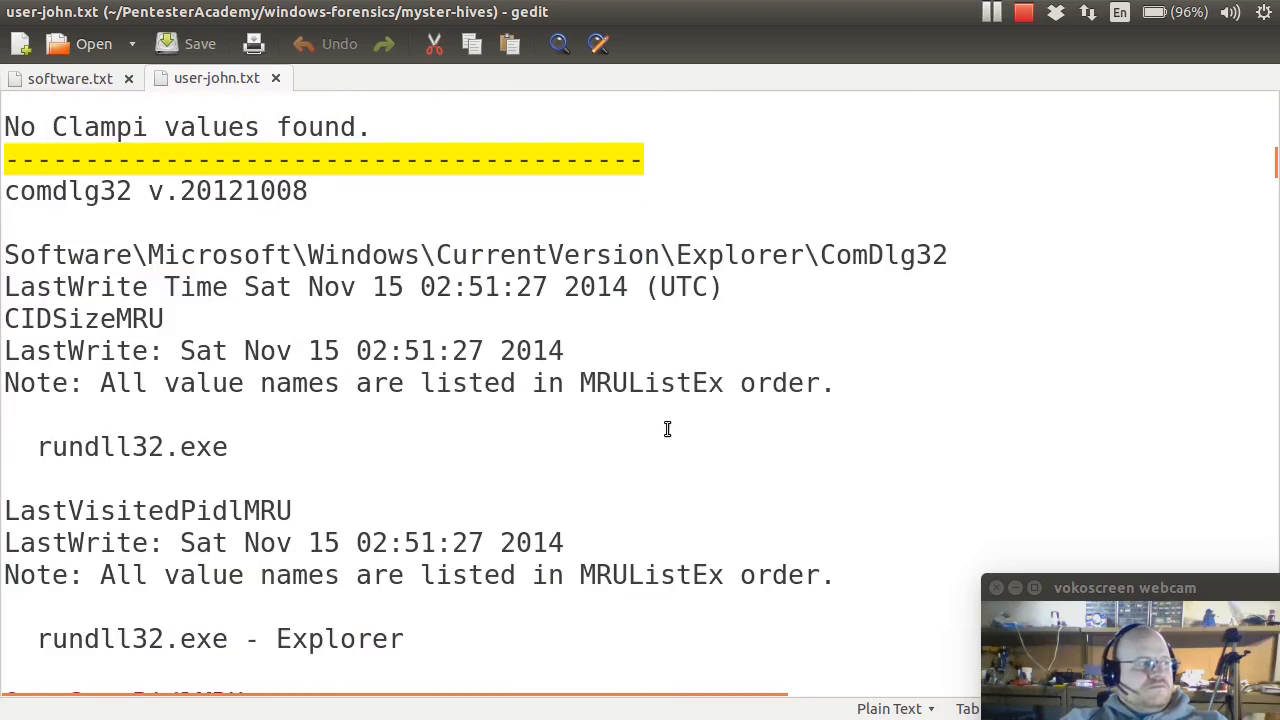
{"action": "scroll", "scroll_direction": "down", "scroll_amount": 3}
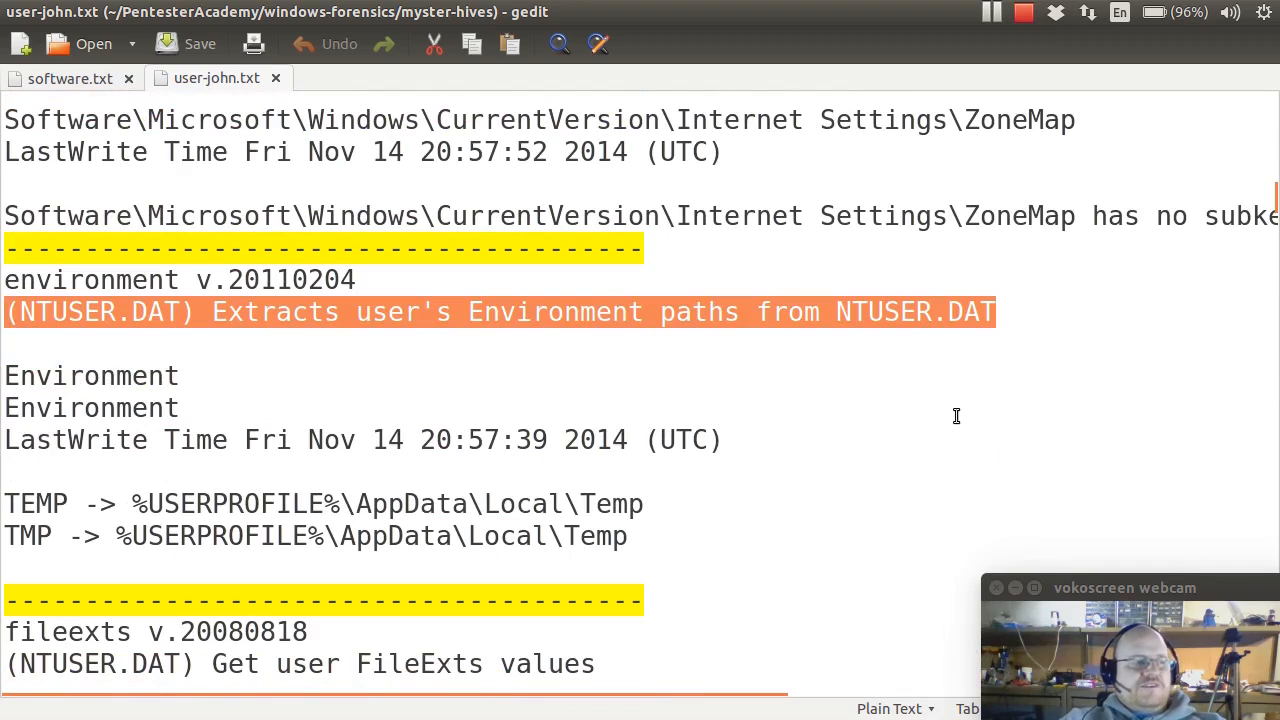
{"action": "scroll", "scroll_direction": "down", "scroll_amount": 3}
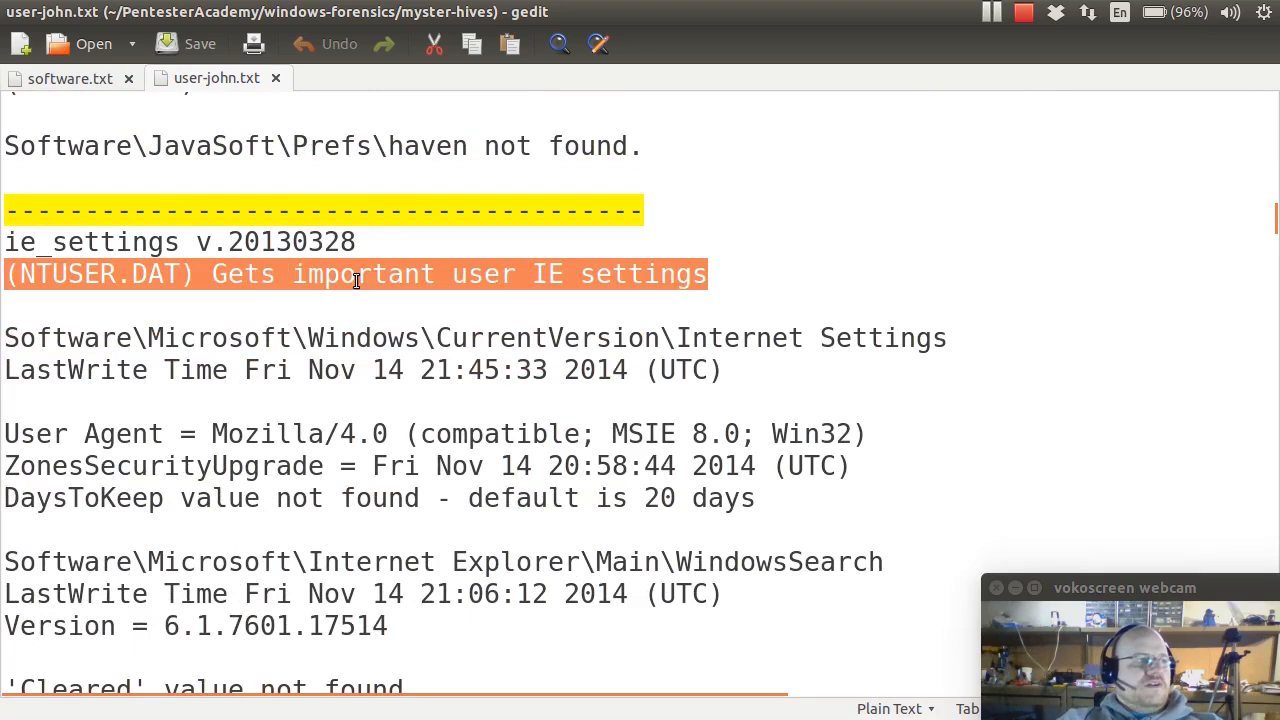
{"action": "mouse_move", "coordinate": [680, 323]}
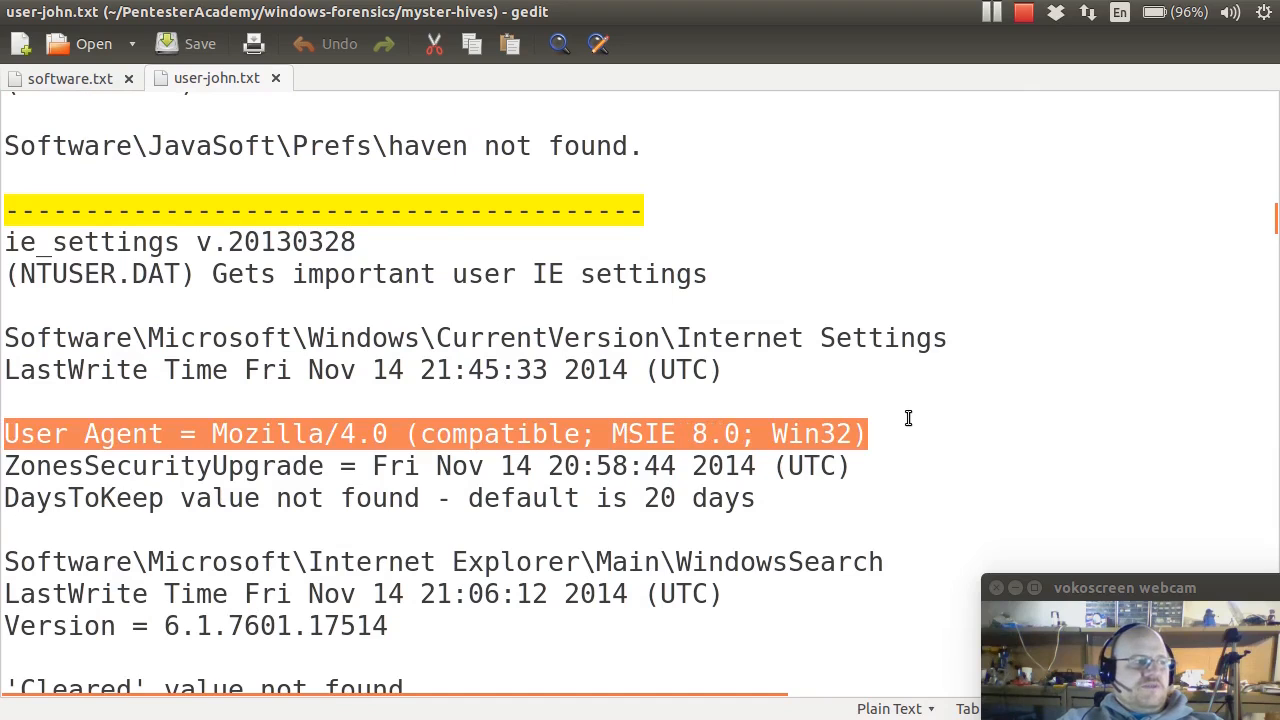
{"action": "mouse_move", "coordinate": [930, 484]}
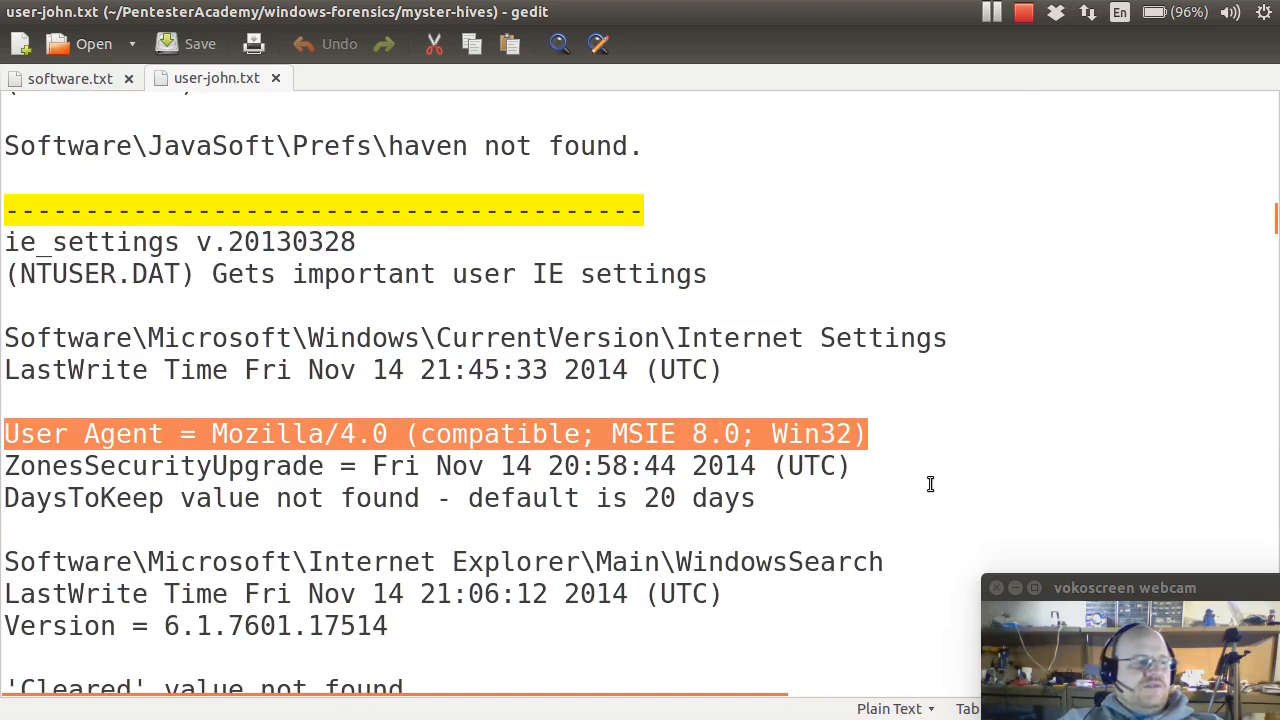
{"action": "scroll", "scroll_direction": "down", "scroll_amount": 3}
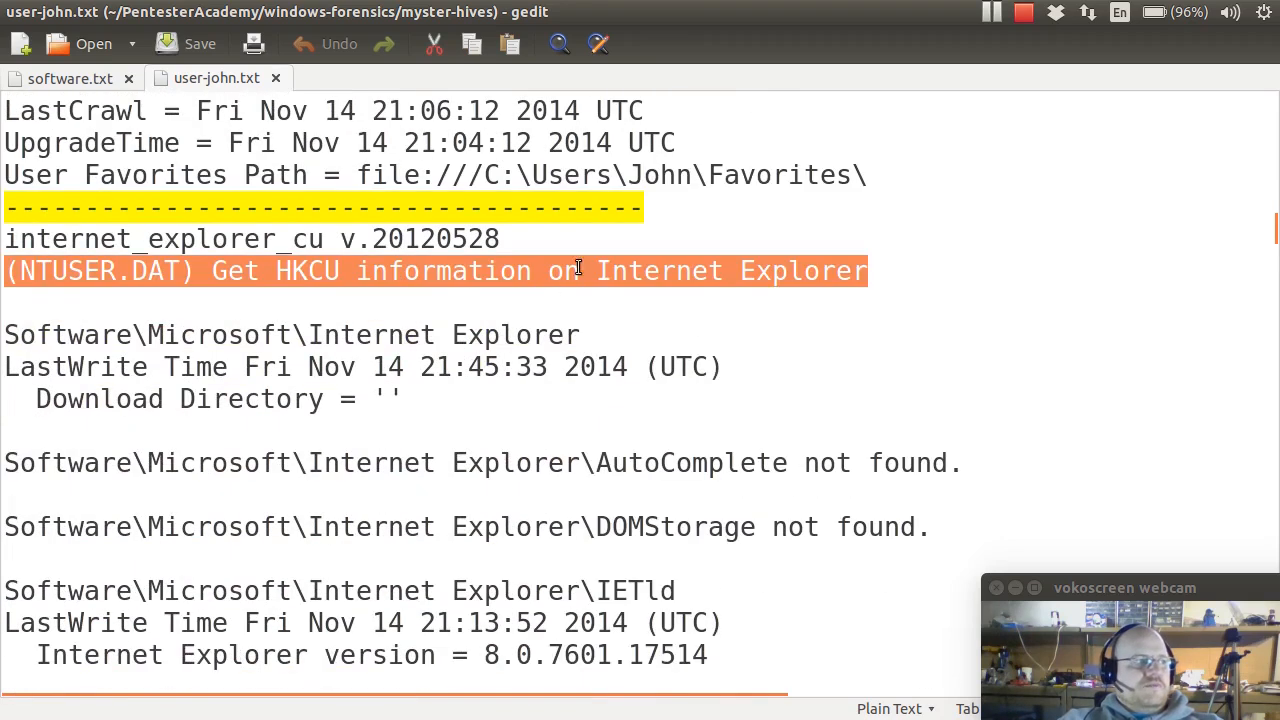
{"action": "mouse_move", "coordinate": [859, 391]}
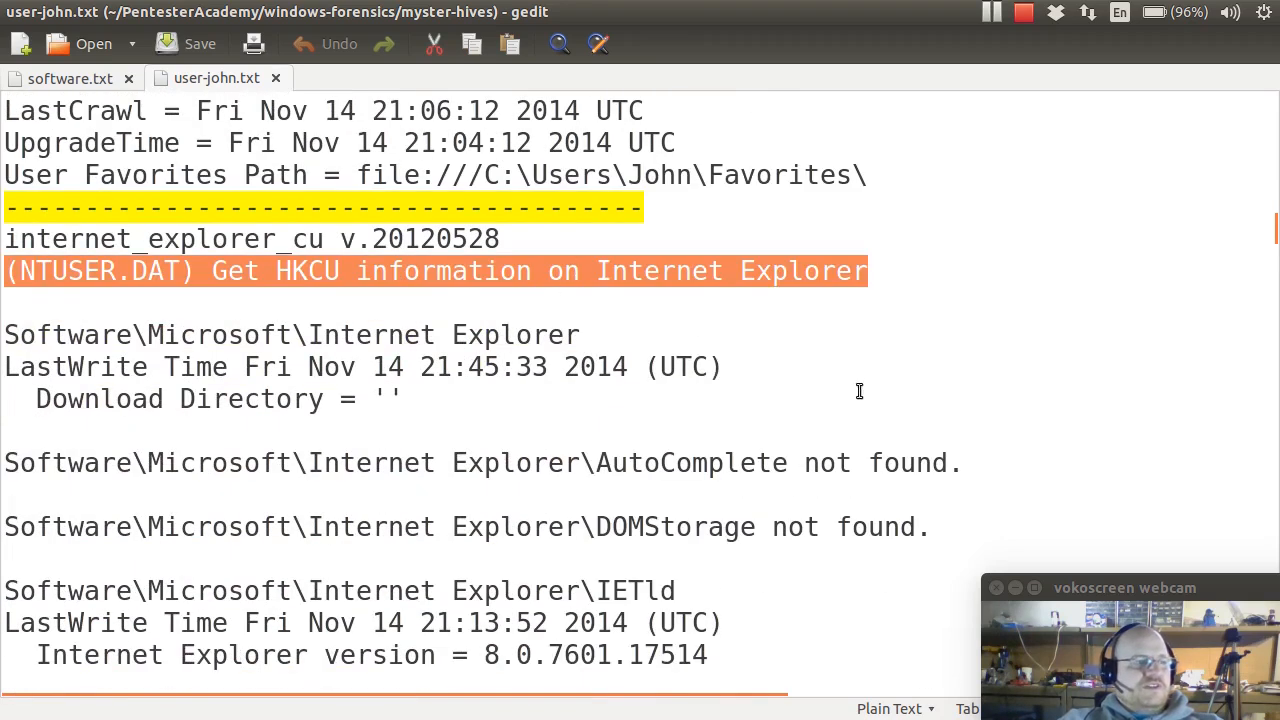
{"action": "scroll", "scroll_direction": "down", "scroll_amount": 3}
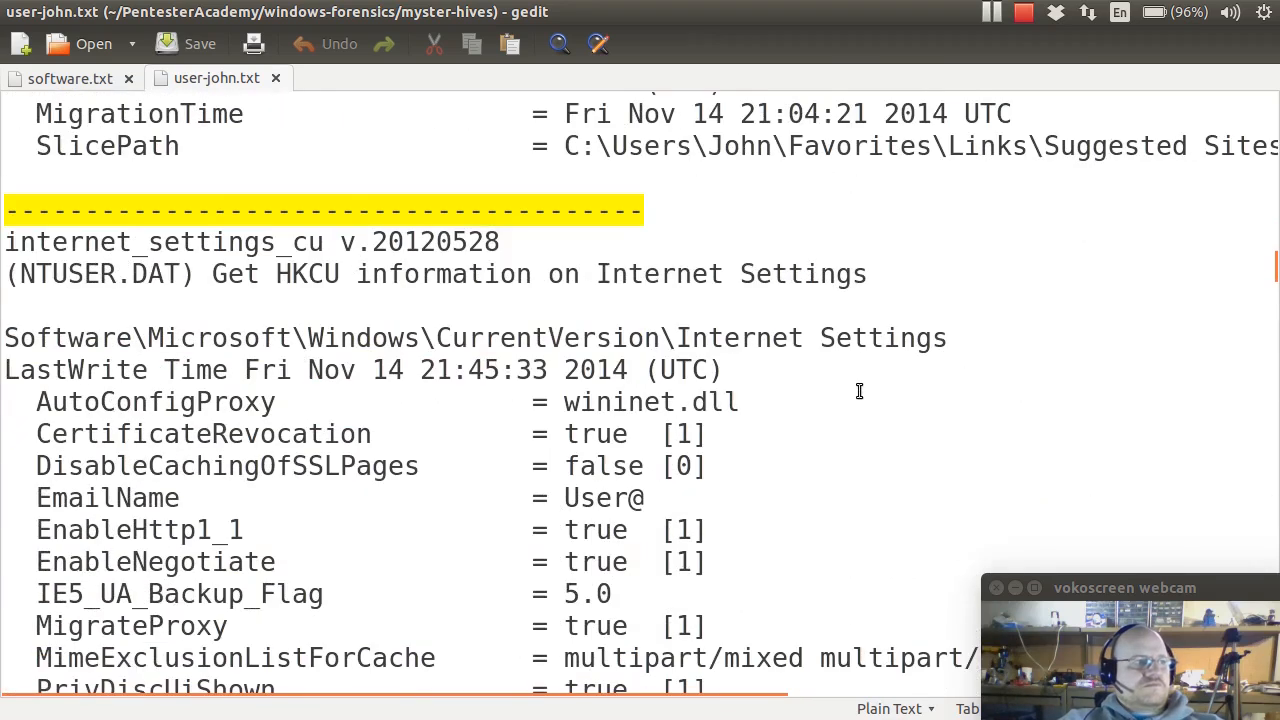
{"action": "scroll", "scroll_direction": "down", "scroll_amount": 3}
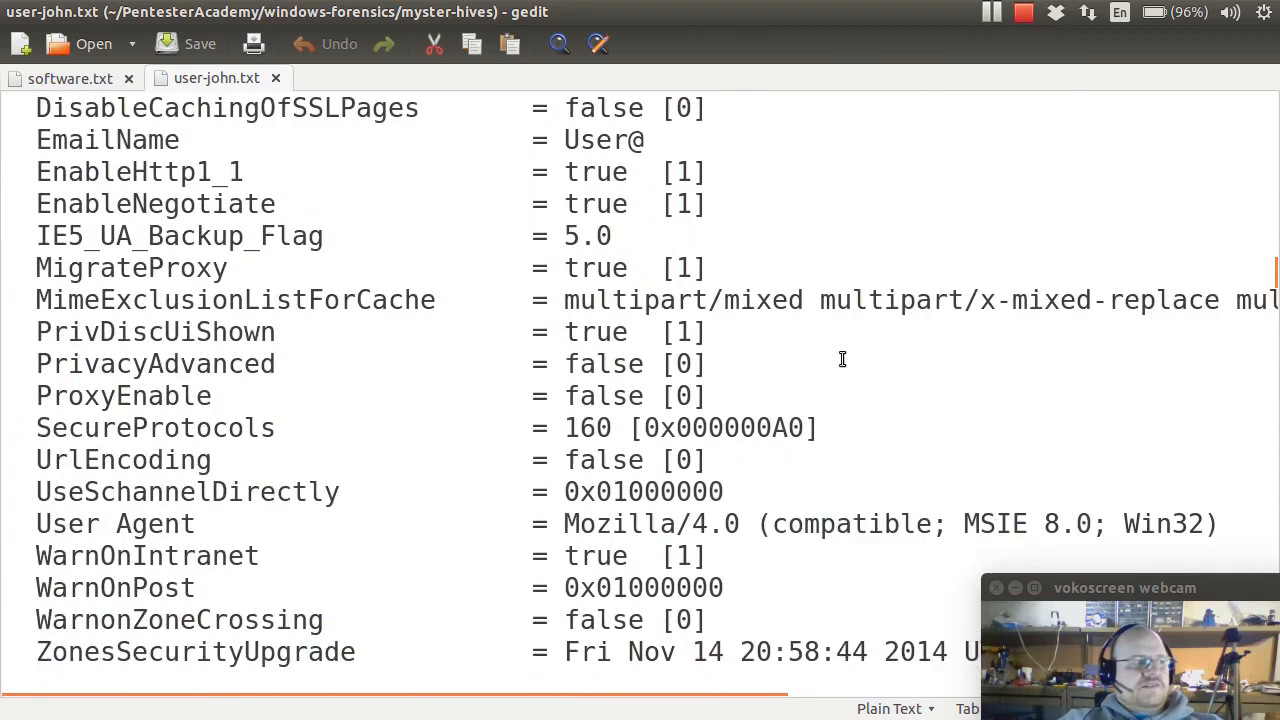
{"action": "scroll", "scroll_direction": "down", "scroll_amount": 3}
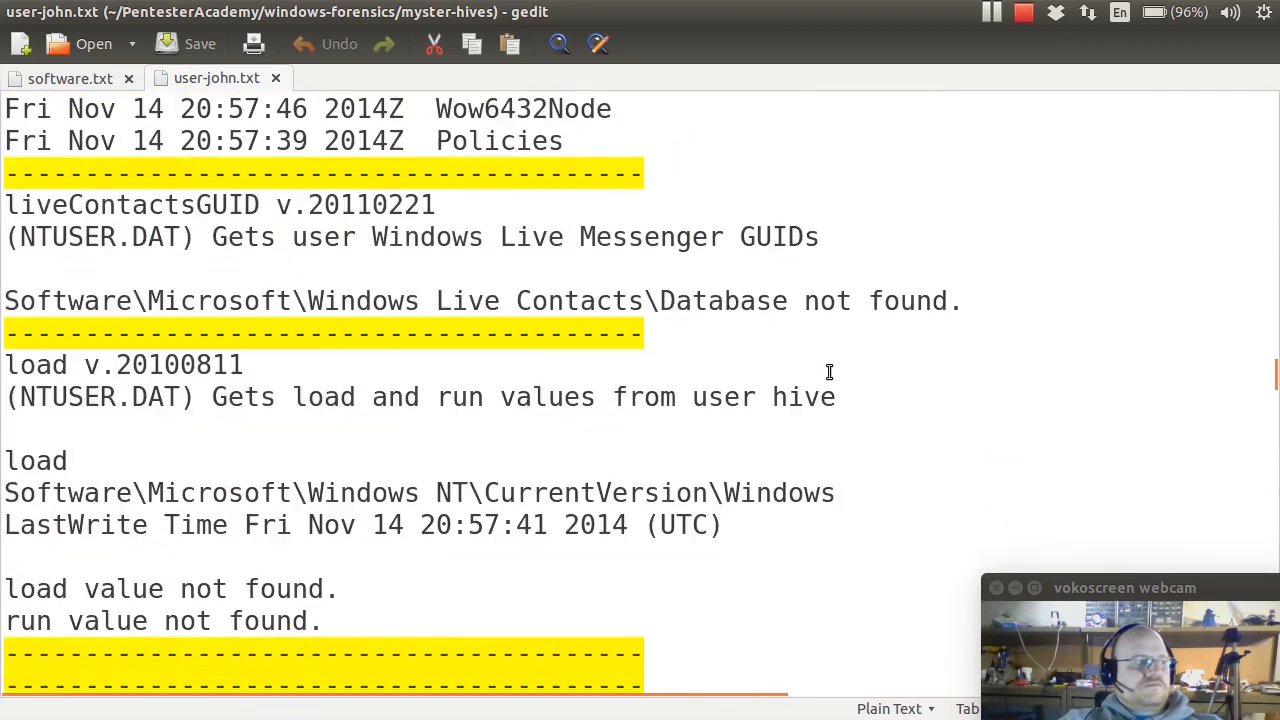
{"action": "scroll", "scroll_direction": "down", "scroll_amount": 3}
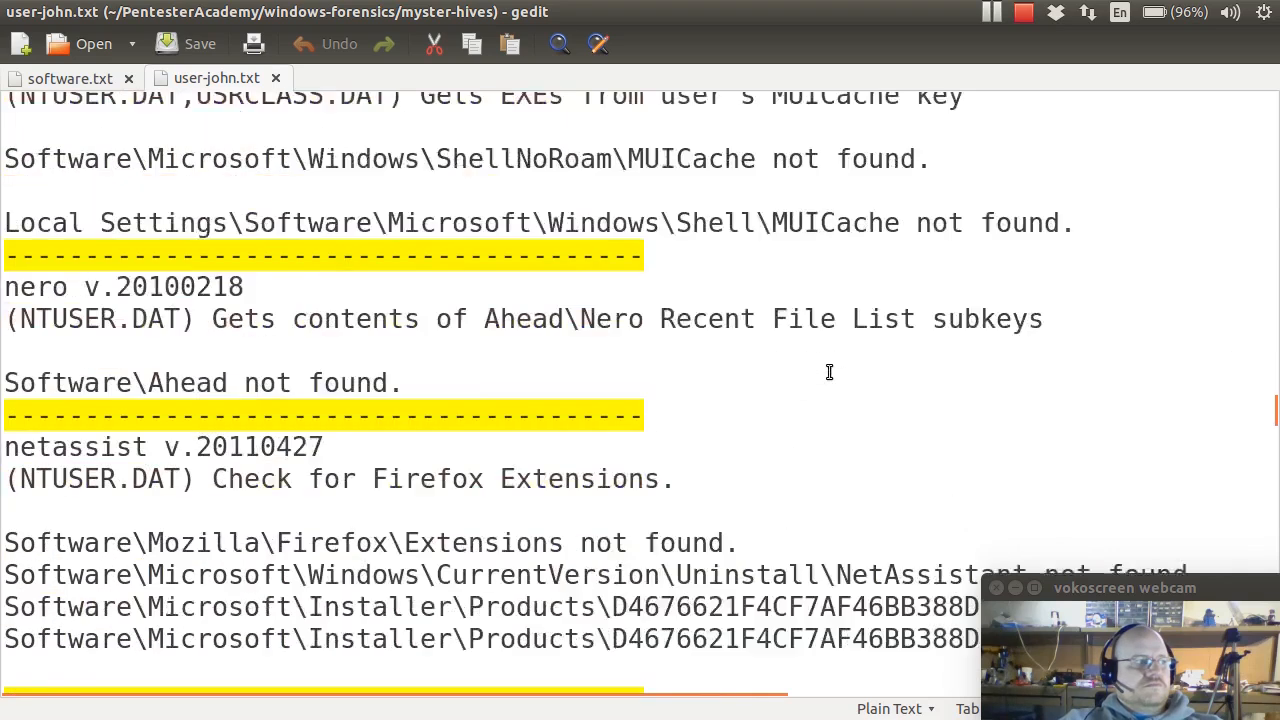
Step: Scroll past the outlook, policies_u, printermru and privoxy output to proxysettings
{"action": "scroll", "scroll_direction": "down", "scroll_amount": 3}
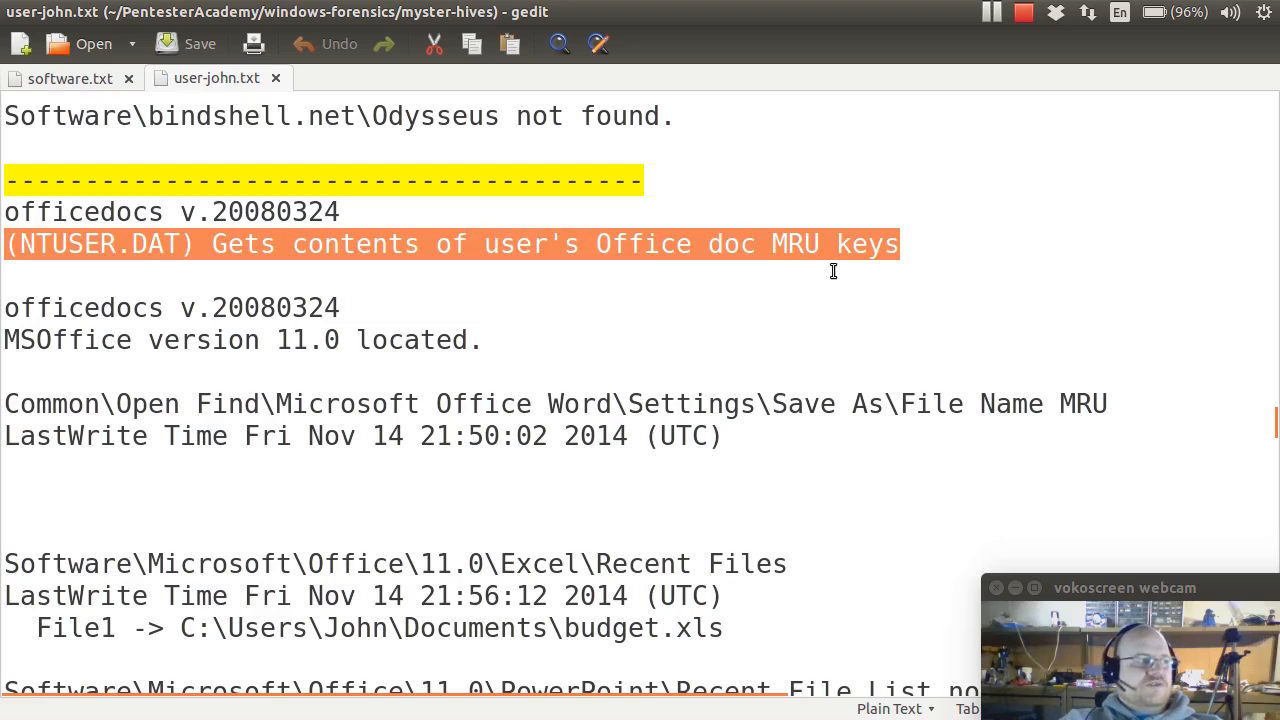
{"action": "scroll", "scroll_direction": "down", "scroll_amount": 3}
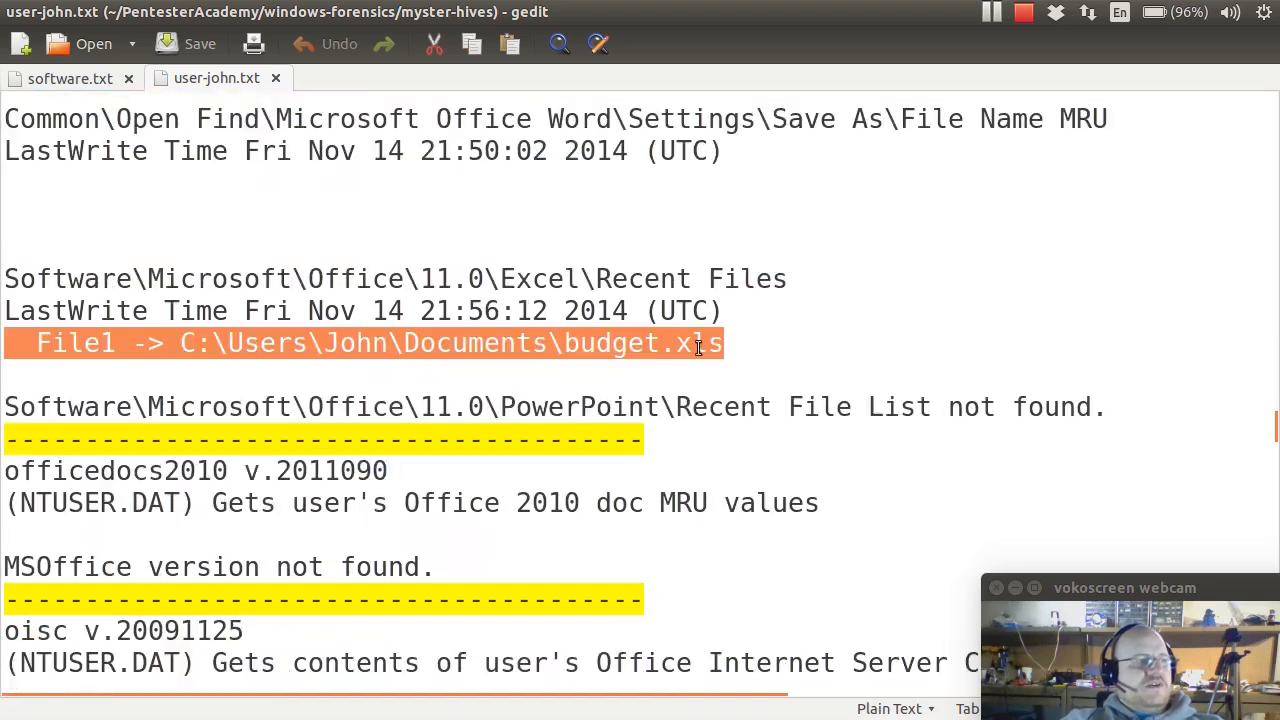
{"action": "mouse_move", "coordinate": [849, 339]}
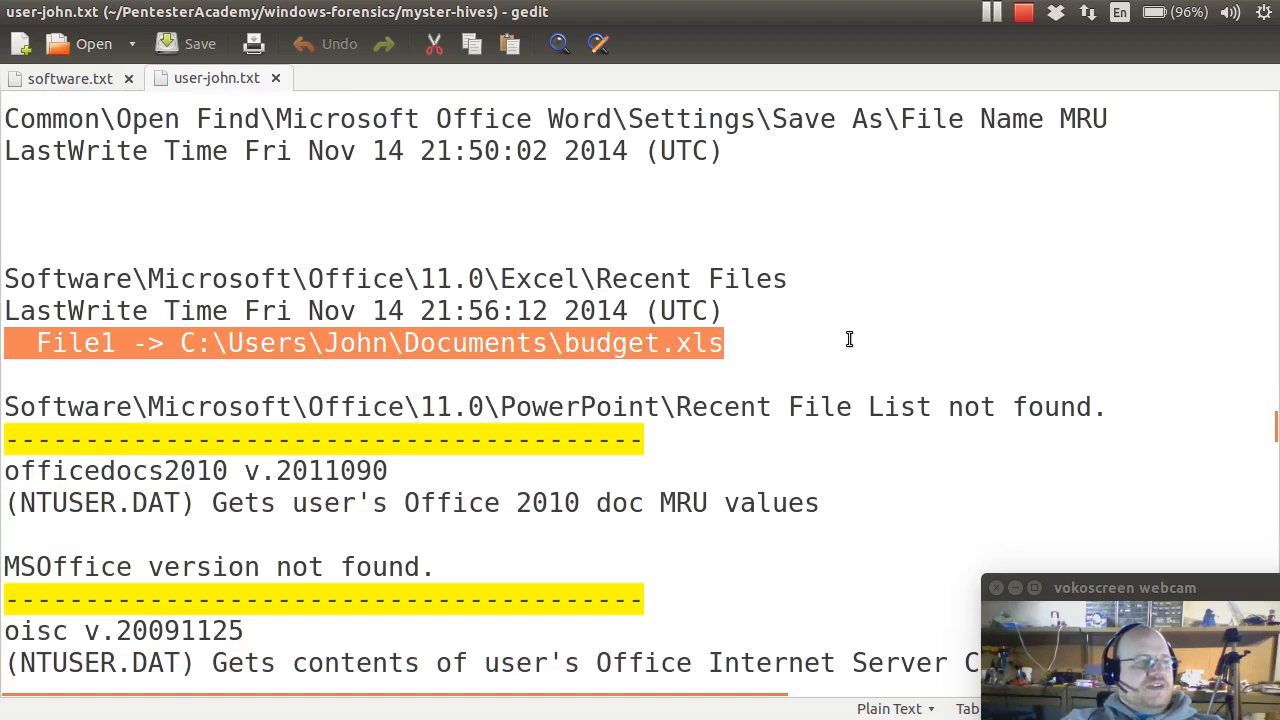
{"action": "scroll", "scroll_direction": "down", "scroll_amount": 3}
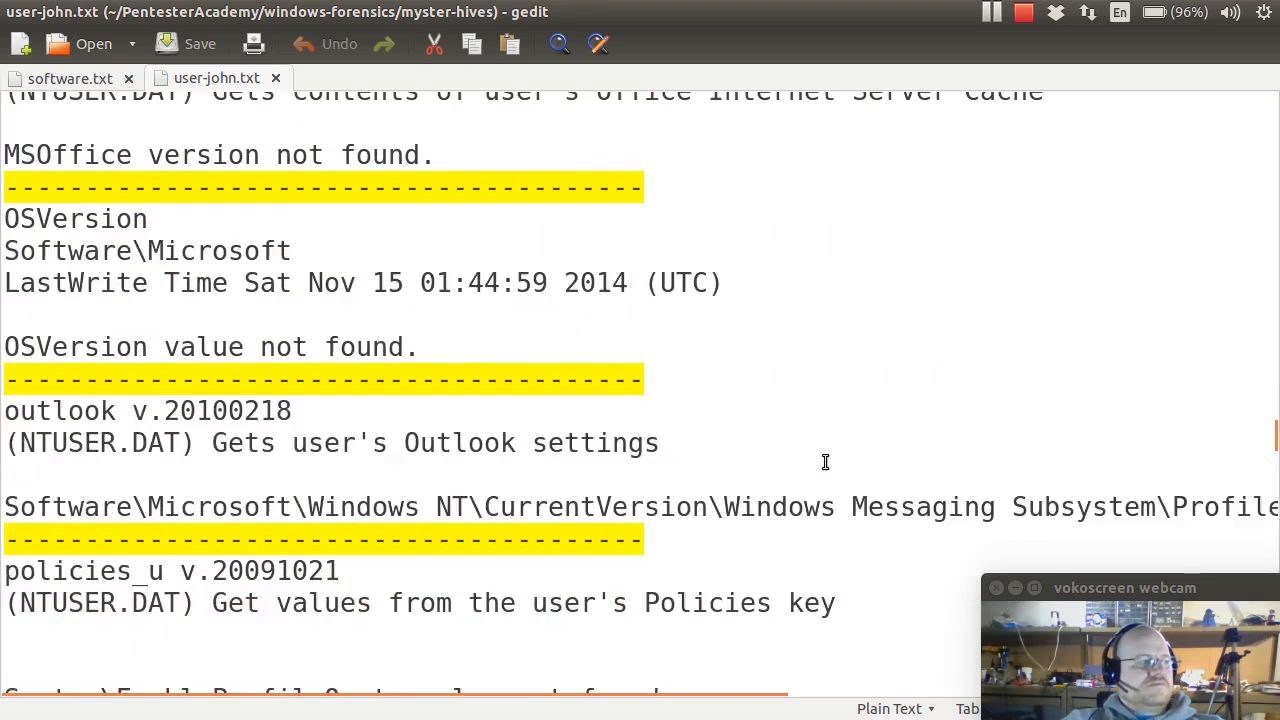
{"action": "scroll", "scroll_direction": "down", "scroll_amount": 3}
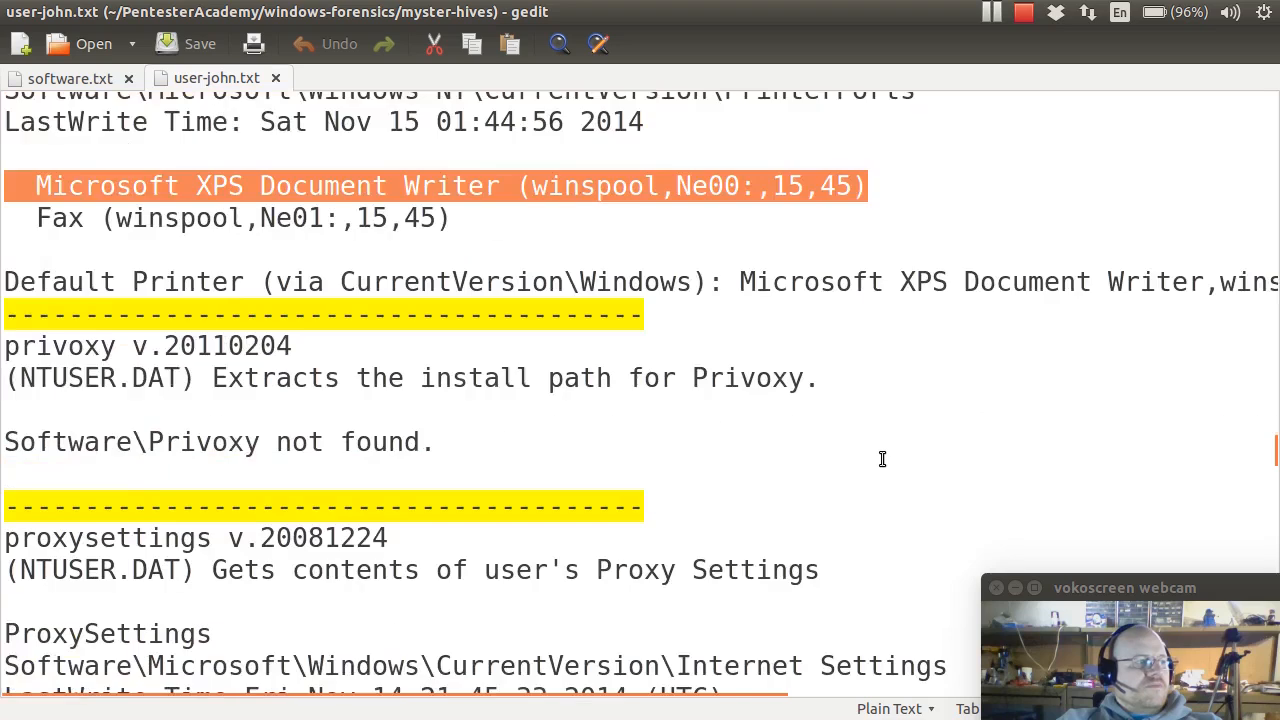
{"action": "scroll", "scroll_direction": "down", "scroll_amount": 3}
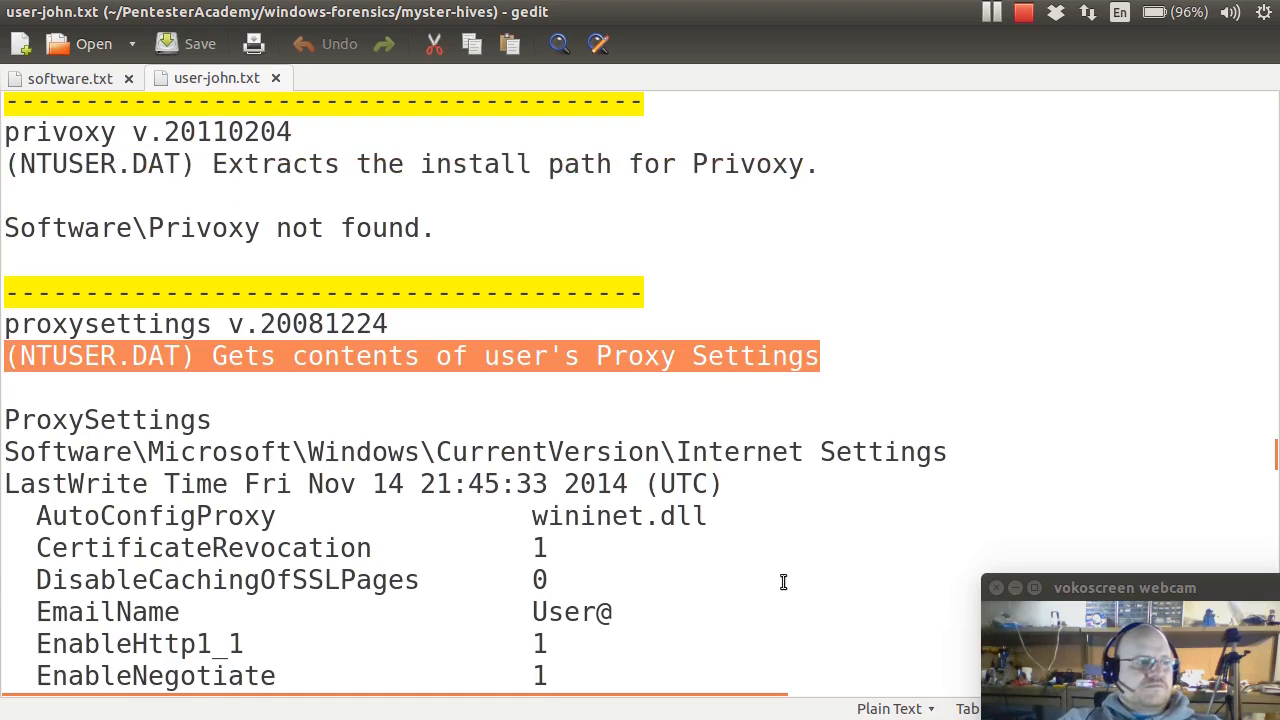
{"action": "mouse_move", "coordinate": [867, 546]}
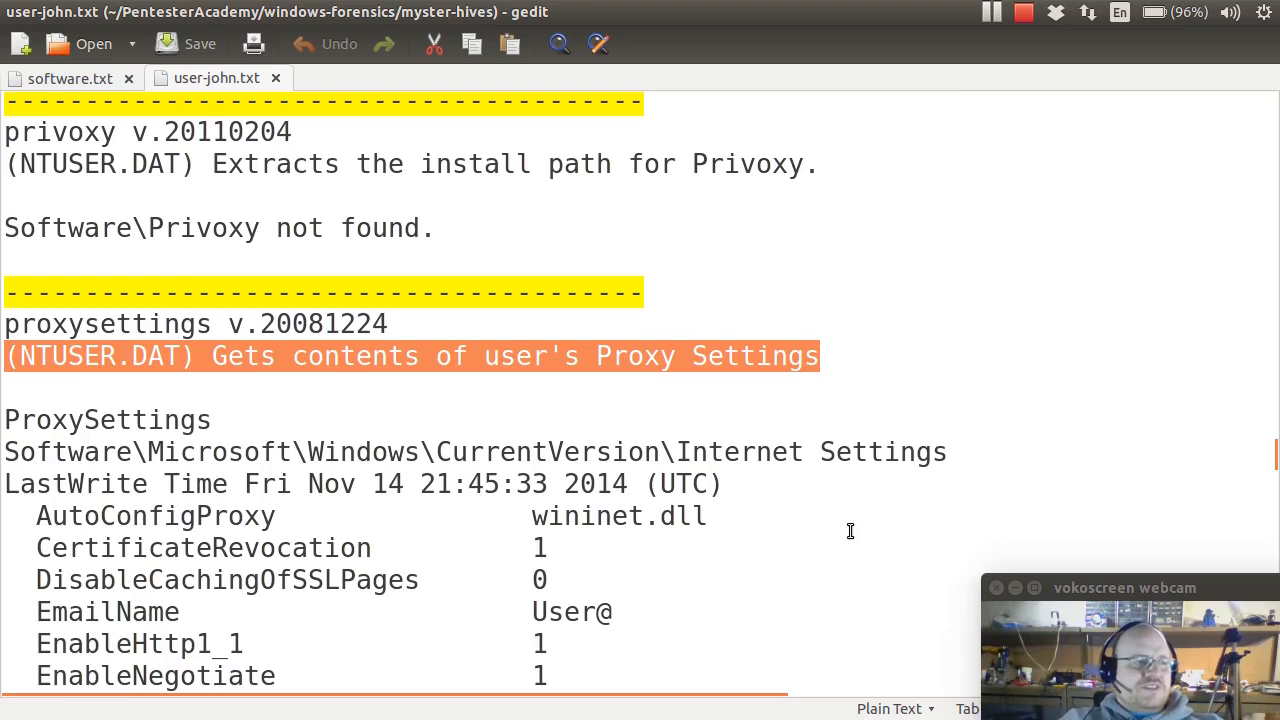
Step: Scroll past the putty, rdphint, realplayer6 and realvnc entries to recentdocs
{"action": "scroll", "scroll_direction": "down", "scroll_amount": 3}
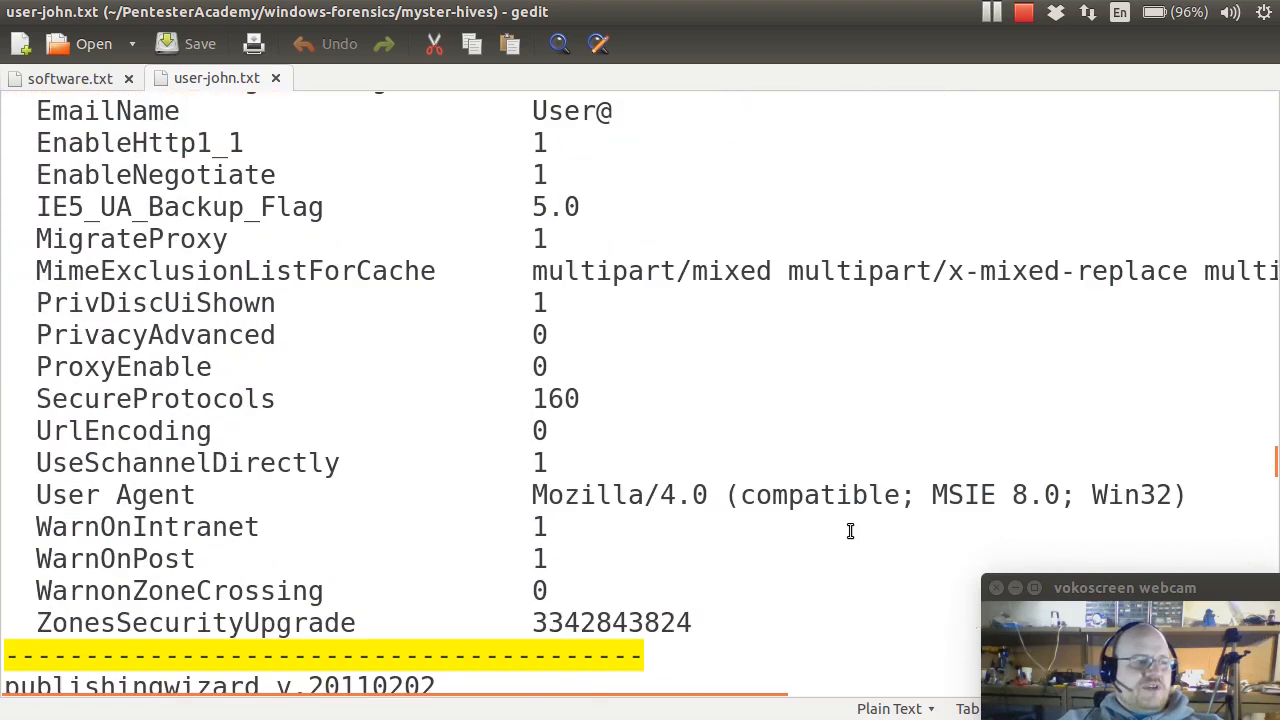
{"action": "scroll", "scroll_direction": "down", "scroll_amount": 3}
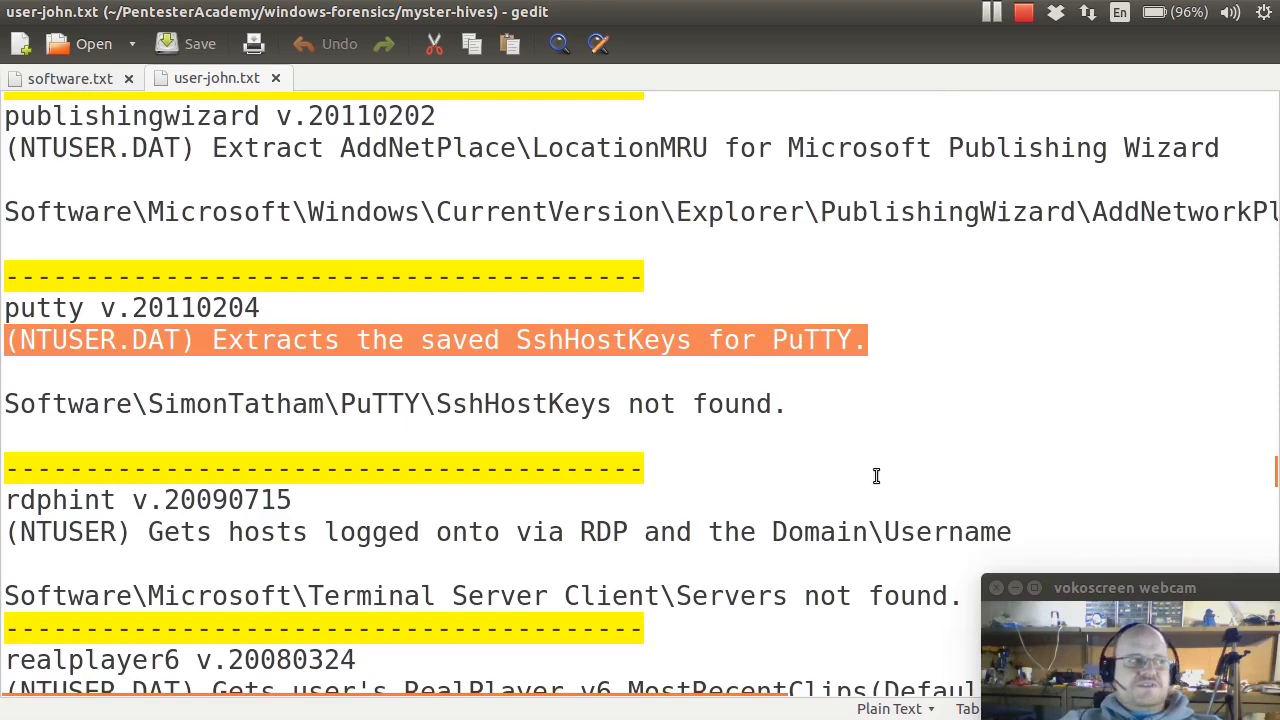
{"action": "scroll", "scroll_direction": "down", "scroll_amount": 3}
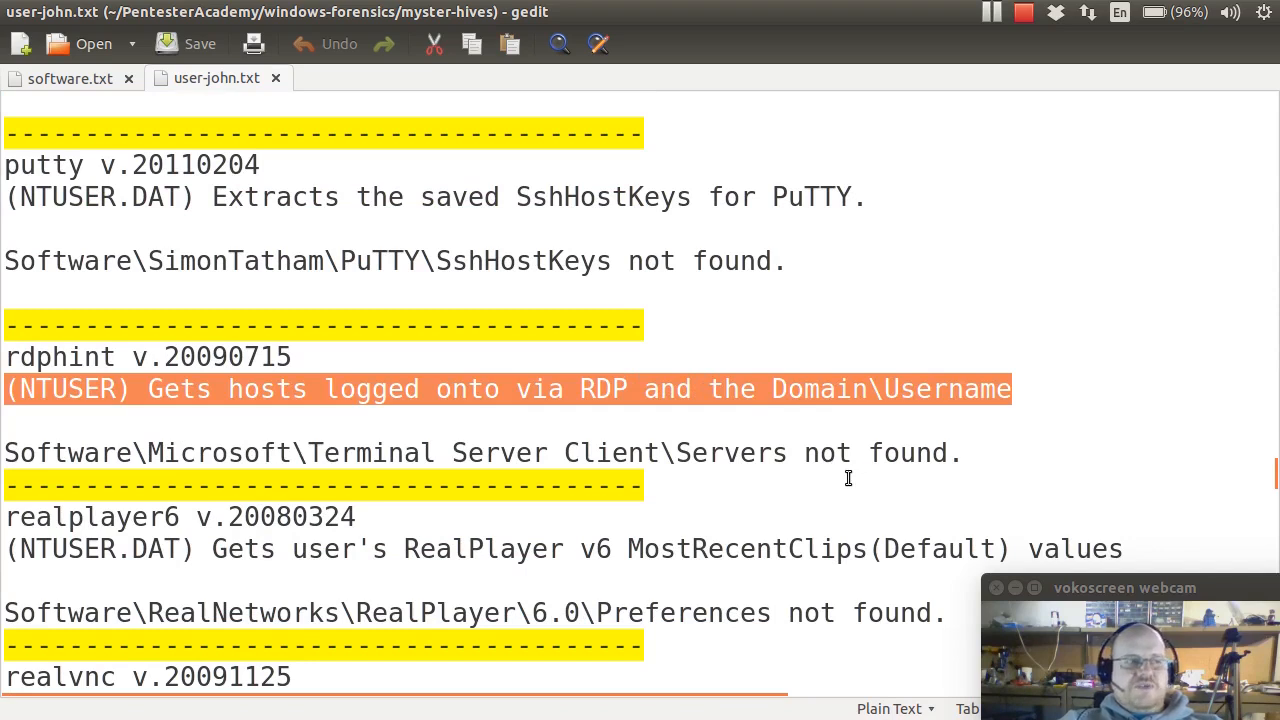
{"action": "scroll", "scroll_direction": "down", "scroll_amount": 3}
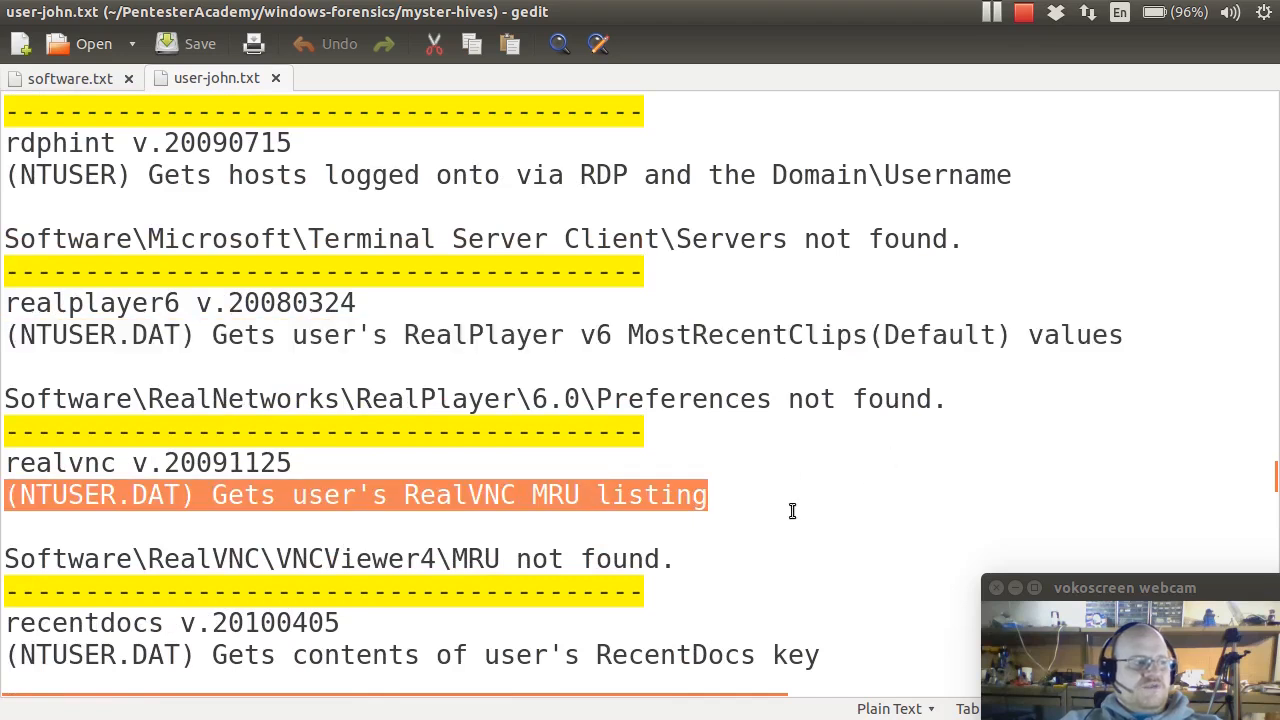
{"action": "scroll", "scroll_direction": "down", "scroll_amount": 3}
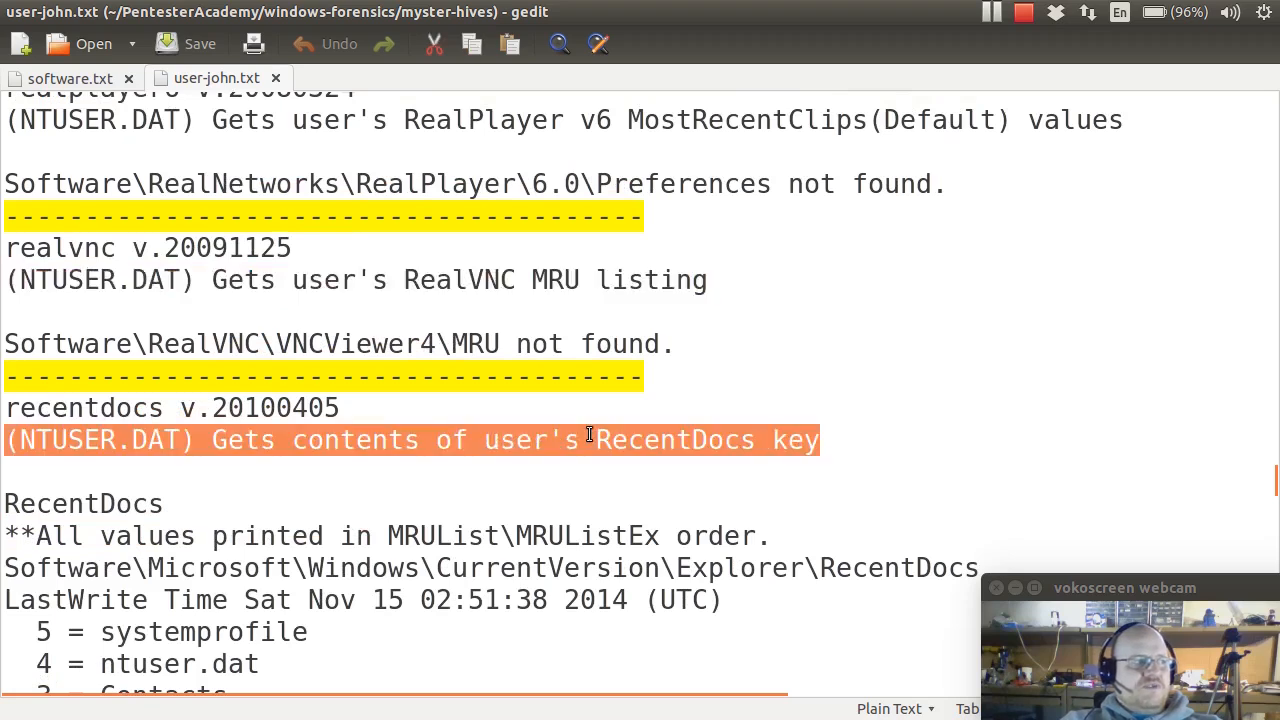
Step: Scroll through RecentDocs and highlight the .doc and Folder subkey names
{"action": "scroll", "scroll_direction": "down", "scroll_amount": 3}
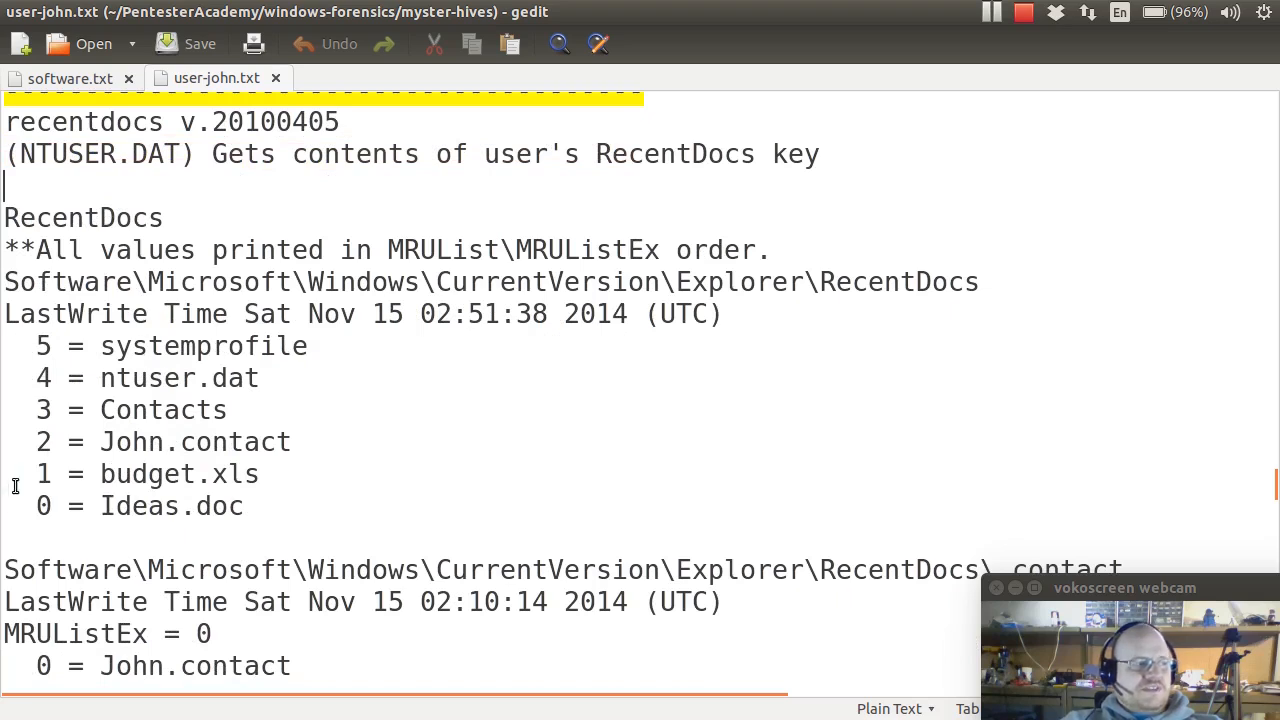
{"action": "scroll", "scroll_direction": "down", "scroll_amount": 3}
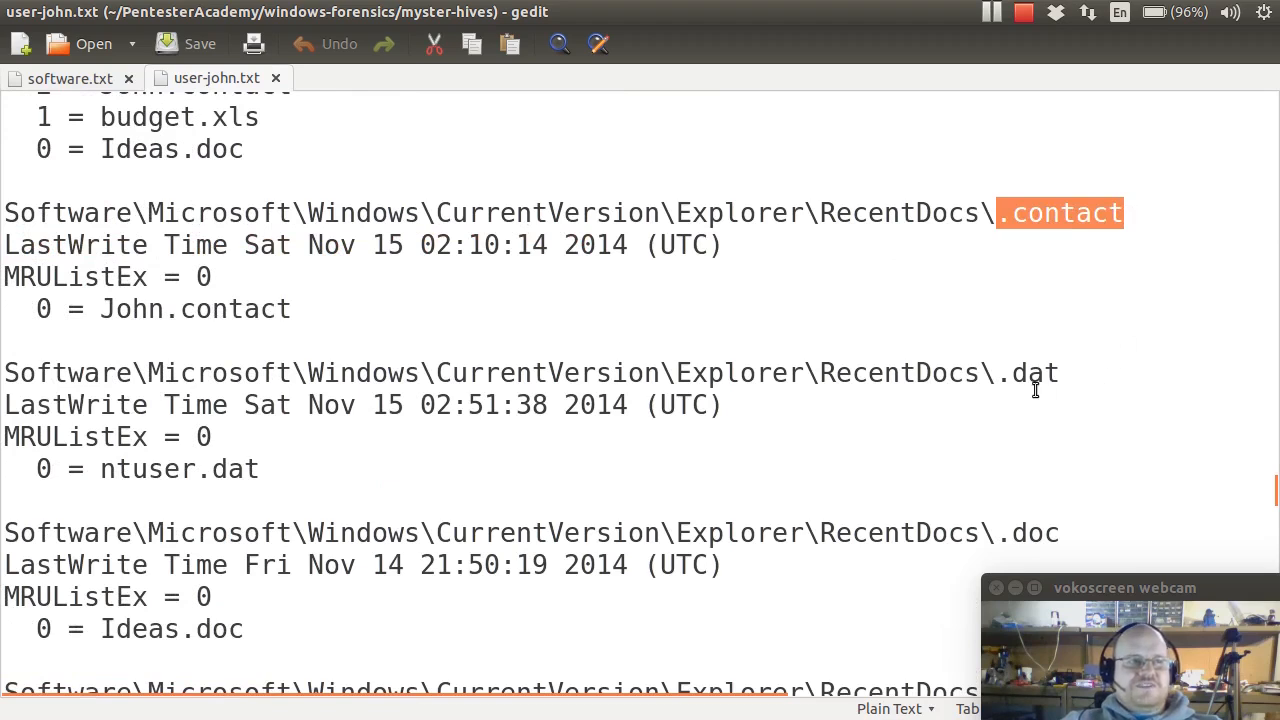
{"action": "double_click", "coordinate": [1026, 532]}
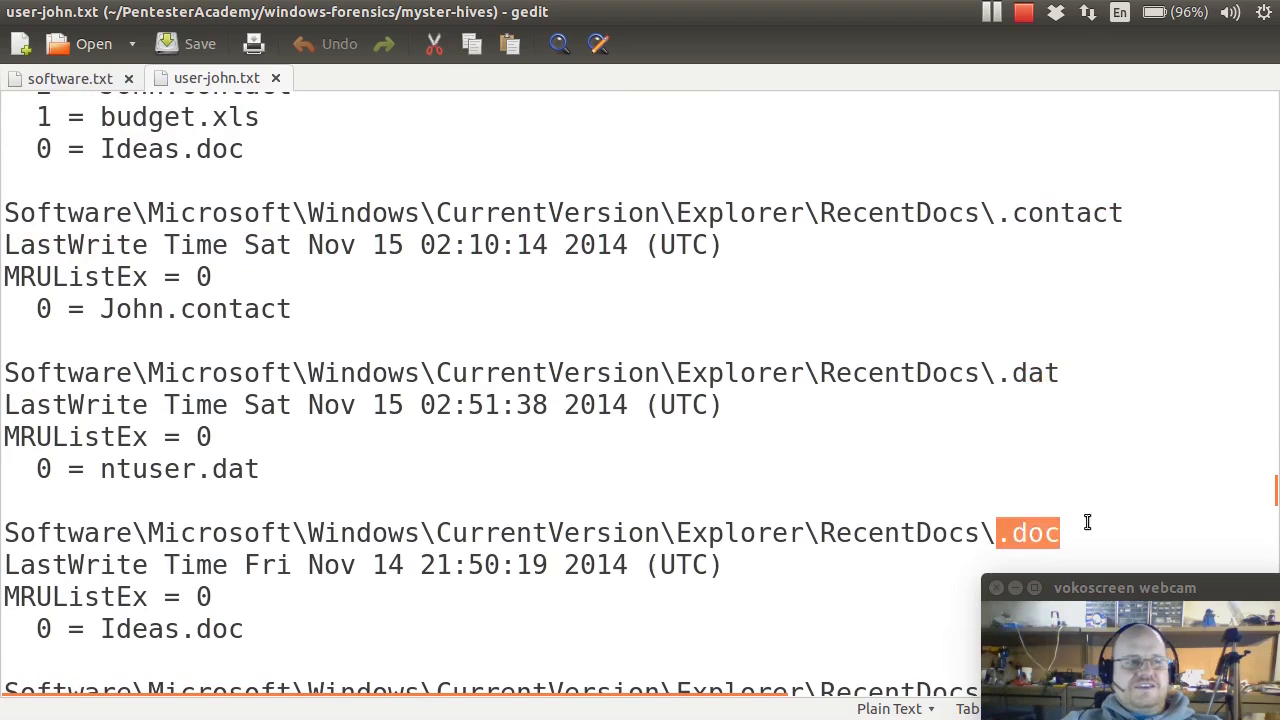
{"action": "scroll", "scroll_direction": "down", "scroll_amount": 3}
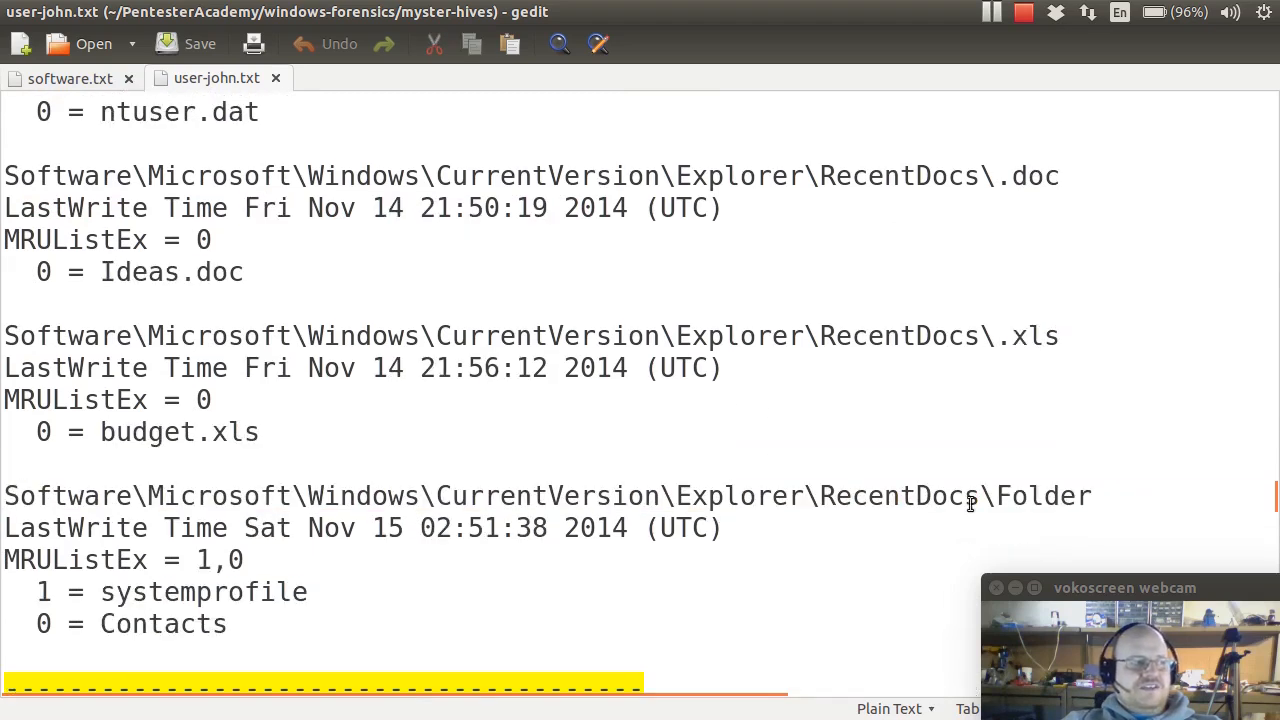
{"action": "double_click", "coordinate": [1038, 351]}
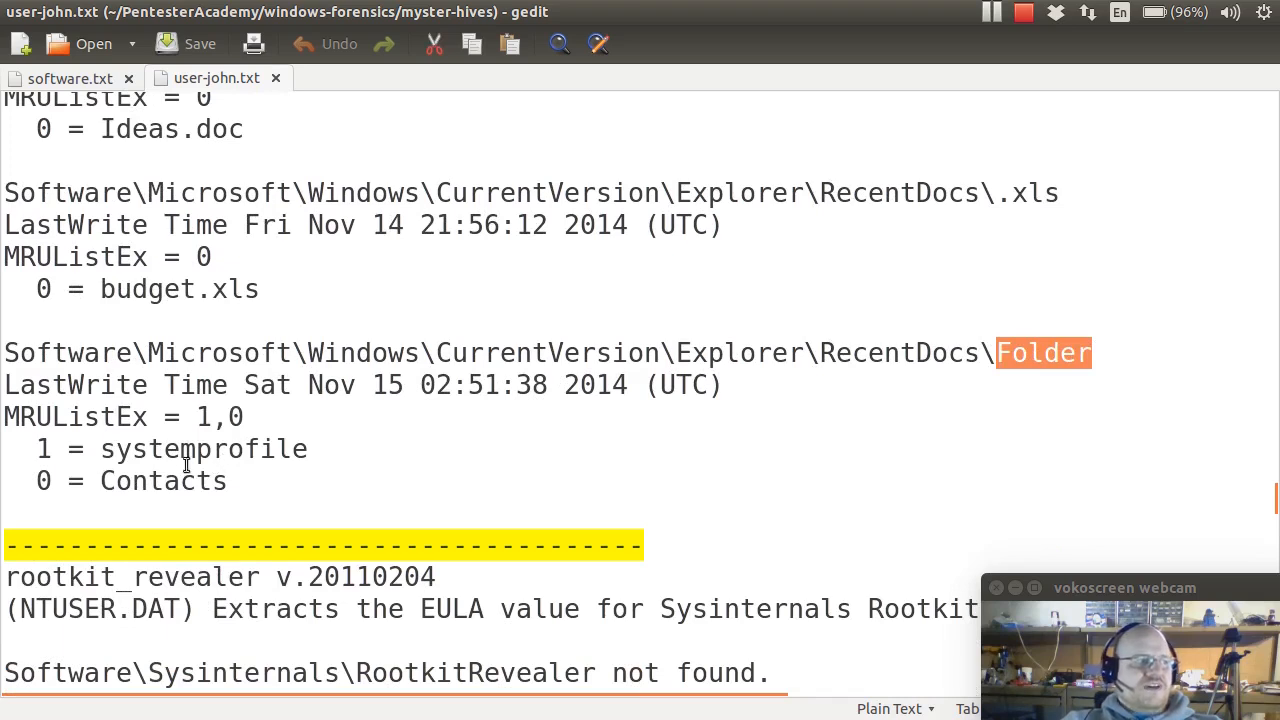
Step: Scroll past RootkitRevealer, RunMRU and 7-Zip to the Shell Folders paths
{"action": "scroll", "scroll_direction": "down", "scroll_amount": 3}
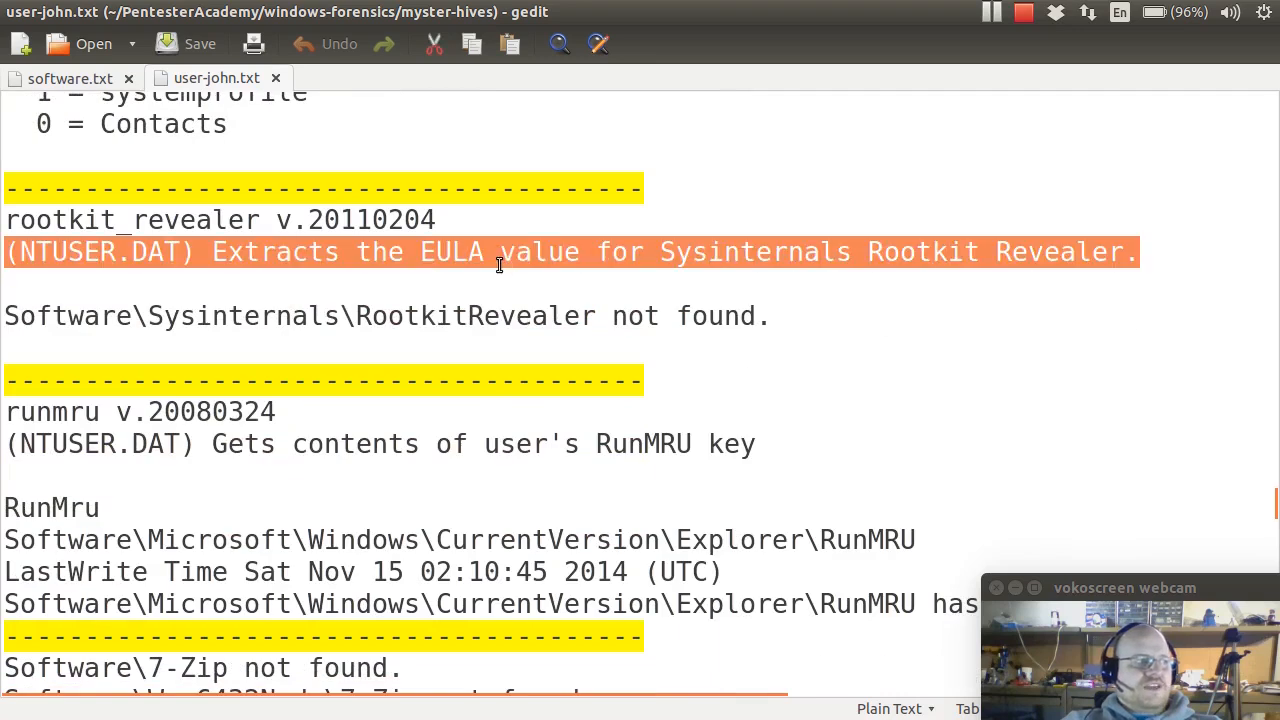
{"action": "mouse_move", "coordinate": [490, 326]}
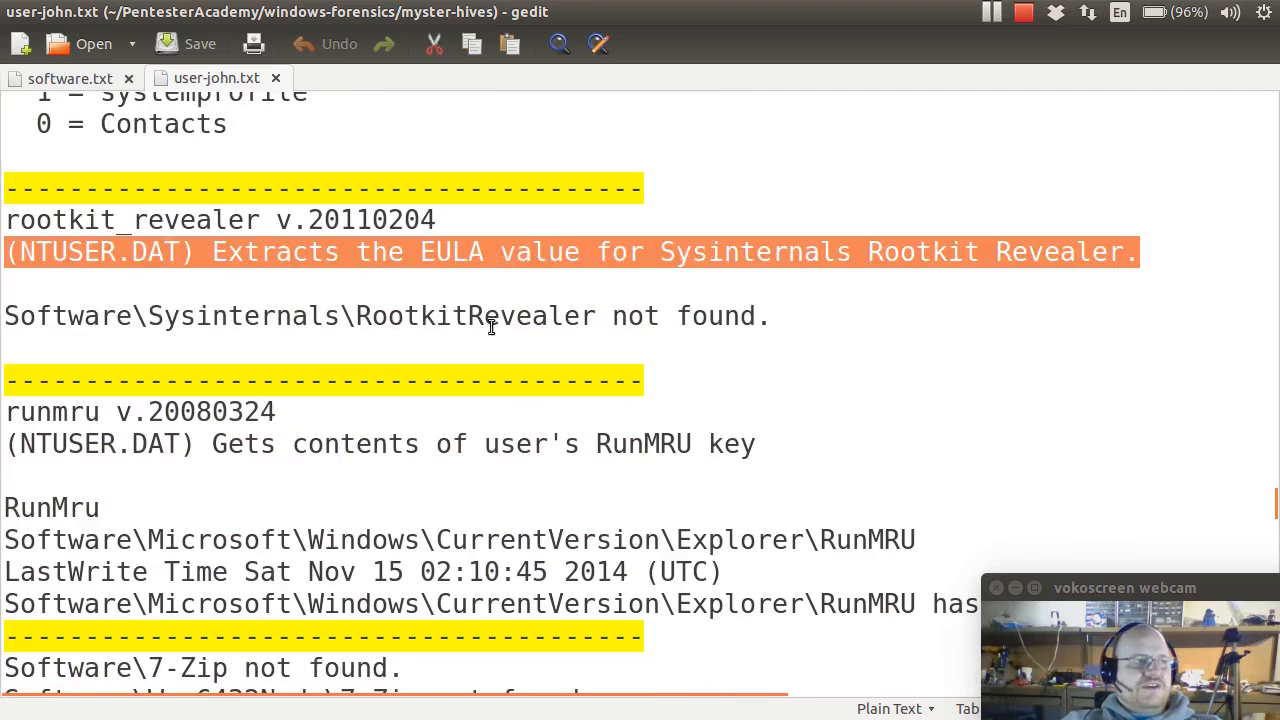
{"action": "scroll", "scroll_direction": "down", "scroll_amount": 3}
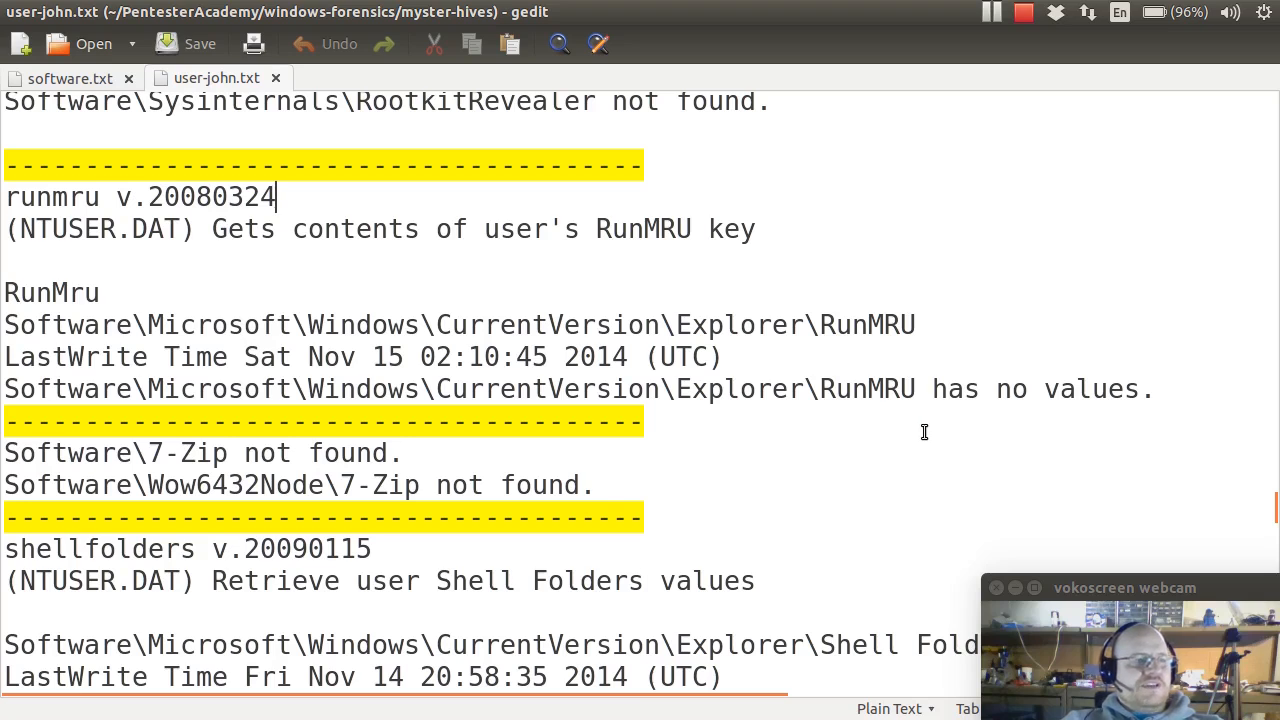
{"action": "scroll", "scroll_direction": "down", "scroll_amount": 3}
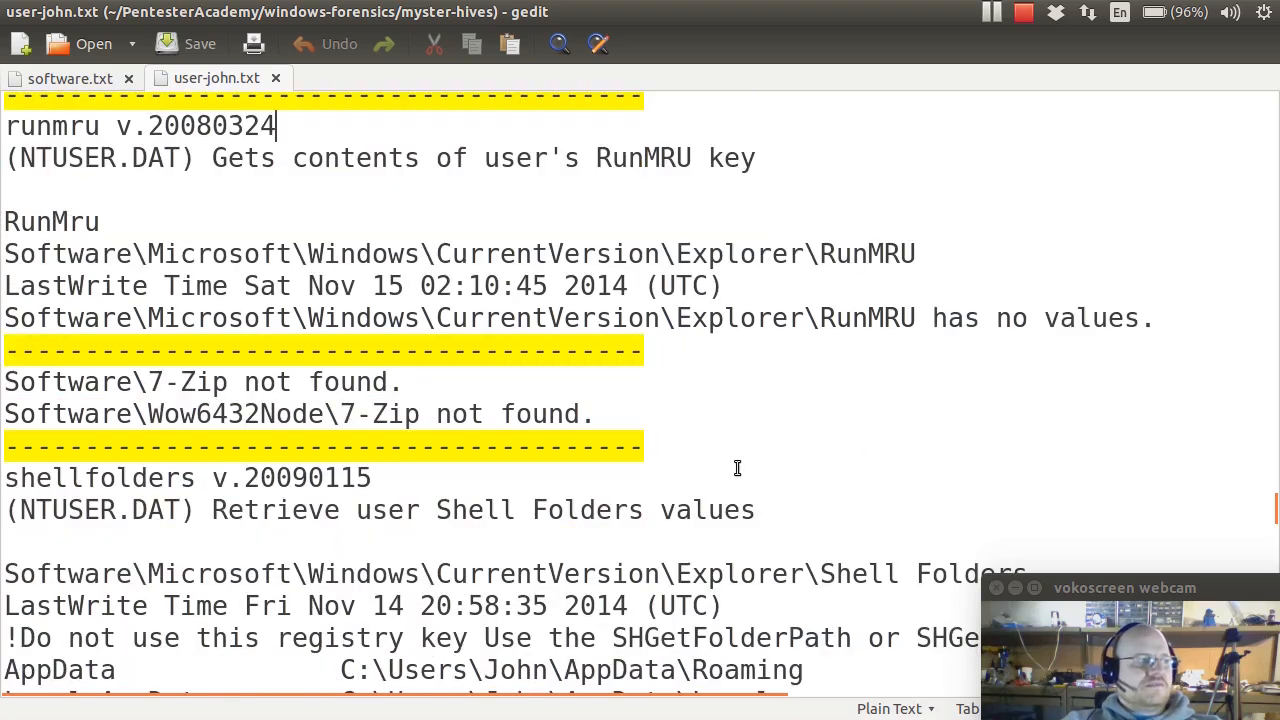
{"action": "scroll", "scroll_direction": "down", "scroll_amount": 3}
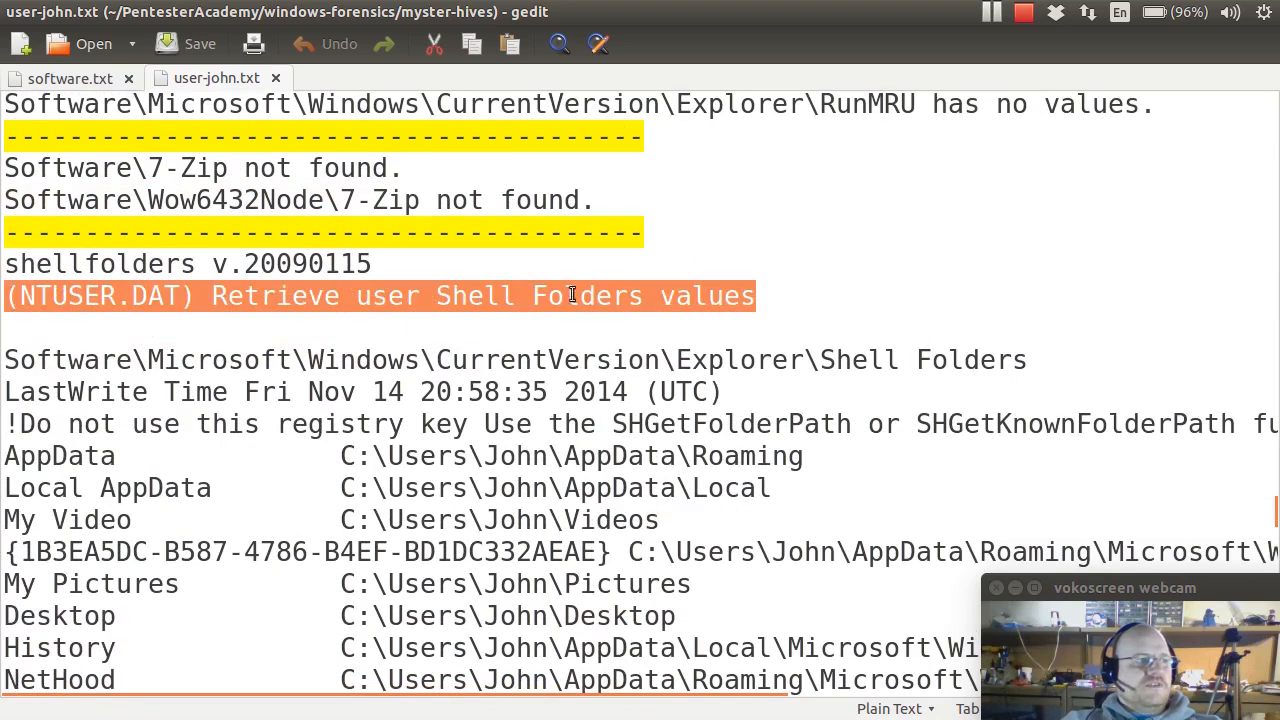
{"action": "mouse_move", "coordinate": [945, 340]}
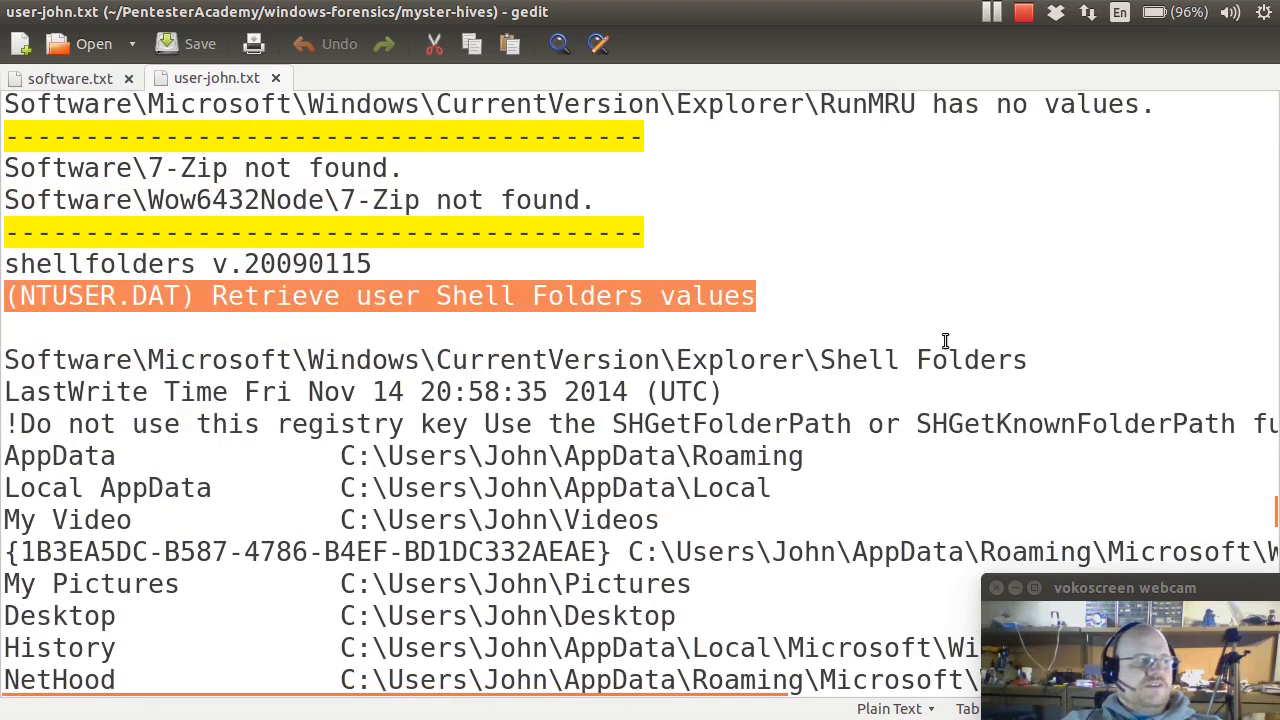
{"action": "scroll", "scroll_direction": "down", "scroll_amount": 3}
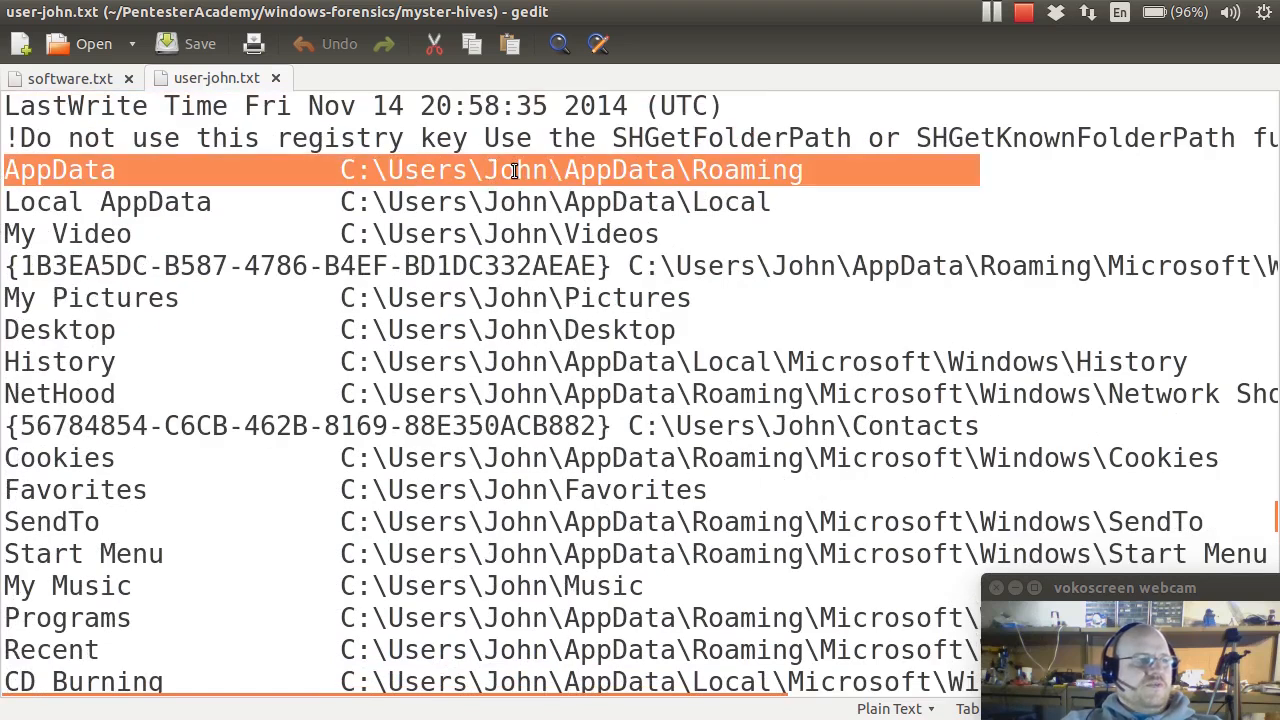
{"action": "mouse_move", "coordinate": [734, 260]}
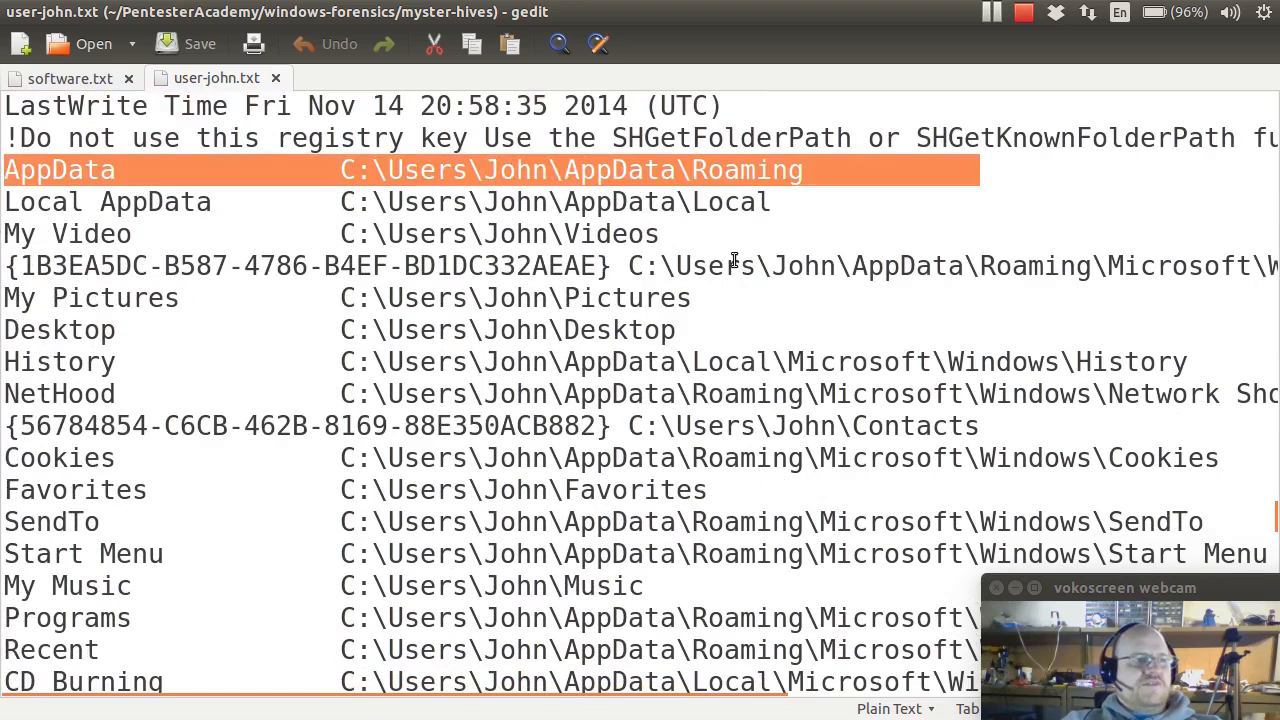
{"action": "mouse_move", "coordinate": [710, 524]}
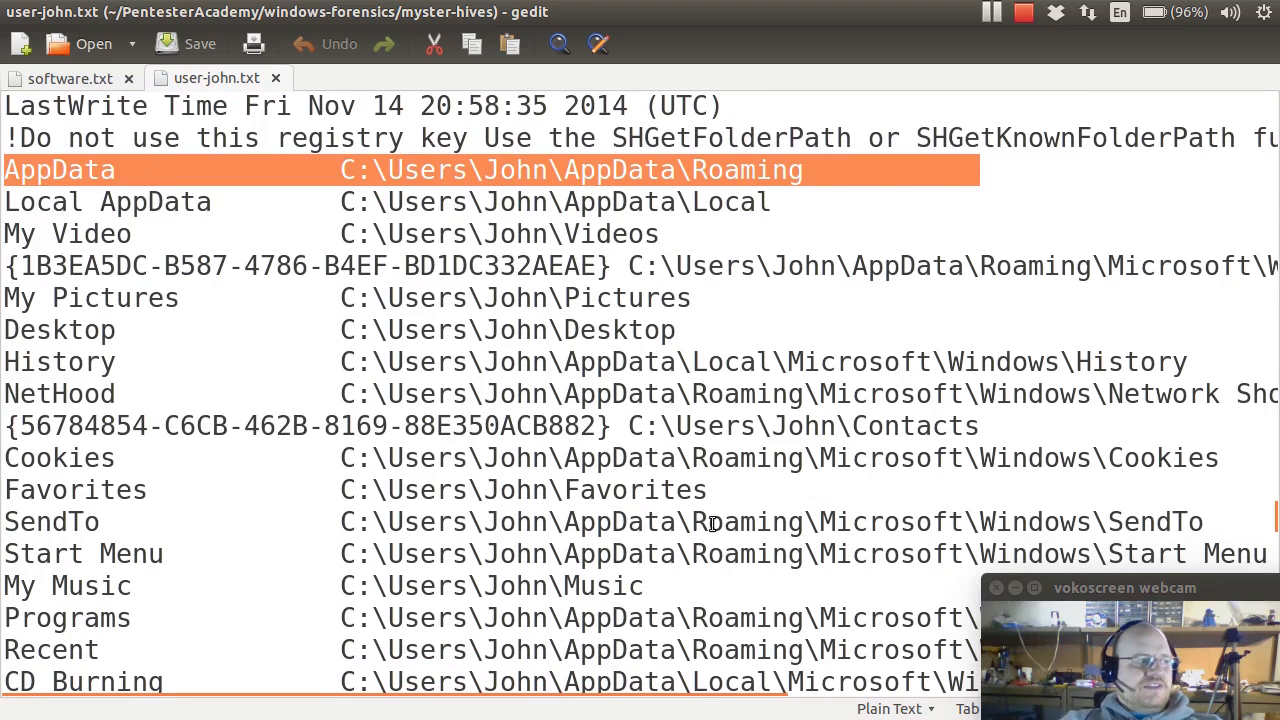
{"action": "mouse_move", "coordinate": [706, 515]}
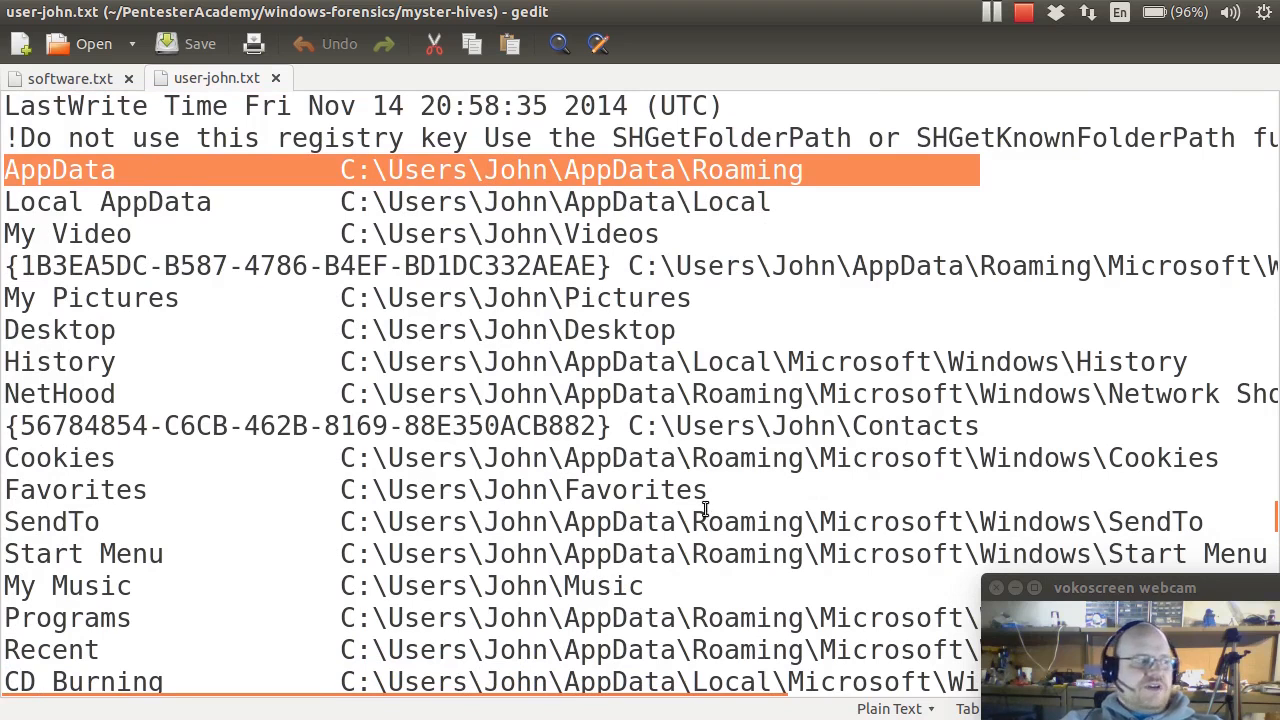
Step: Scroll past Skype and SSH host keys, highlighting the startmenuinternetapps_cu line, to typedurls
{"action": "scroll", "scroll_direction": "down", "scroll_amount": 3}
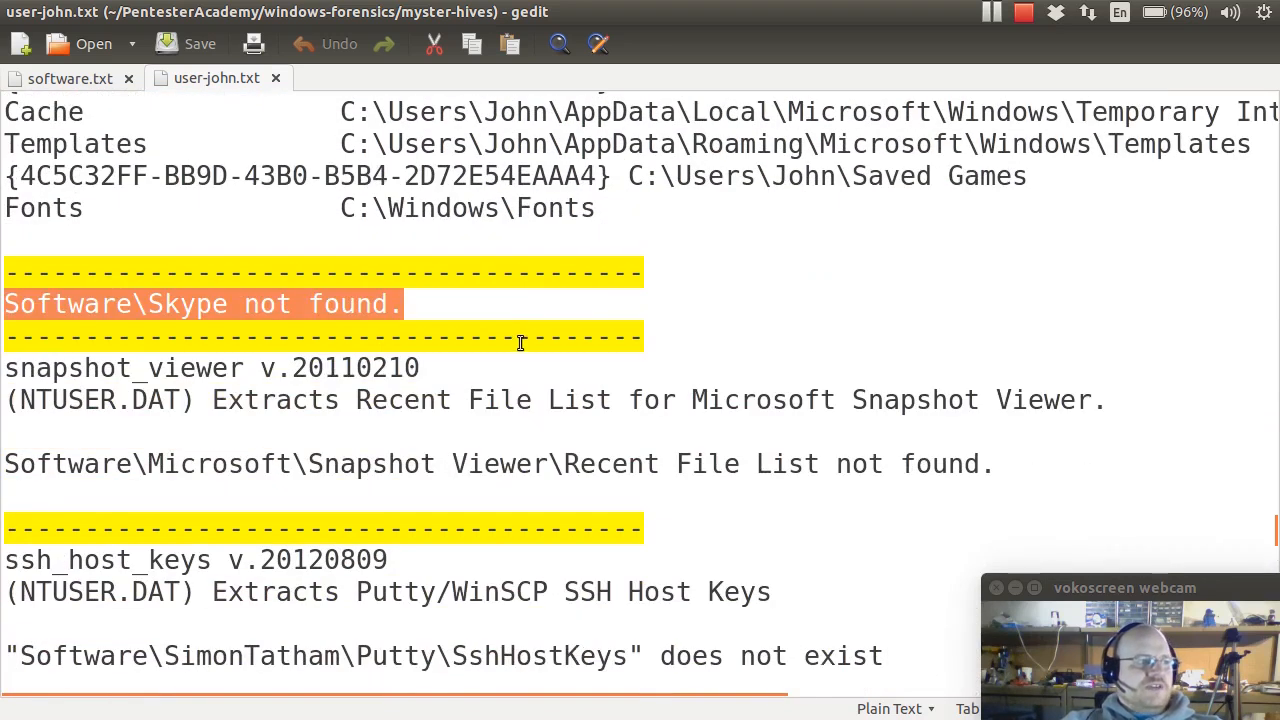
{"action": "scroll", "scroll_direction": "down", "scroll_amount": 3}
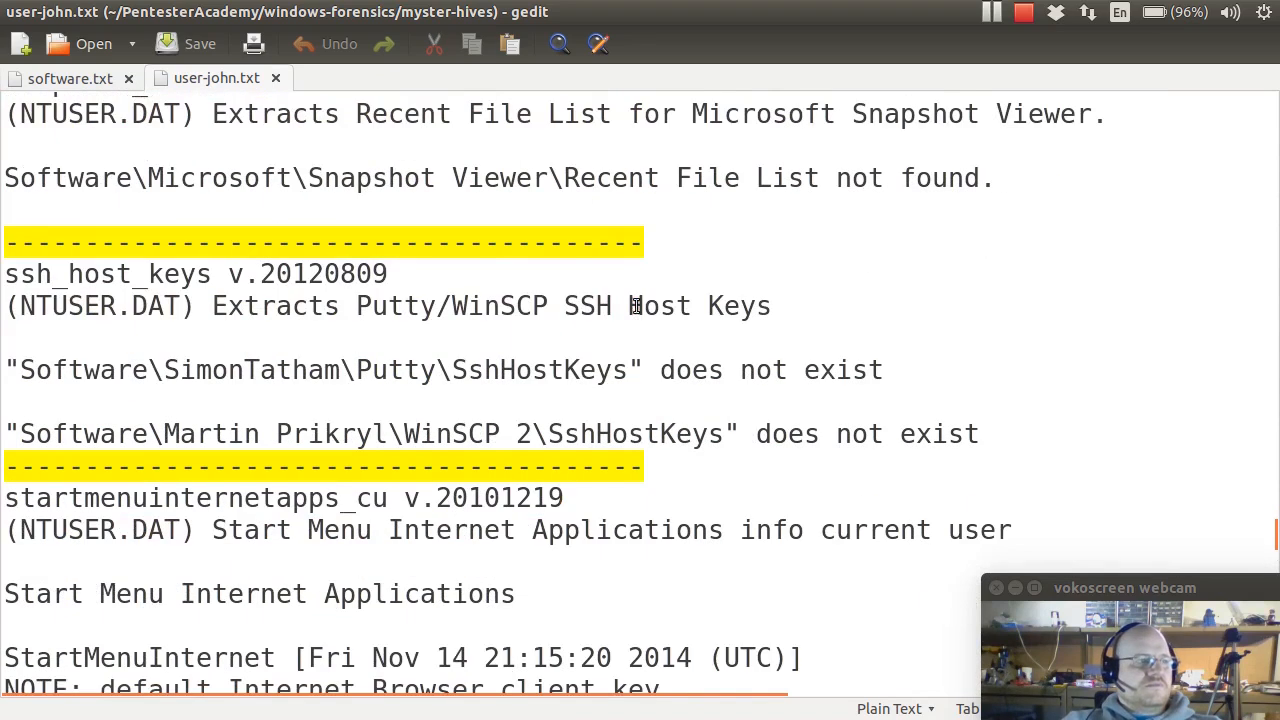
{"action": "triple_click", "coordinate": [390, 306]}
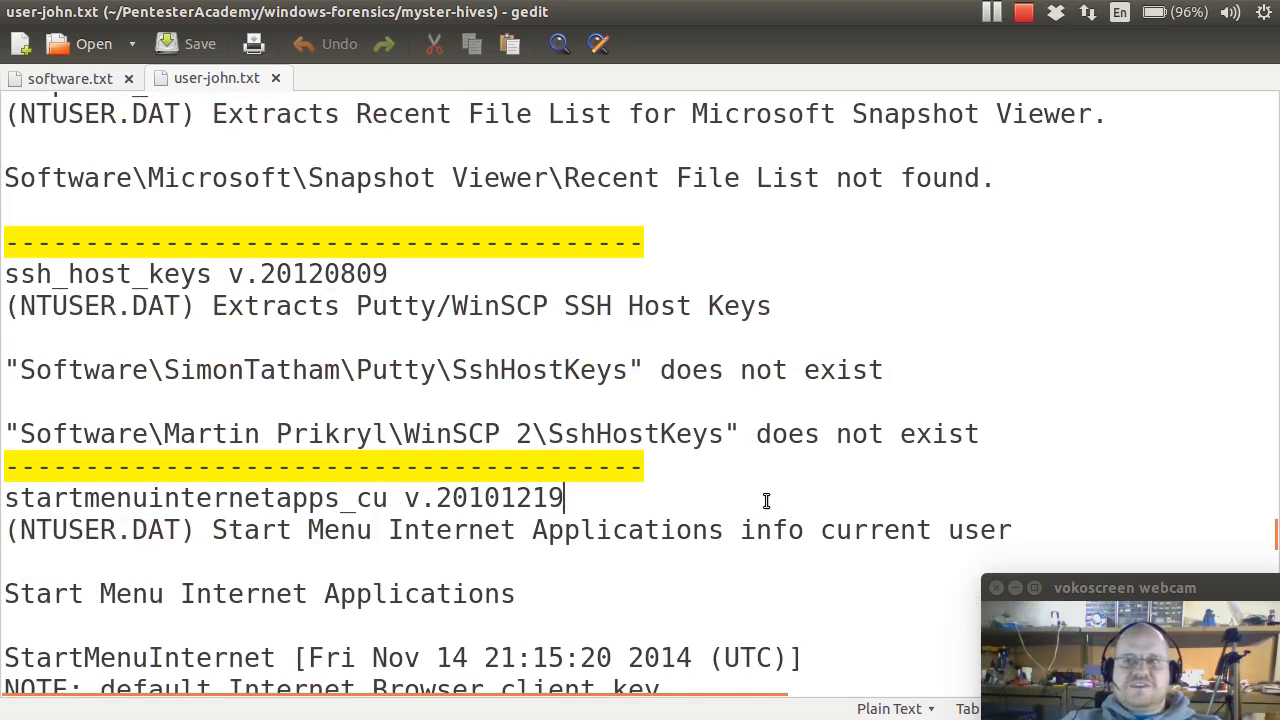
{"action": "mouse_move", "coordinate": [755, 495]}
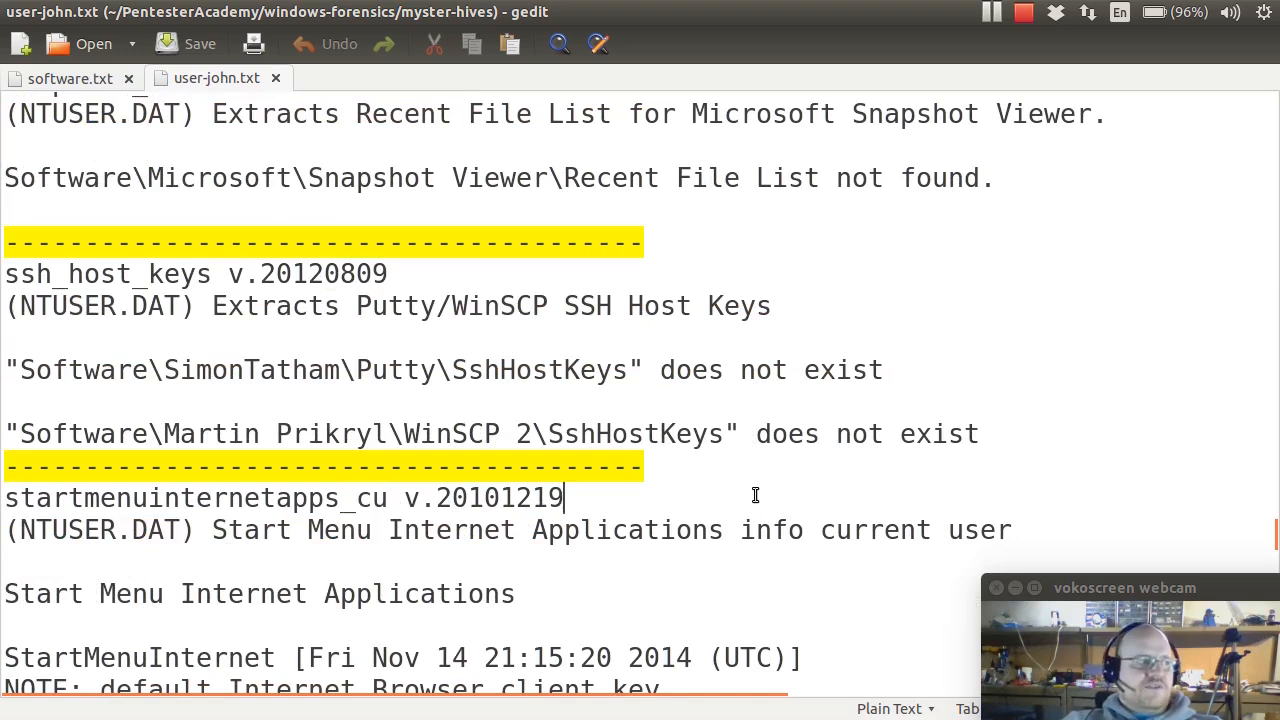
{"action": "scroll", "scroll_direction": "down", "scroll_amount": 3}
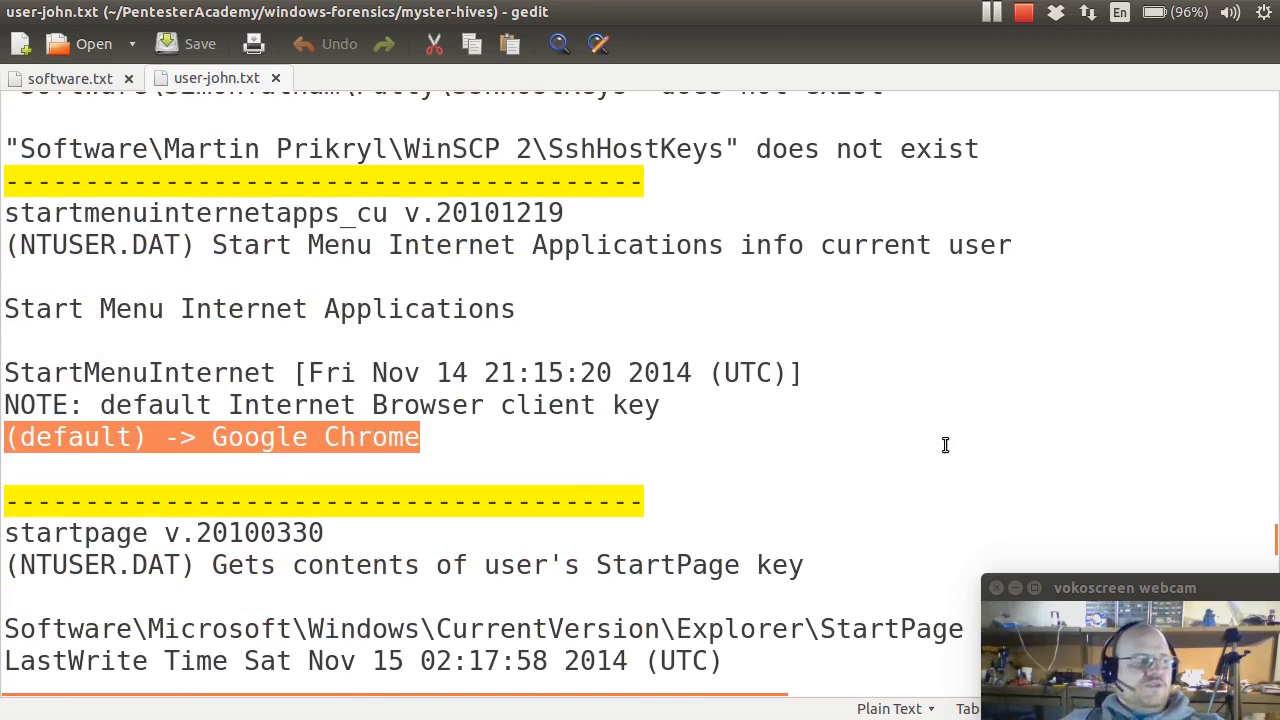
{"action": "scroll", "scroll_direction": "down", "scroll_amount": 3}
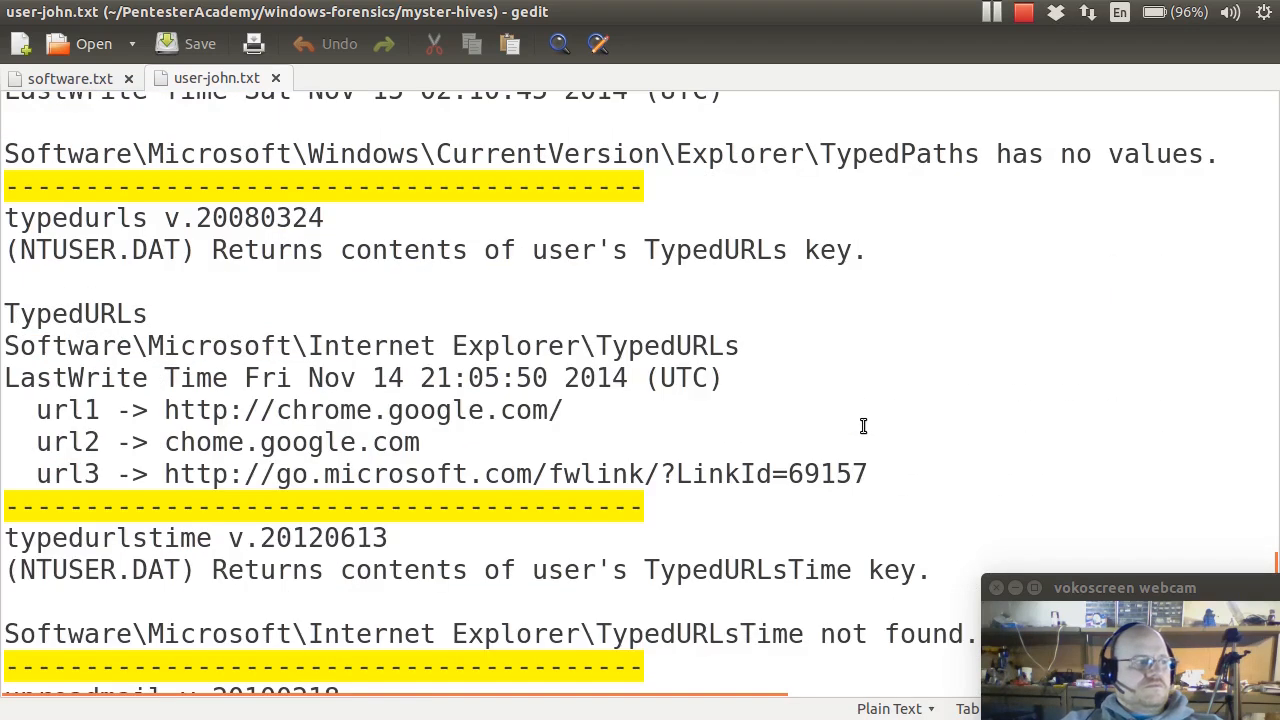
{"action": "scroll", "scroll_direction": "down", "scroll_amount": 3}
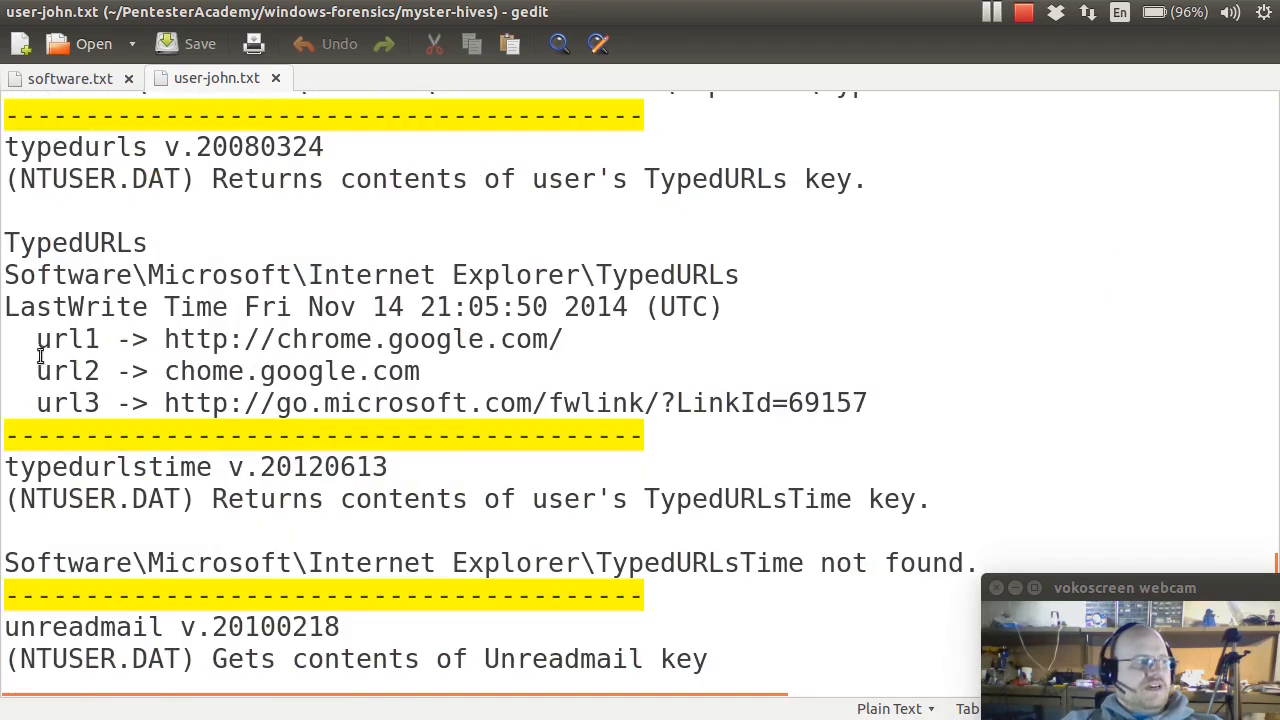
{"action": "left_click_drag", "start_coordinate": [37, 339], "coordinate": [866, 403]}
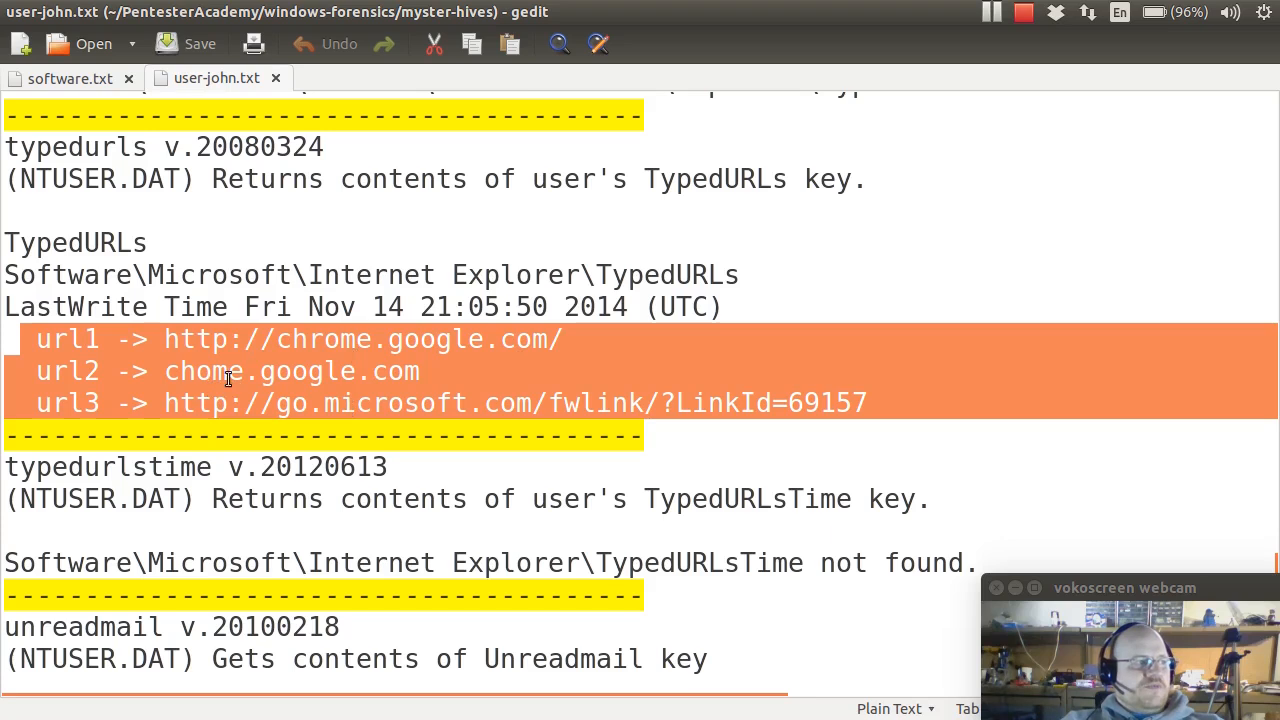
{"action": "mouse_move", "coordinate": [365, 371]}
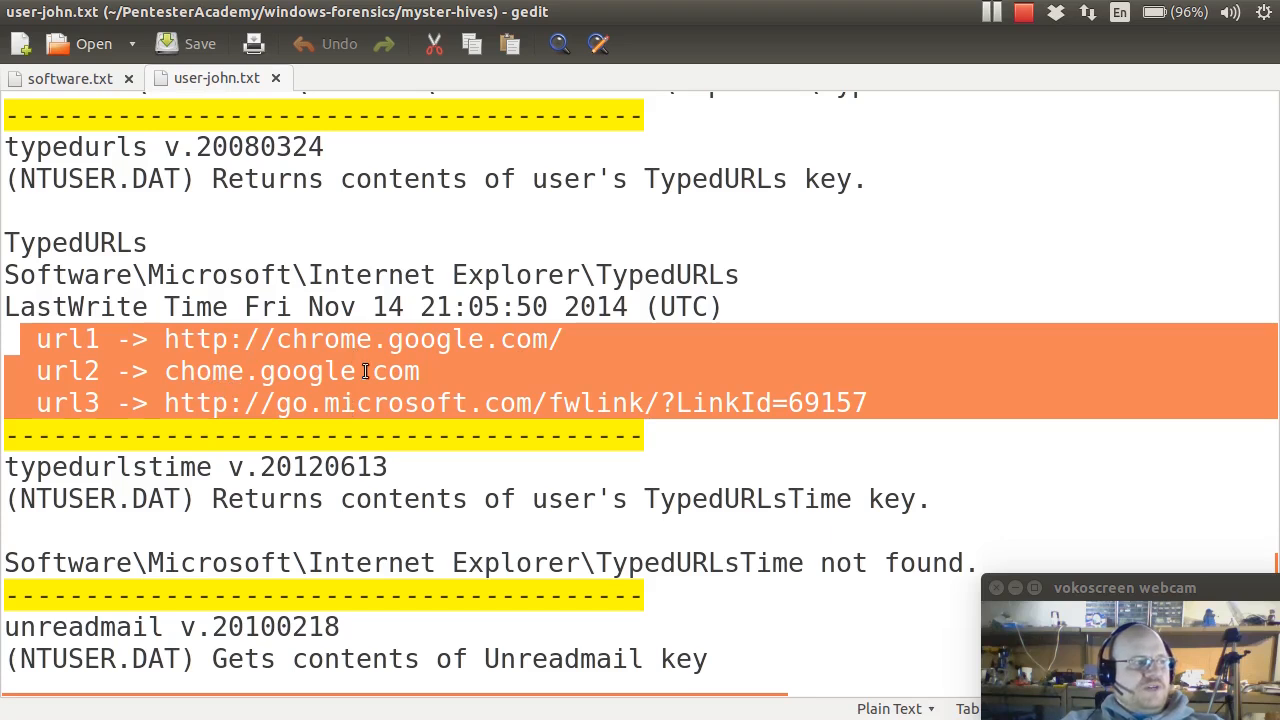
{"action": "mouse_move", "coordinate": [427, 387]}
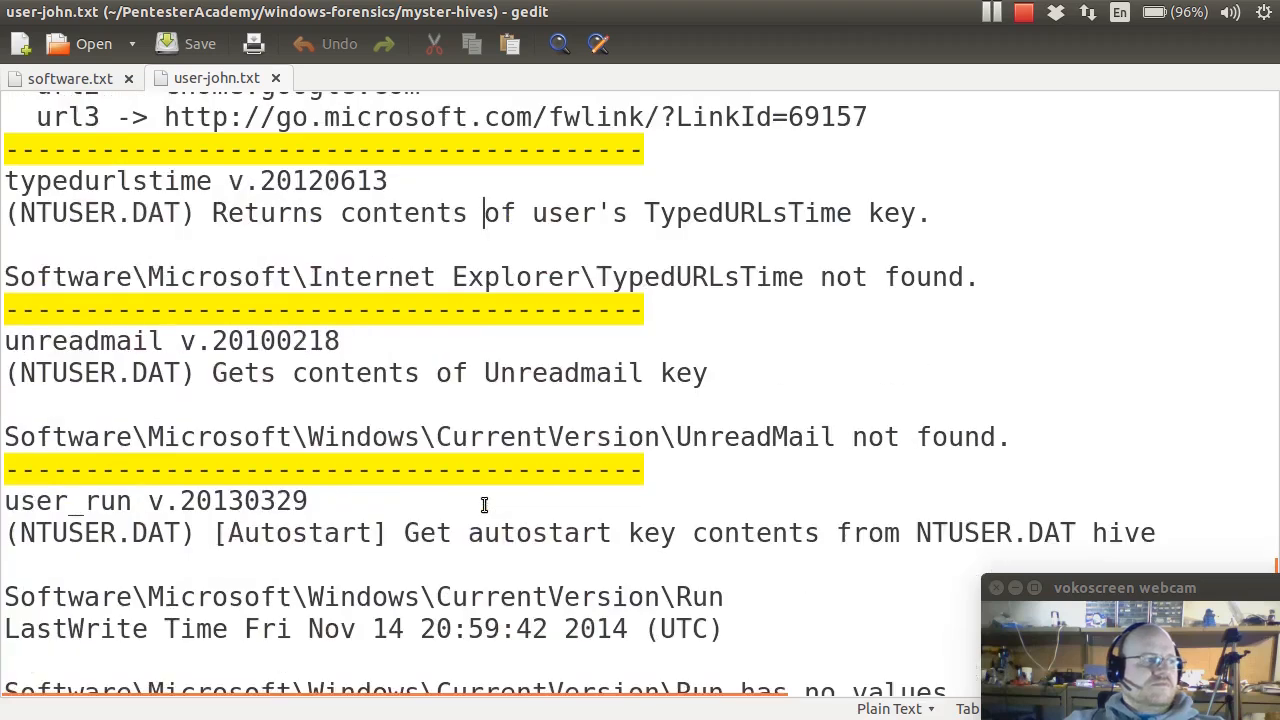
{"action": "scroll", "scroll_direction": "down", "scroll_amount": 3}
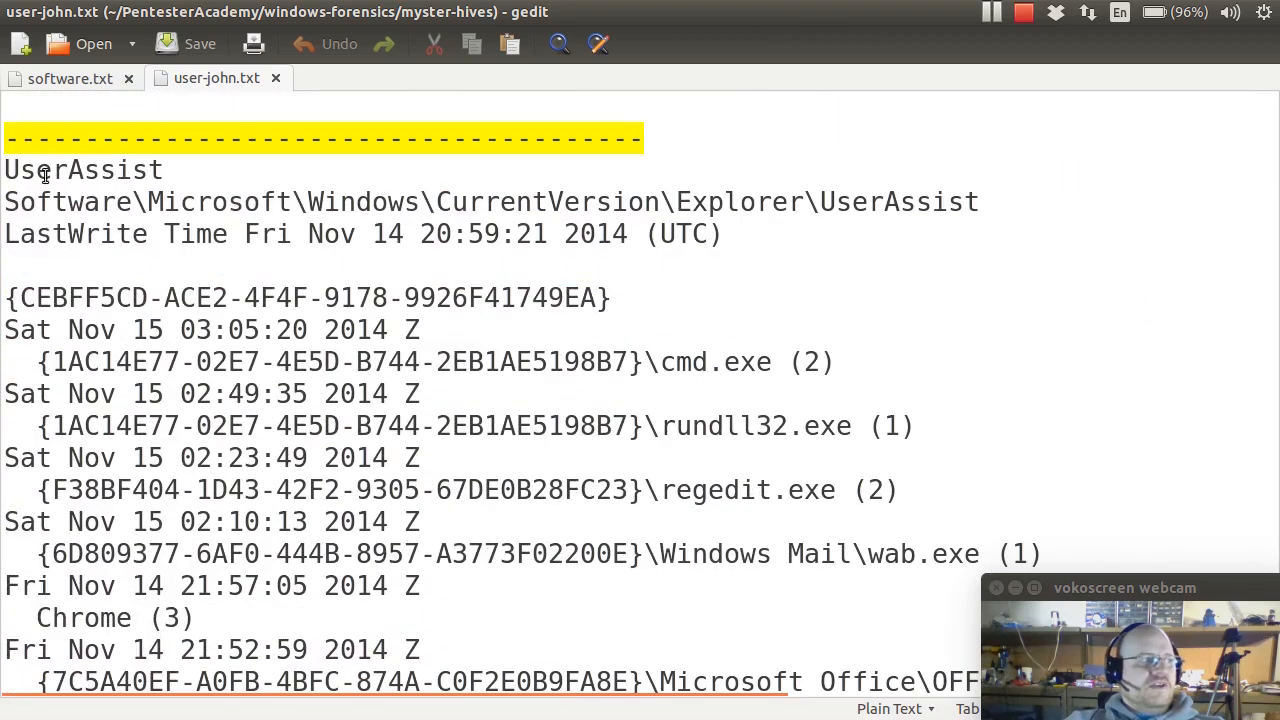
{"action": "double_click", "coordinate": [83, 170]}
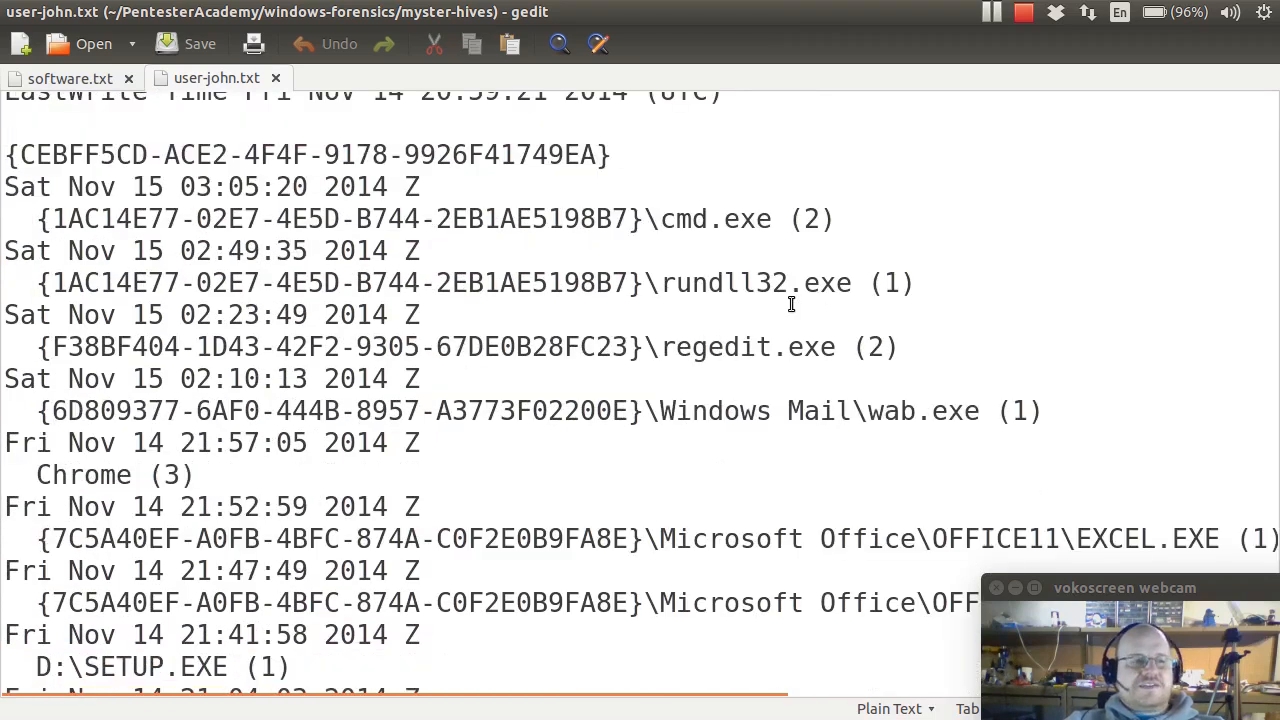
{"action": "mouse_move", "coordinate": [705, 248]}
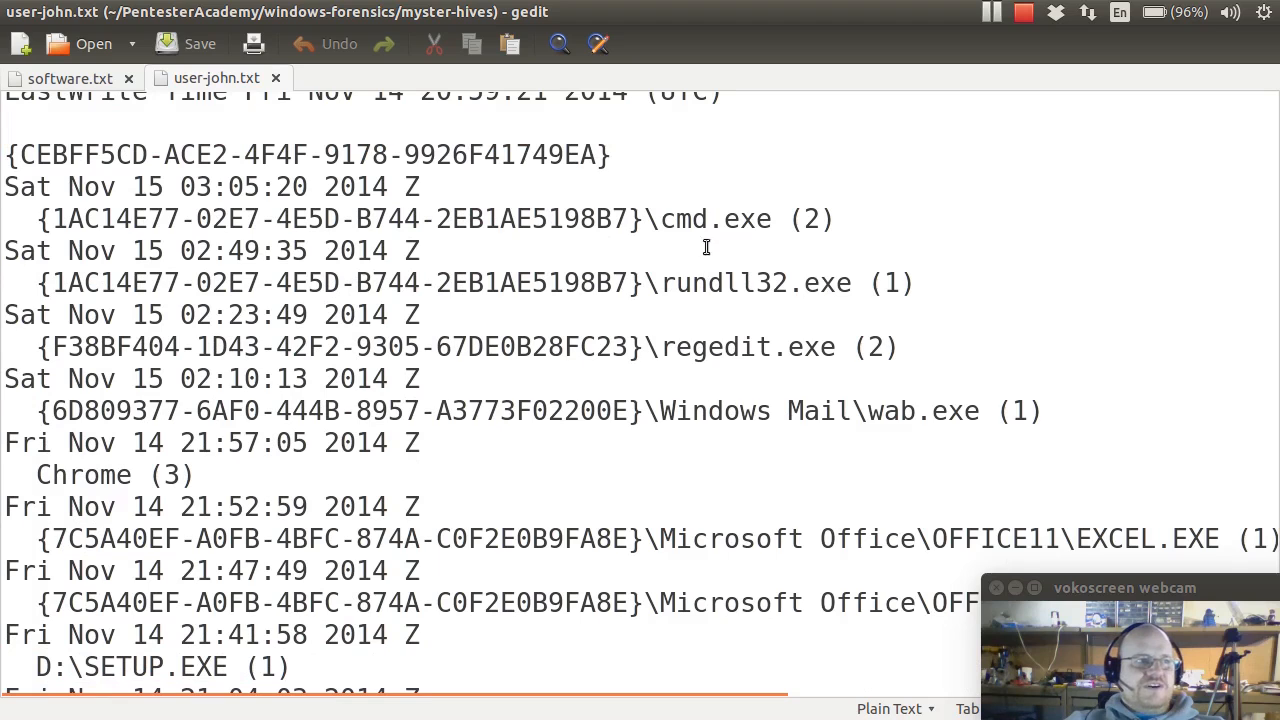
{"action": "double_click", "coordinate": [714, 219]}
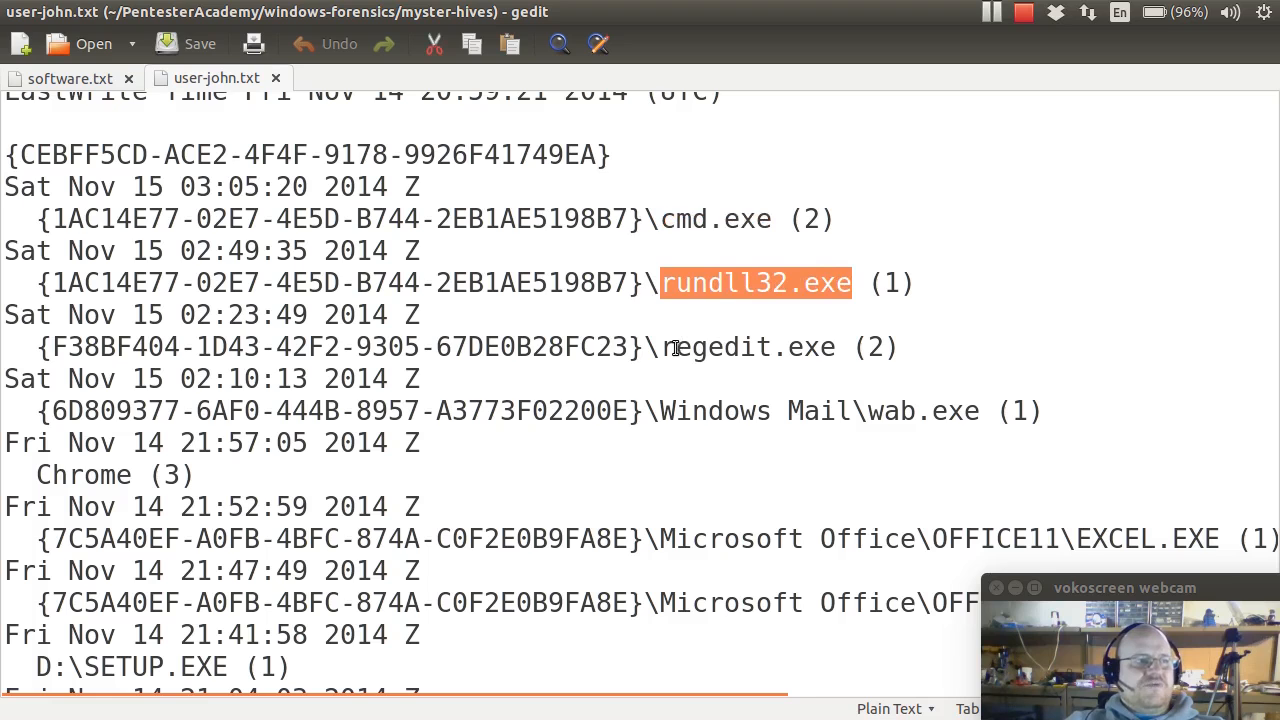
{"action": "double_click", "coordinate": [795, 410]}
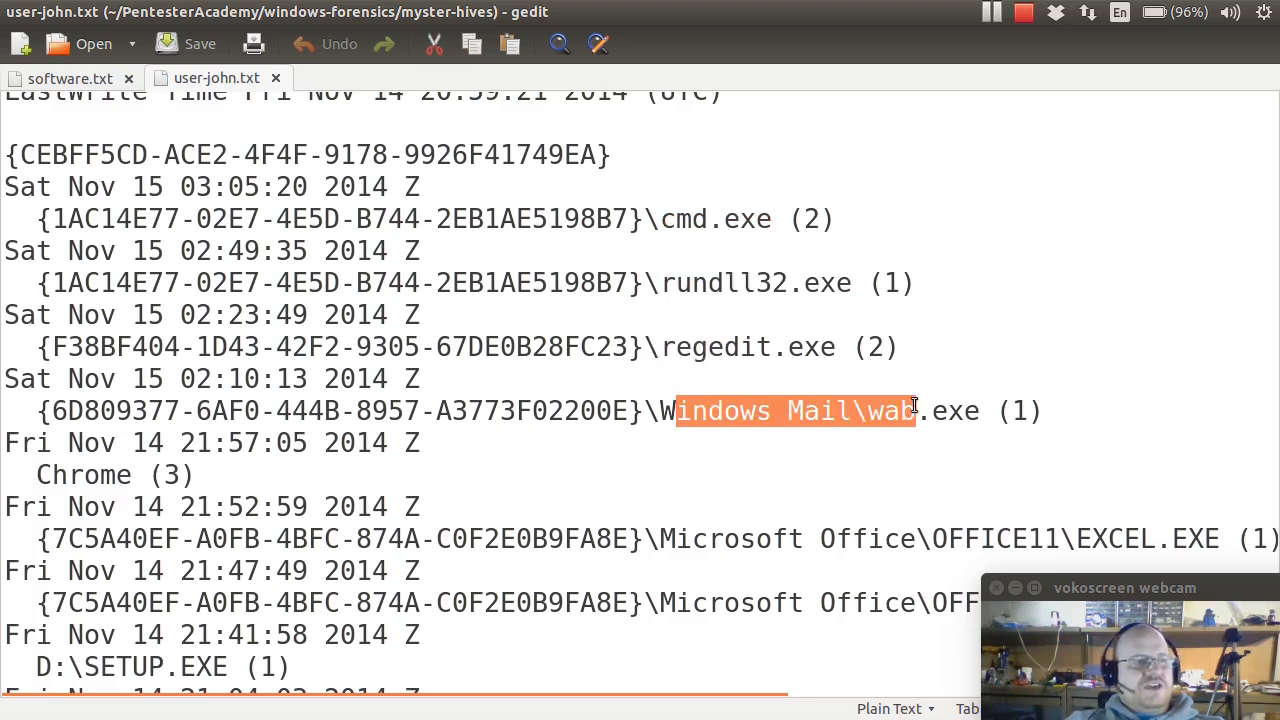
{"action": "scroll", "scroll_direction": "down", "scroll_amount": 3}
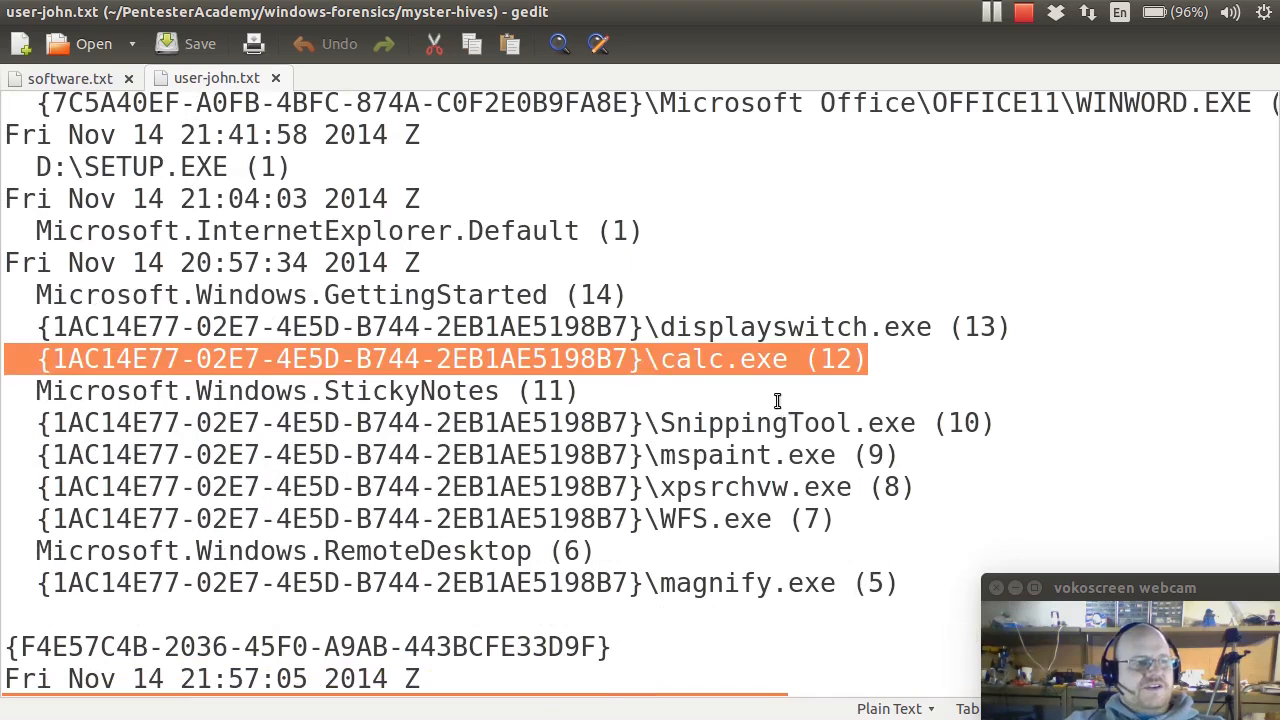
{"action": "scroll", "scroll_direction": "down", "scroll_amount": 3}
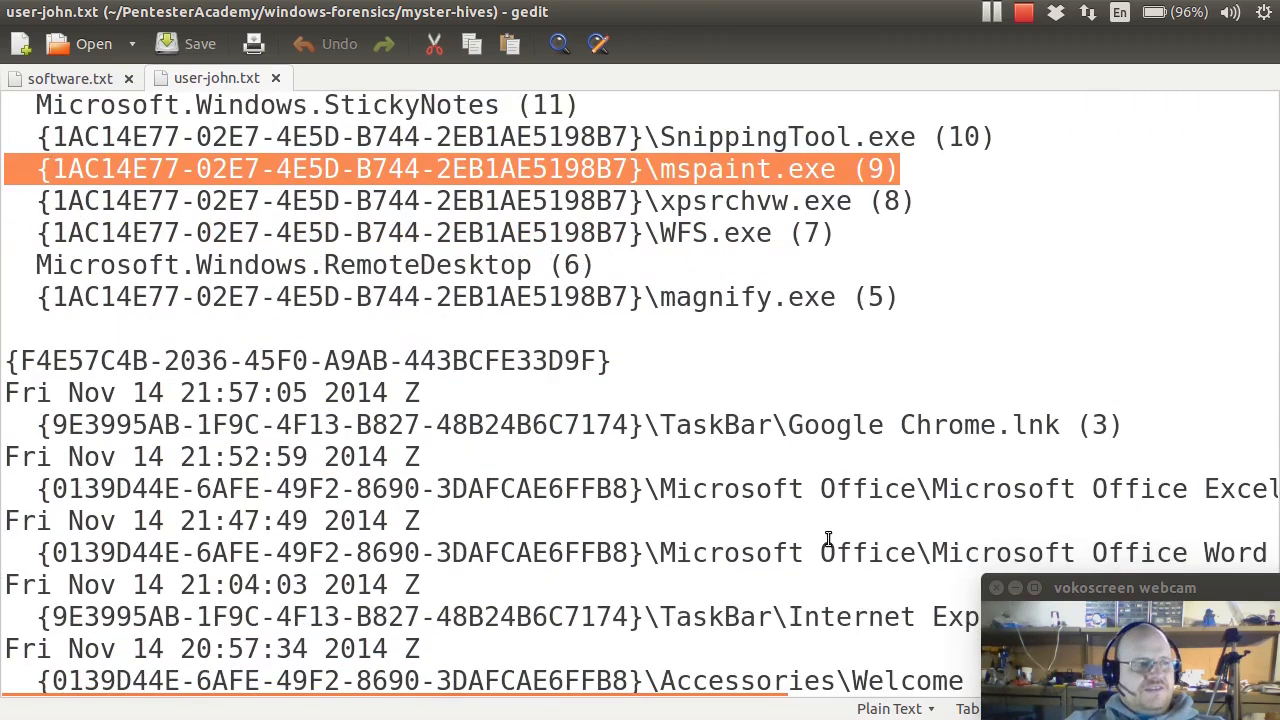
{"action": "scroll", "scroll_direction": "down", "scroll_amount": 3}
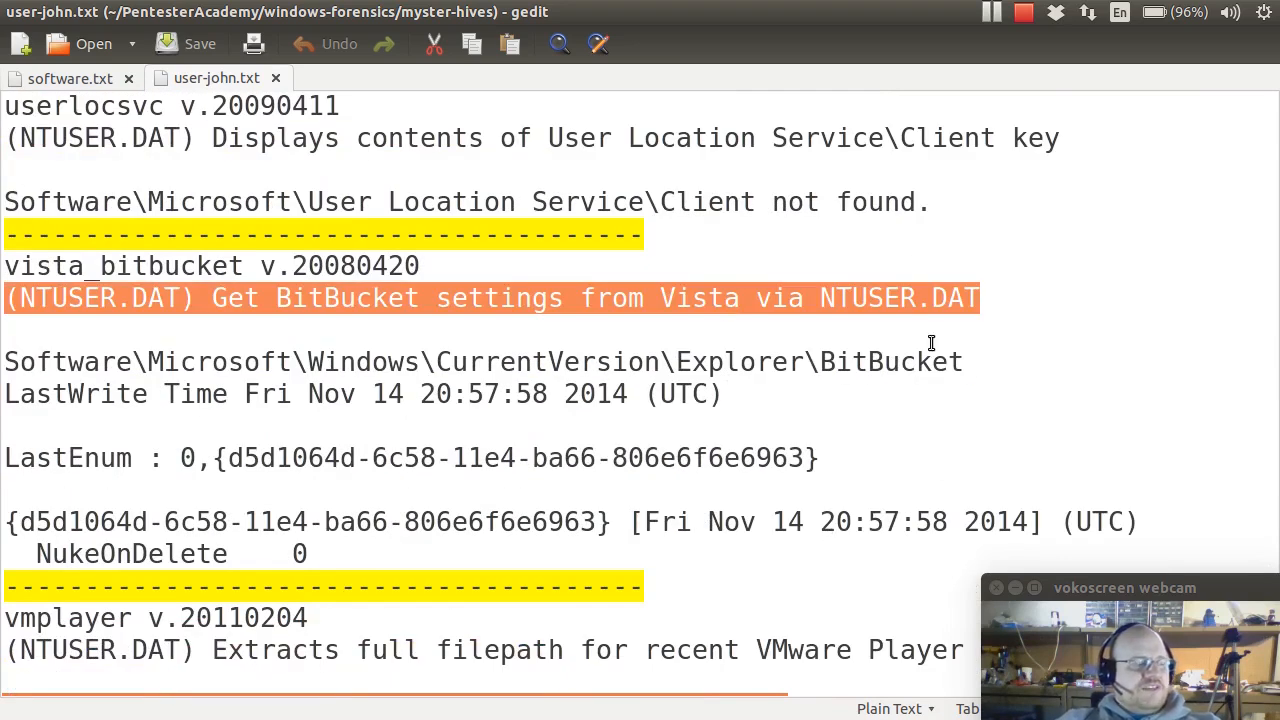
{"action": "left_click", "coordinate": [649, 298]}
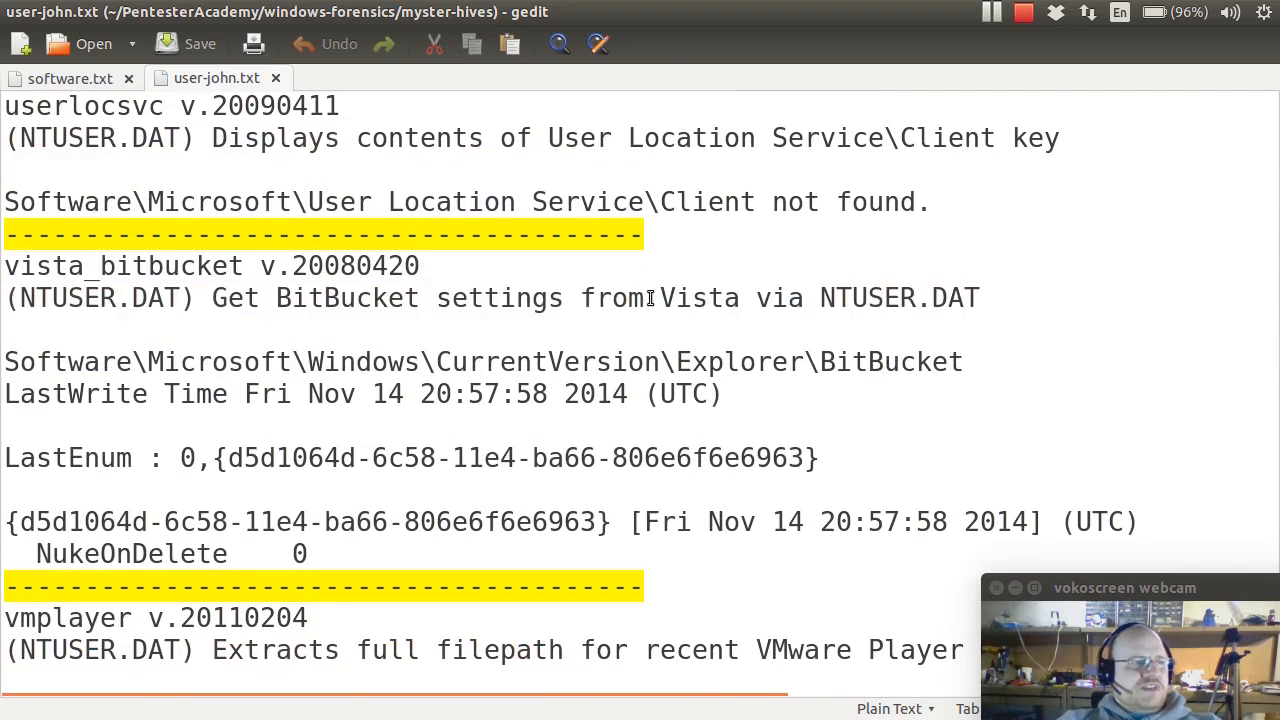
{"action": "triple_click", "coordinate": [480, 361]}
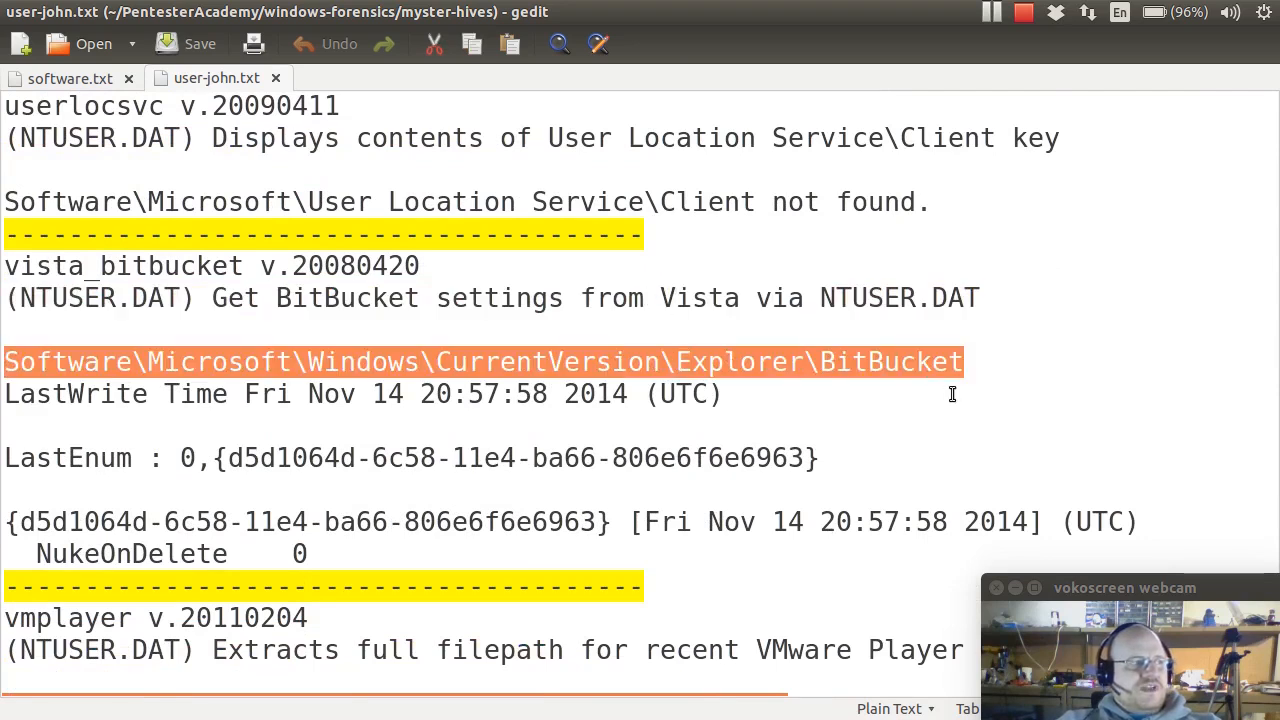
{"action": "scroll", "scroll_direction": "down", "scroll_amount": 3}
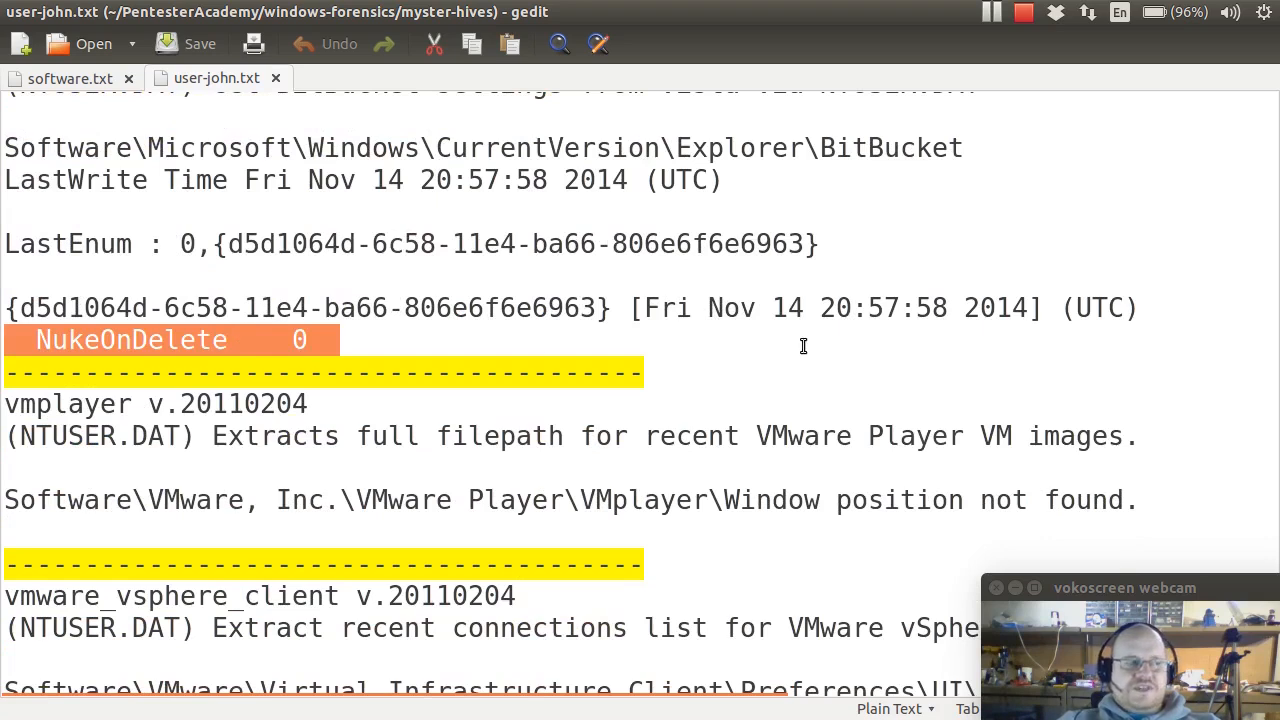
{"action": "mouse_move", "coordinate": [653, 404]}
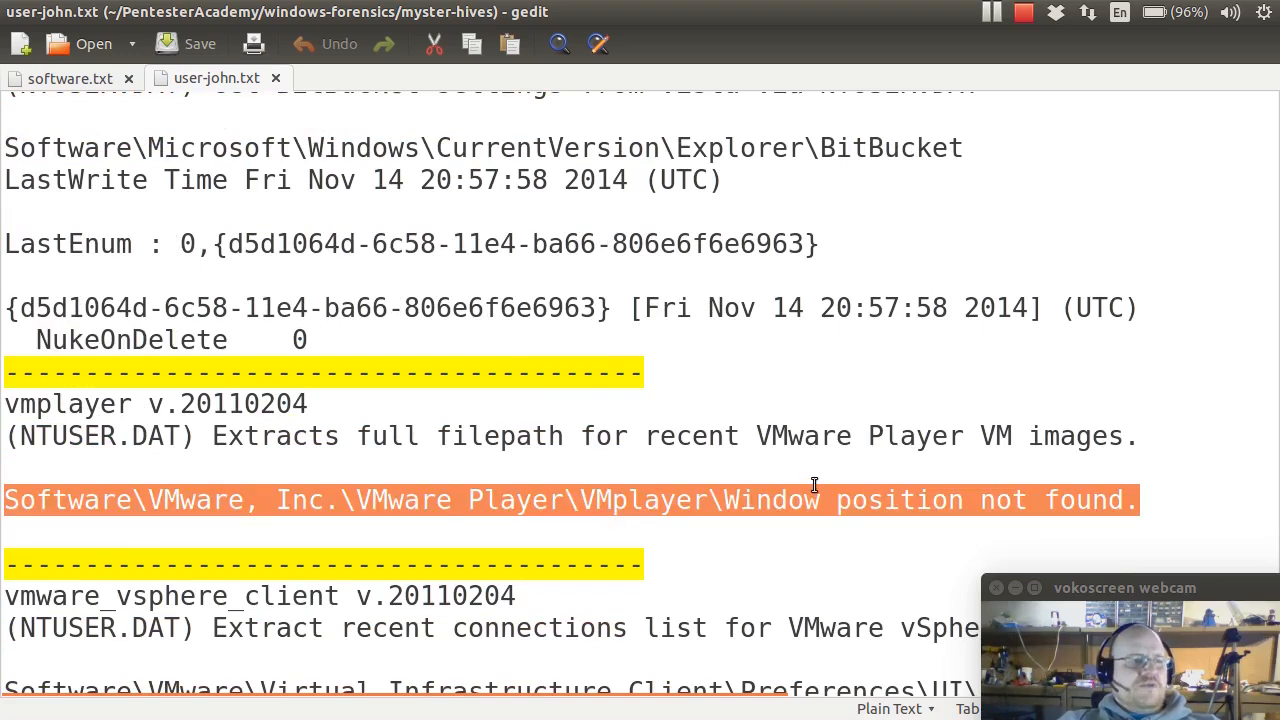
{"action": "scroll", "scroll_direction": "down", "scroll_amount": 3}
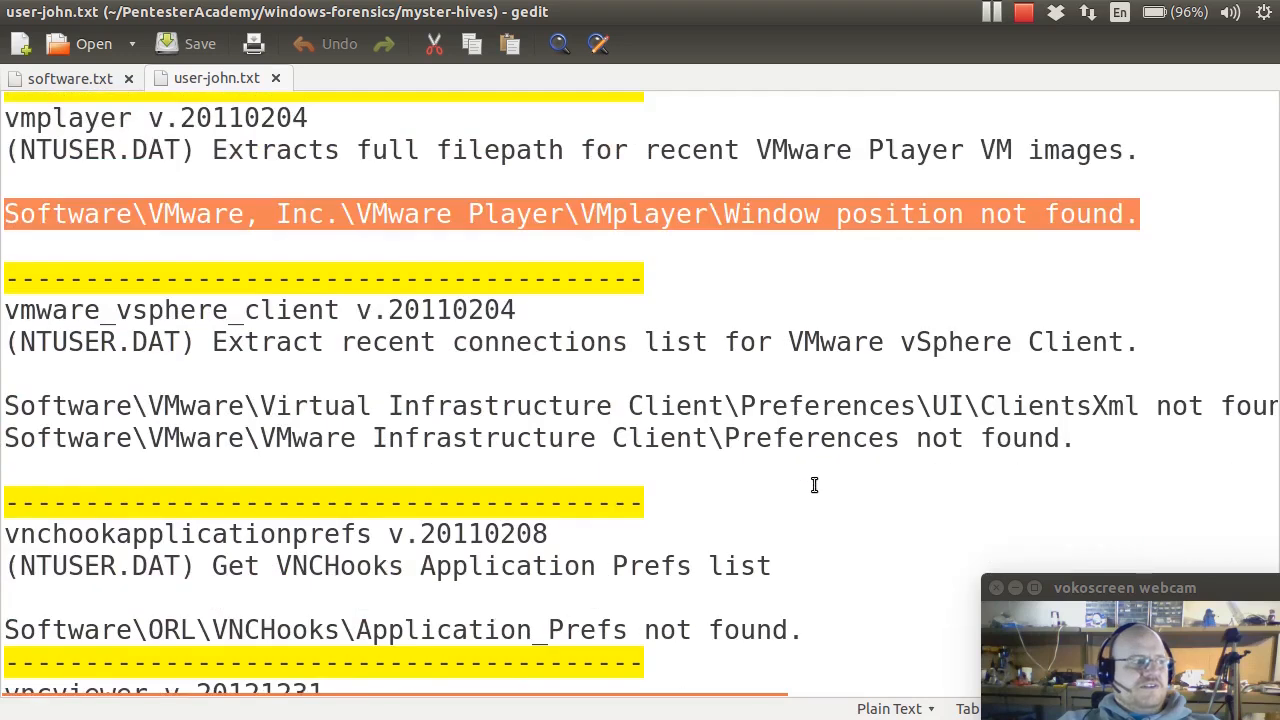
{"action": "scroll", "scroll_direction": "down", "scroll_amount": 3}
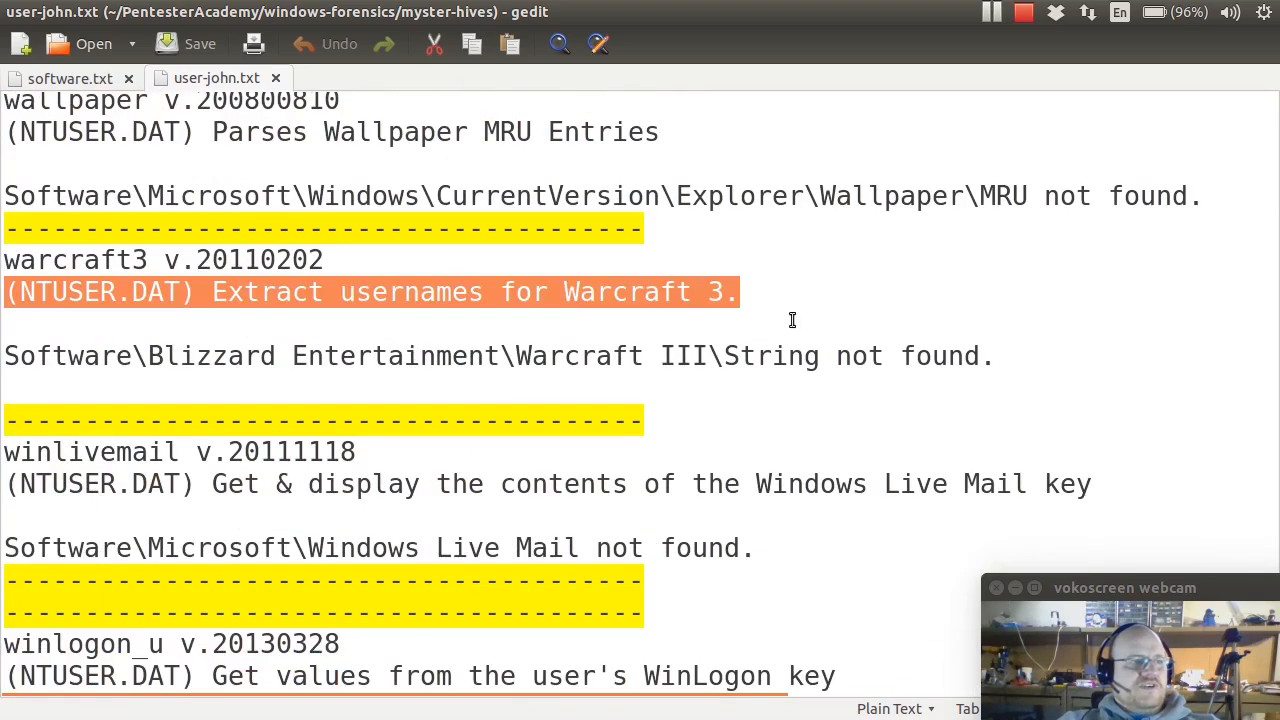
{"action": "scroll", "scroll_direction": "down", "scroll_amount": 3}
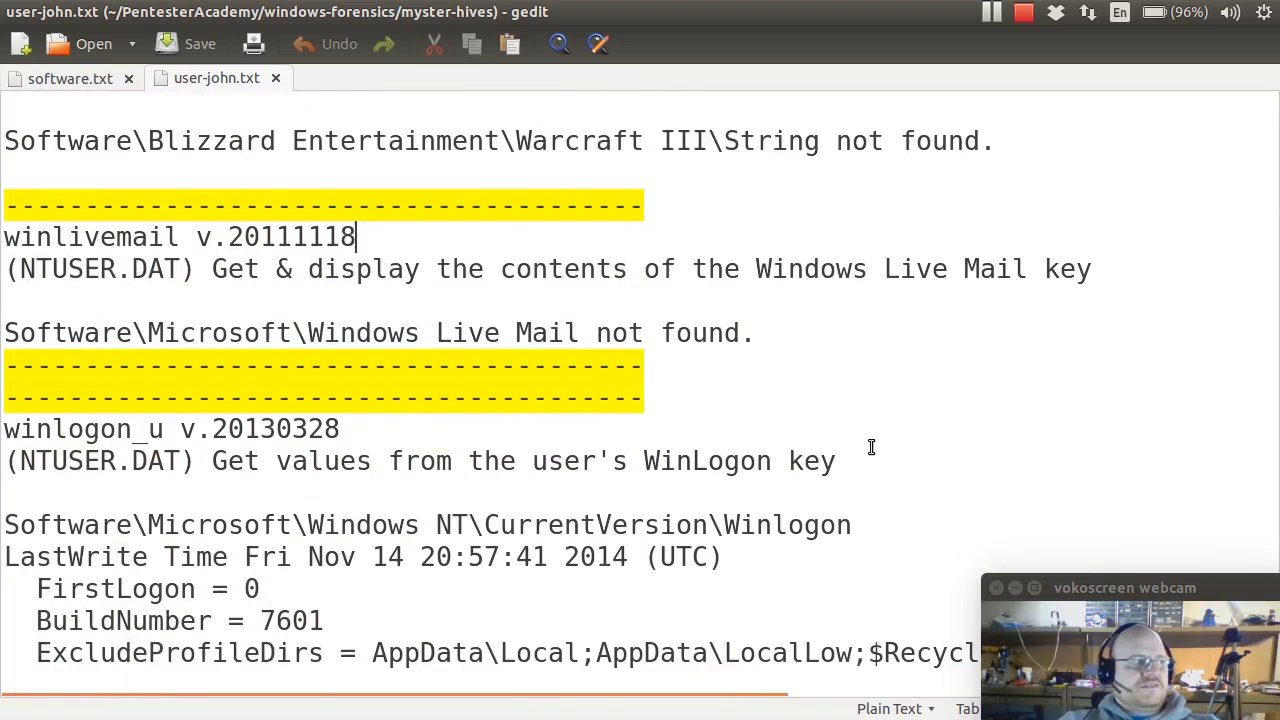
{"action": "scroll", "scroll_direction": "down", "scroll_amount": 3}
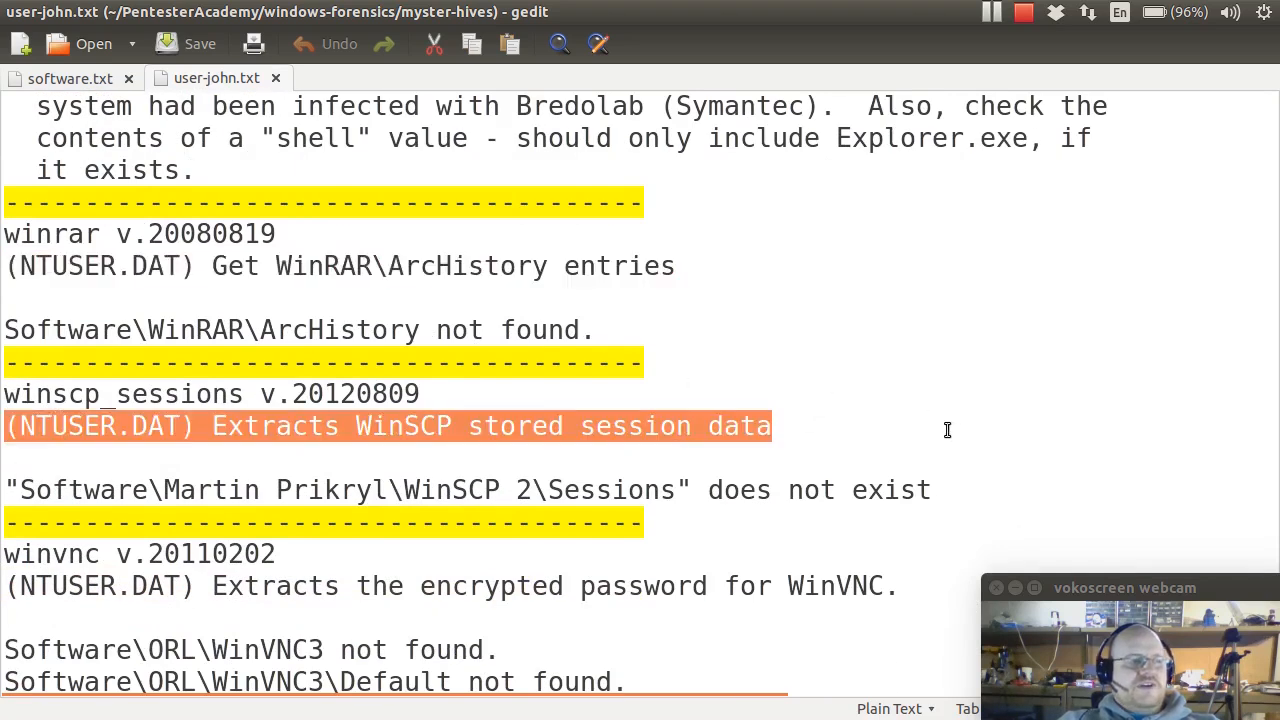
{"action": "scroll", "scroll_direction": "down", "scroll_amount": 3}
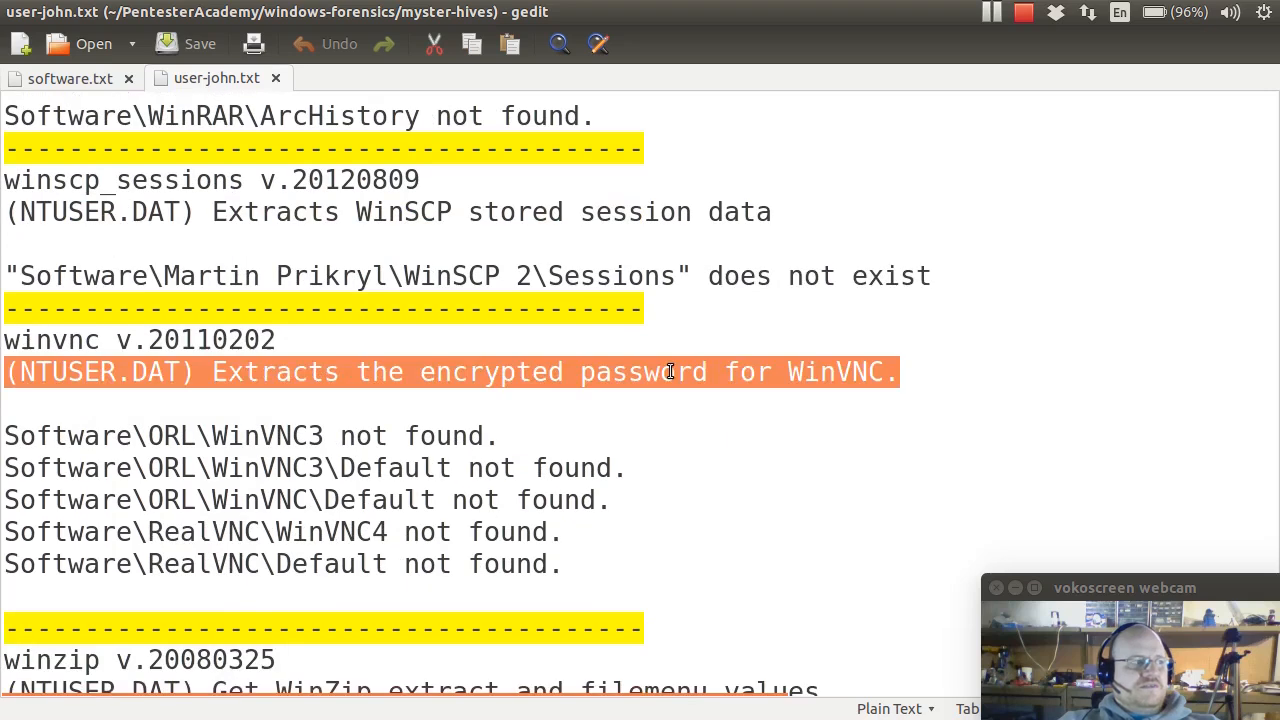
{"action": "scroll", "scroll_direction": "down", "scroll_amount": 3}
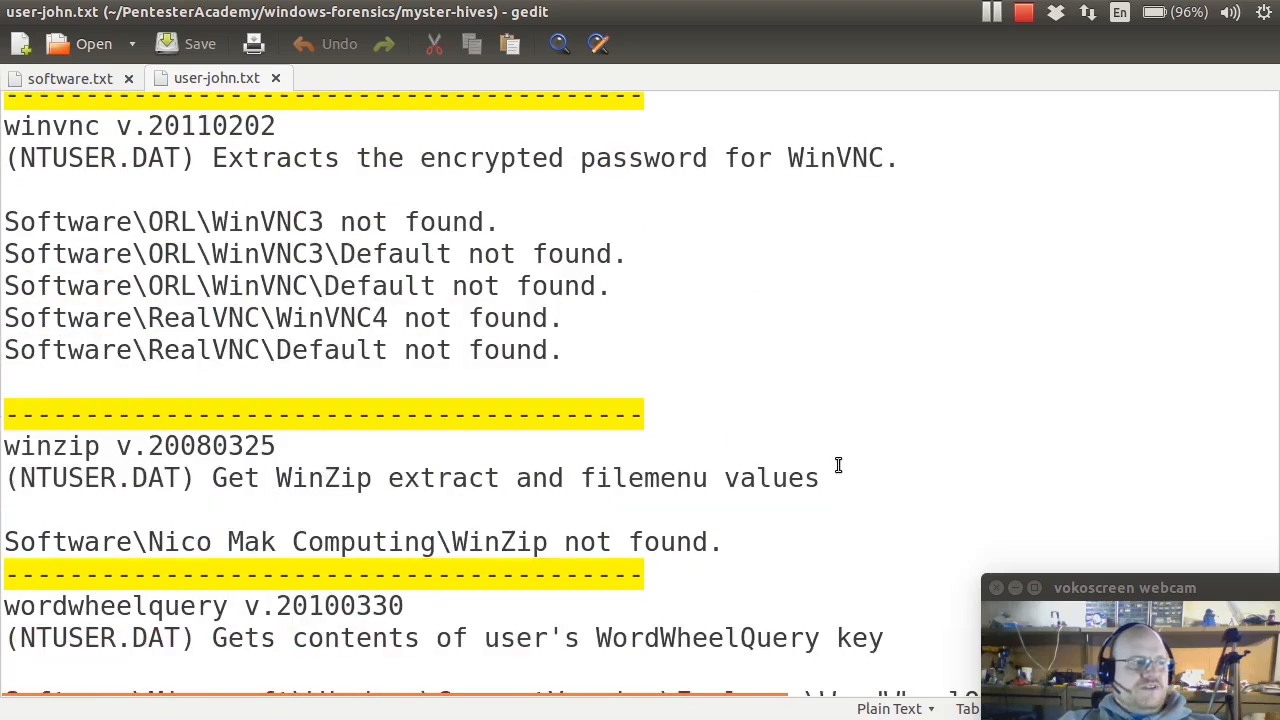
{"action": "scroll", "scroll_direction": "down", "scroll_amount": 3}
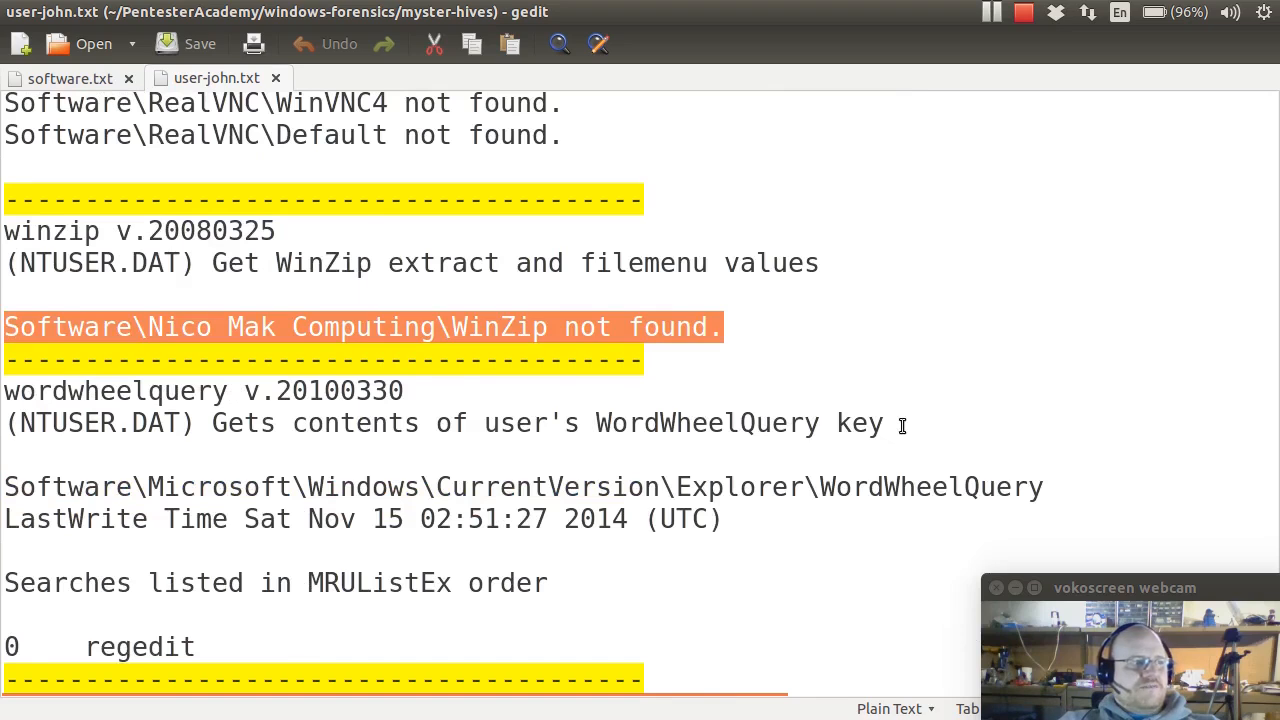
{"action": "scroll", "scroll_direction": "down", "scroll_amount": 3}
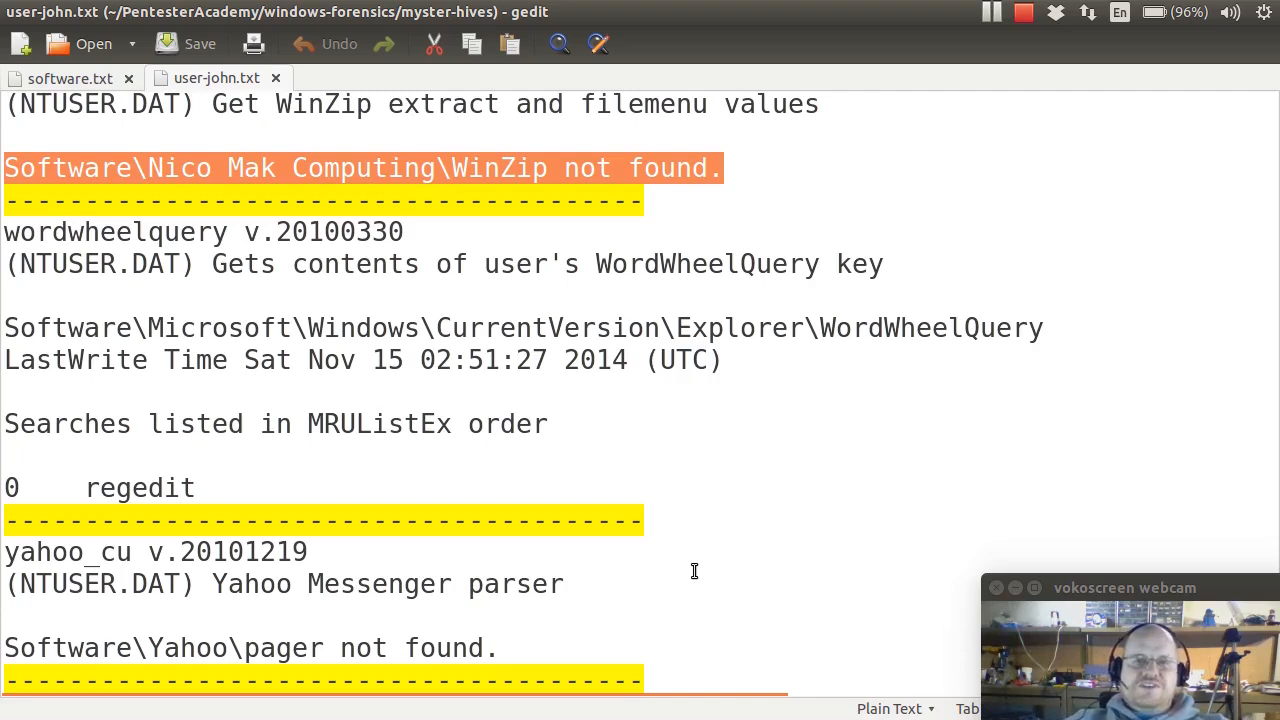
{"action": "mouse_move", "coordinate": [908, 519]}
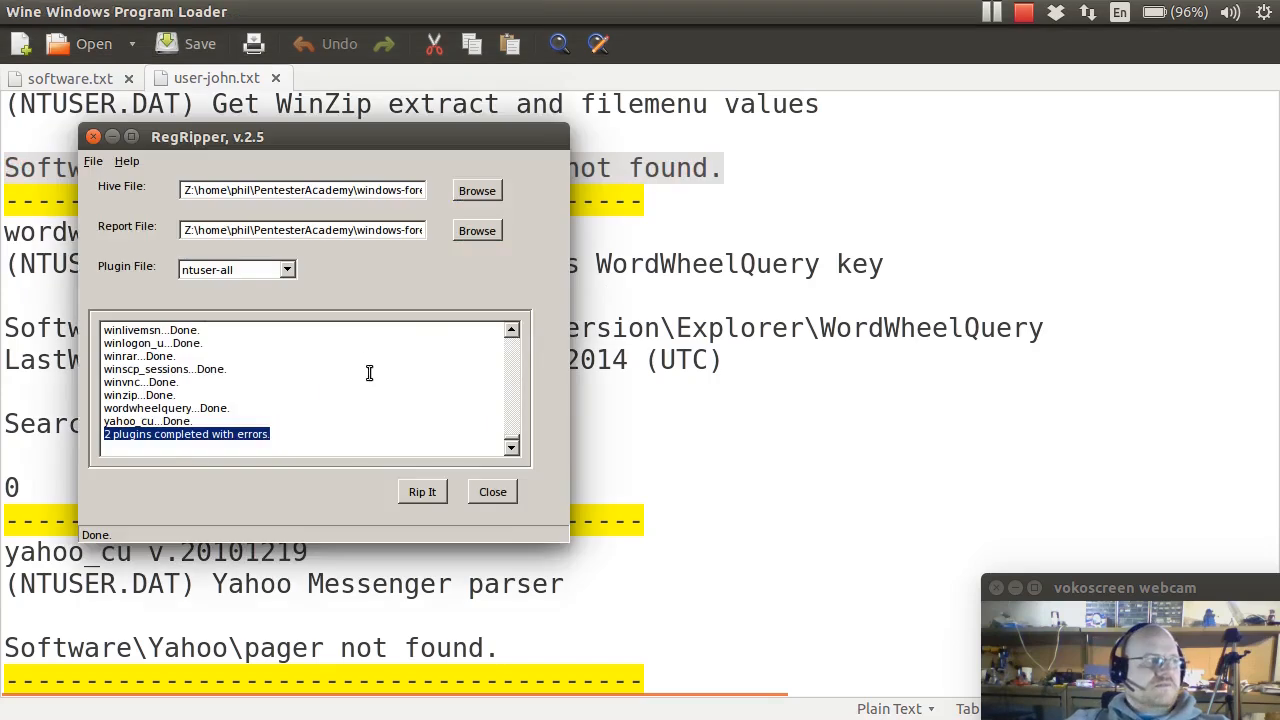
Step: Rip the hive with the security plugin file into a report named security
{"action": "left_click", "coordinate": [287, 270]}
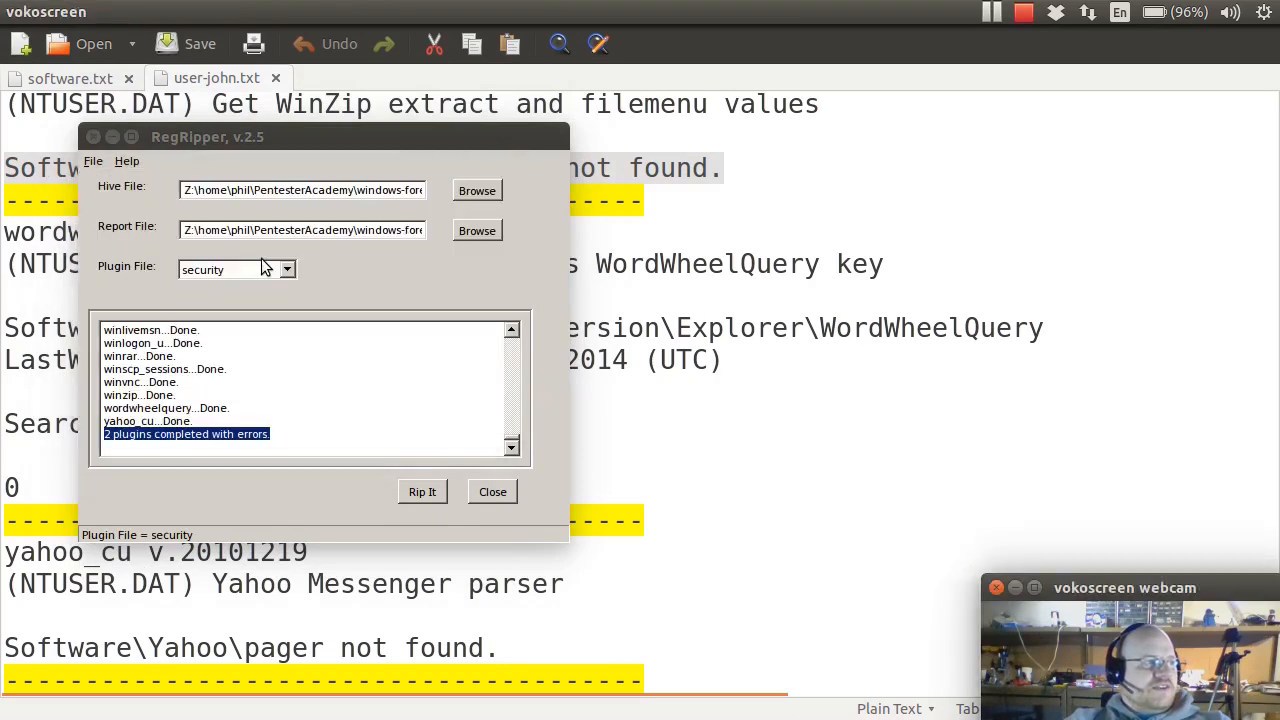
{"action": "left_click", "coordinate": [477, 230]}
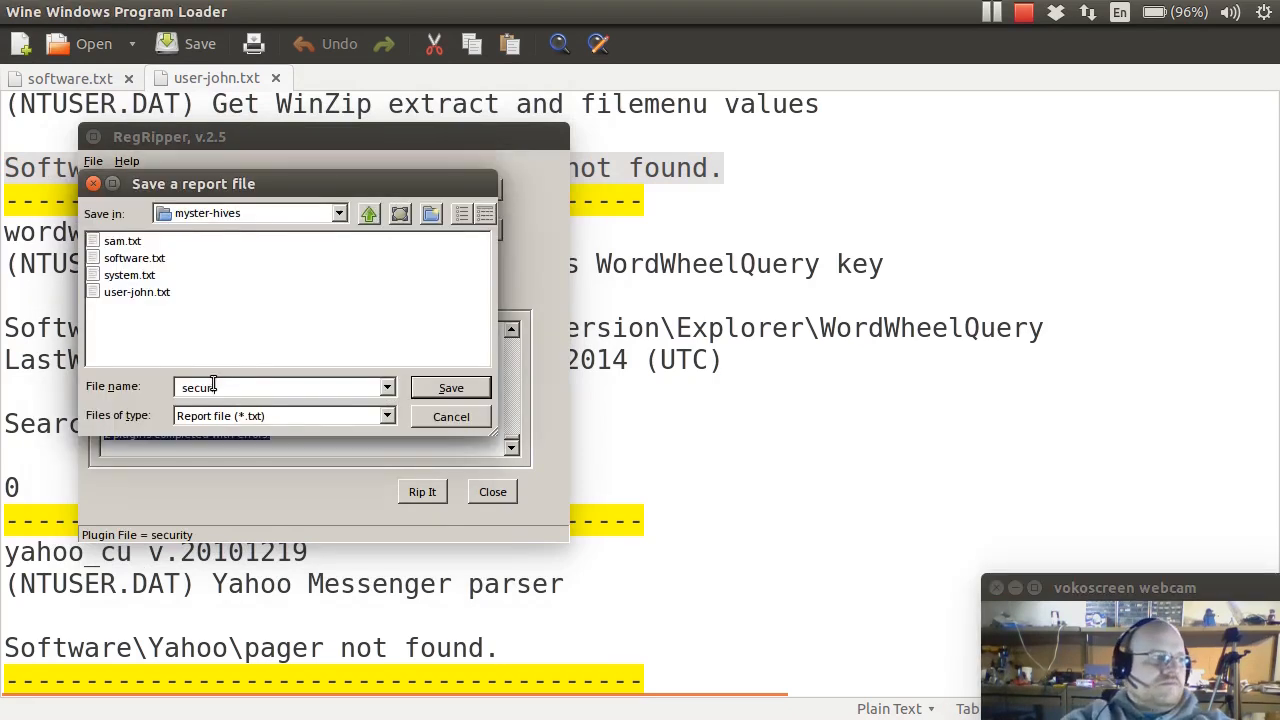
{"action": "left_click", "coordinate": [451, 387]}
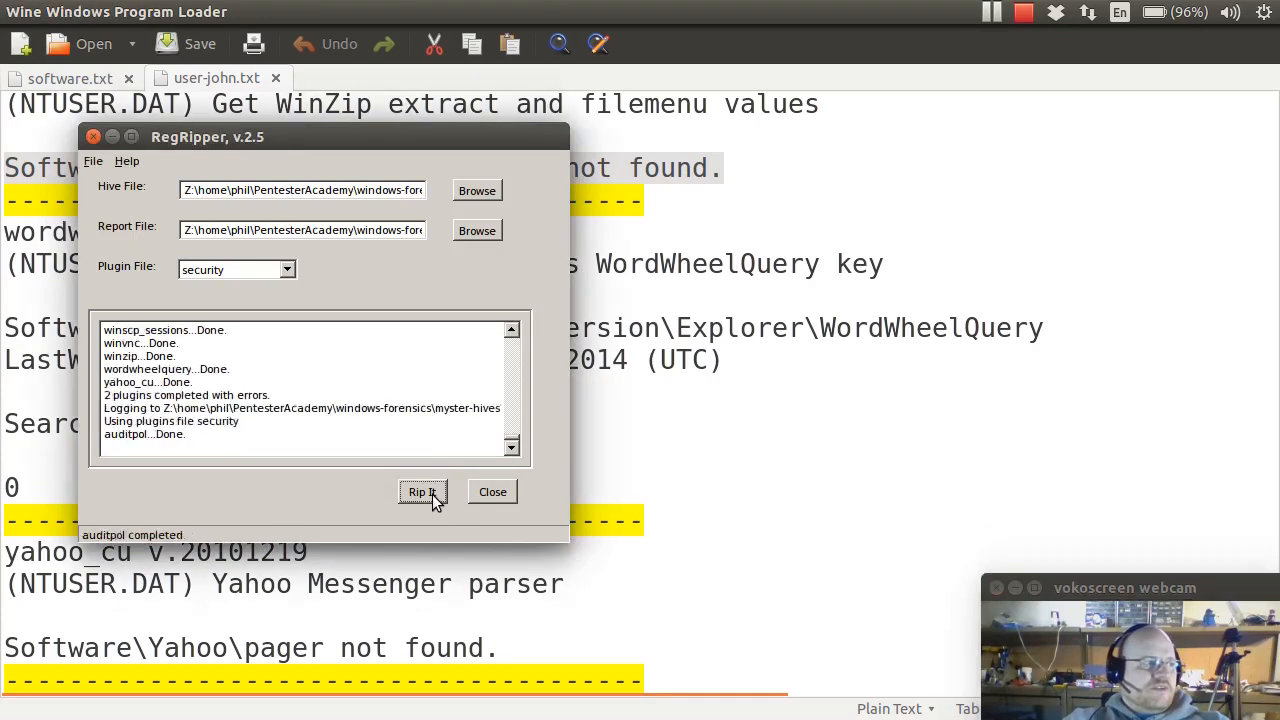
{"action": "left_click", "coordinate": [422, 491]}
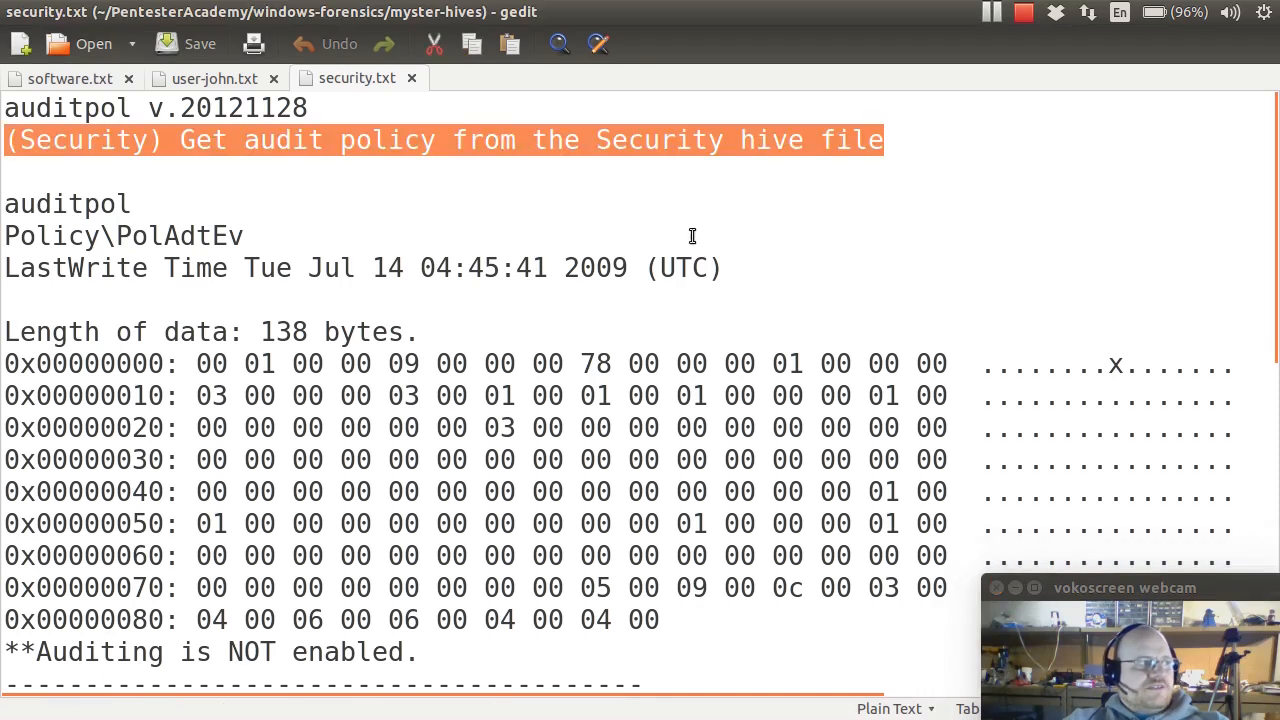
Step: Scroll the security.txt auditpol output and highlight a line of it
{"action": "scroll", "scroll_direction": "down", "scroll_amount": 3}
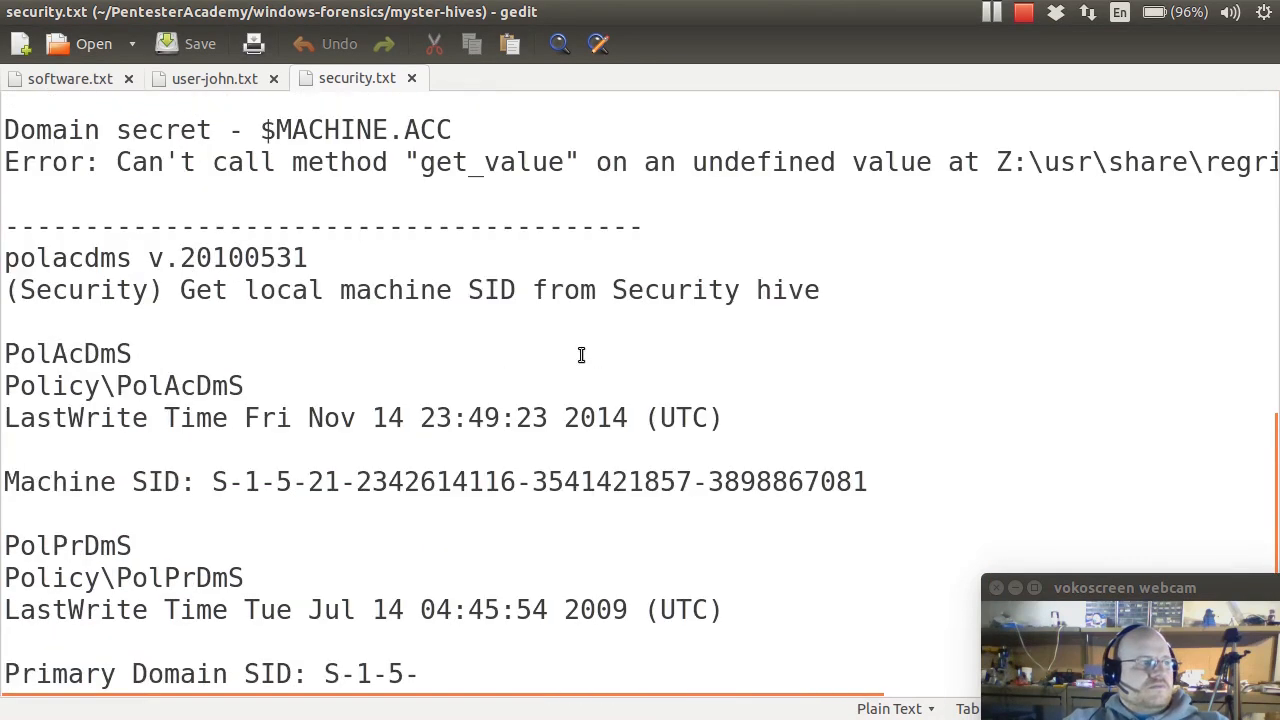
{"action": "triple_click", "coordinate": [400, 290]}
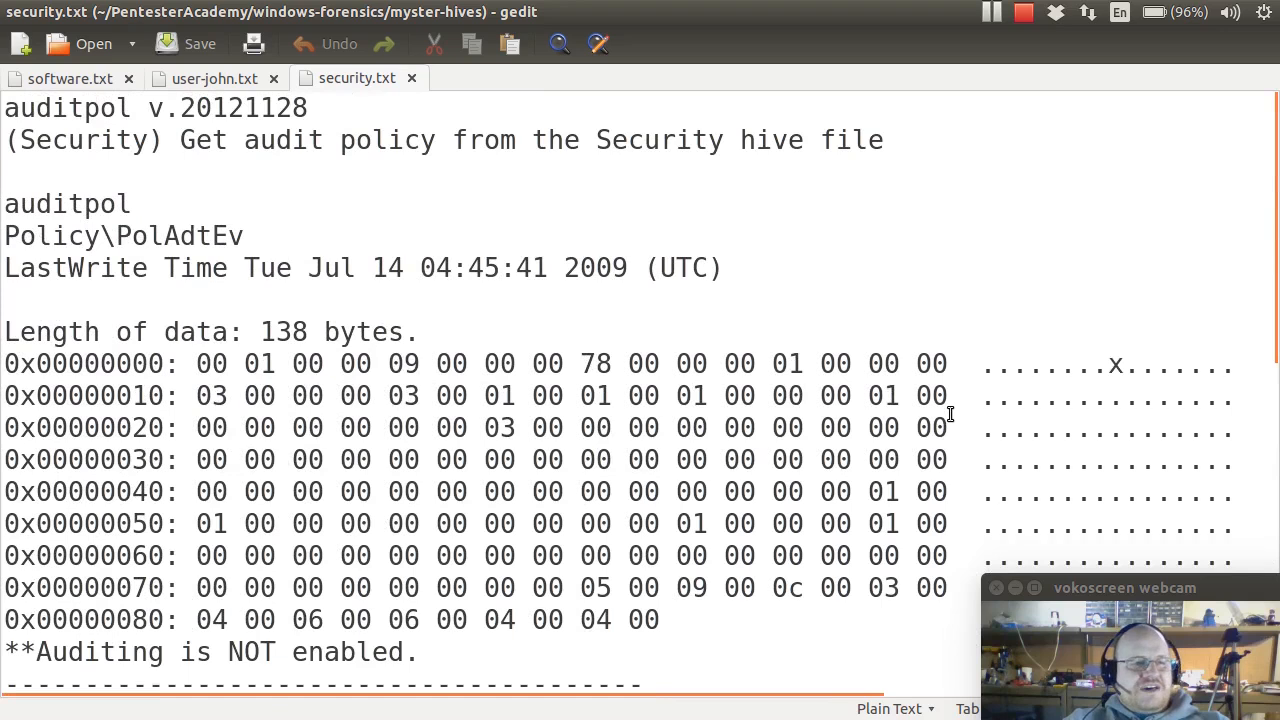
{"action": "mouse_move", "coordinate": [674, 311]}
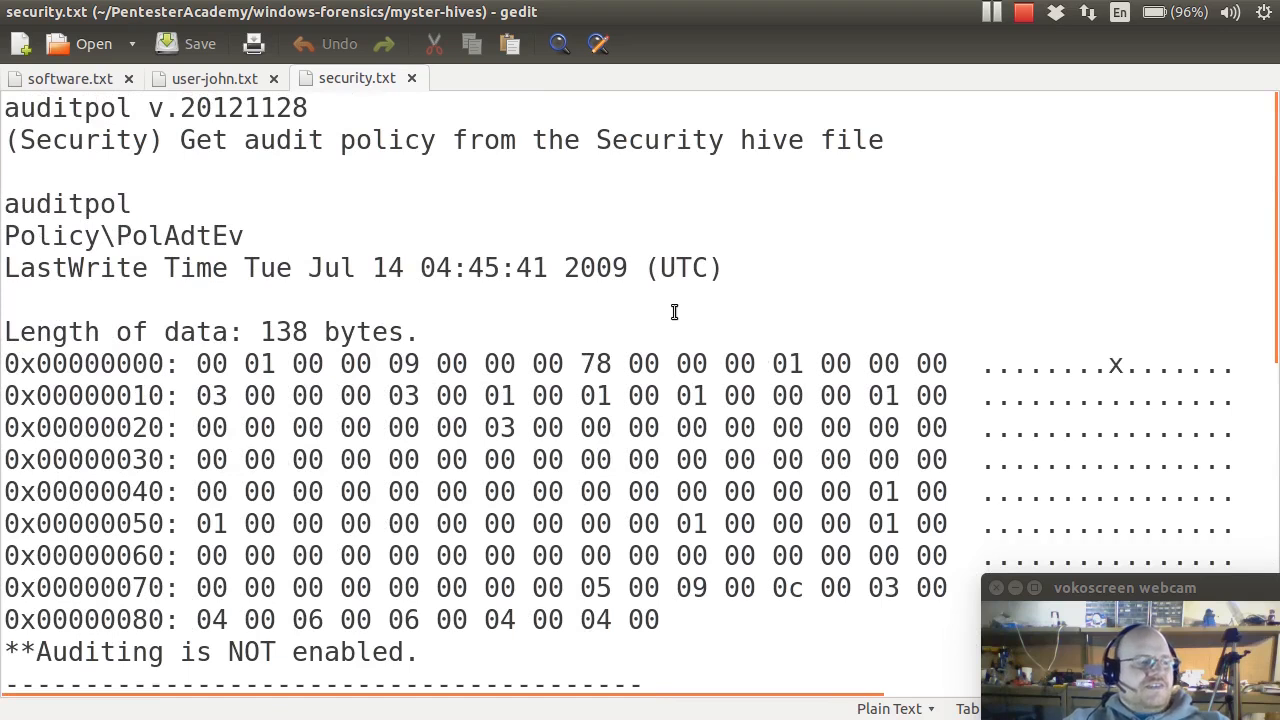